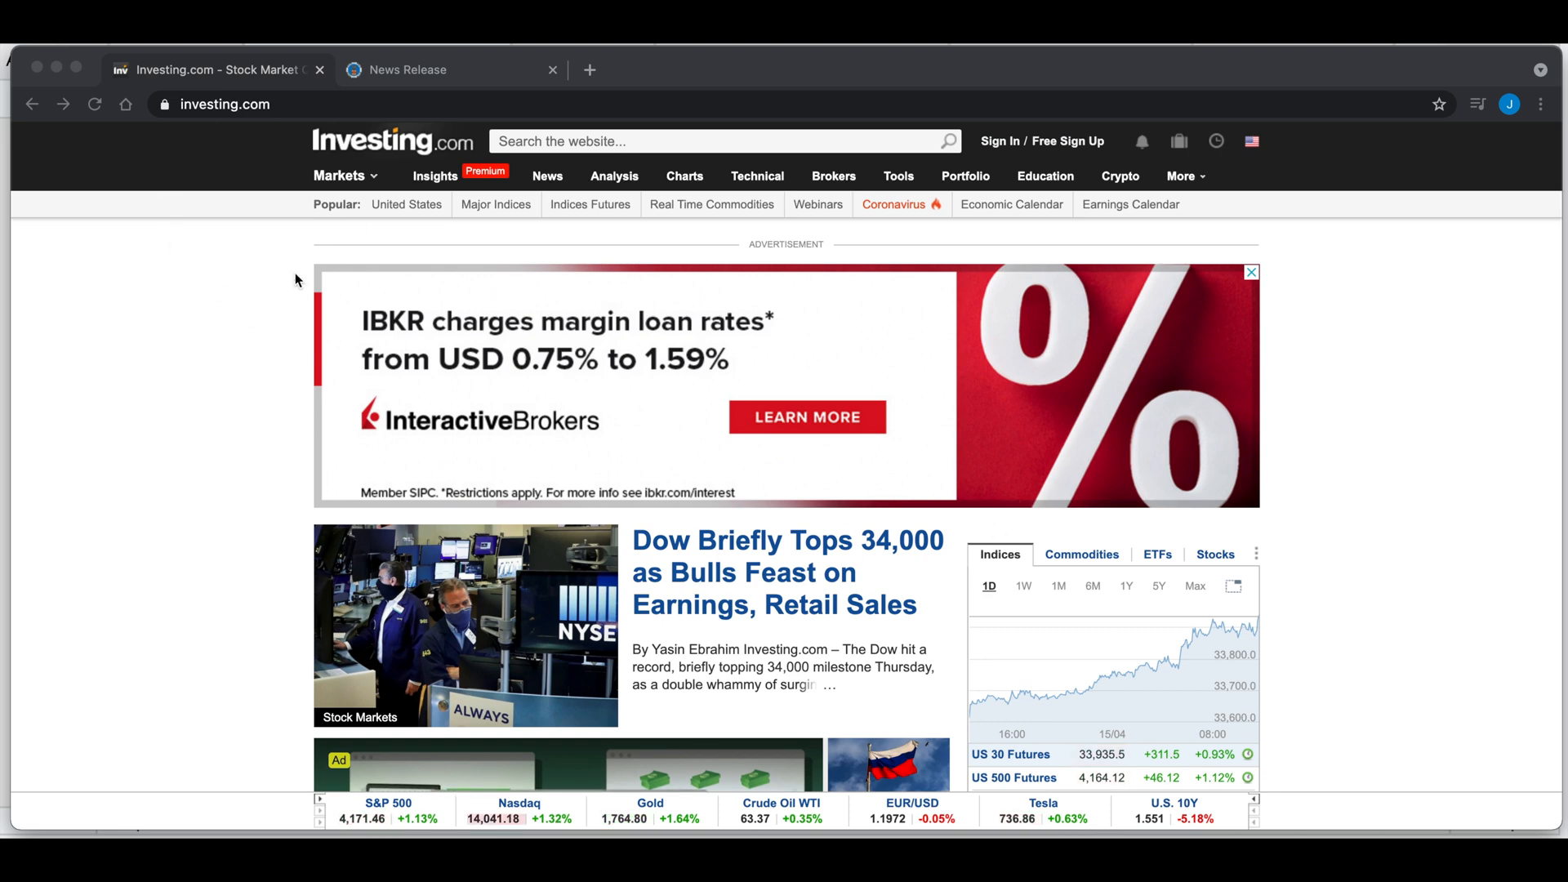
{"action": "mouse_move", "coordinate": [1011, 204]}
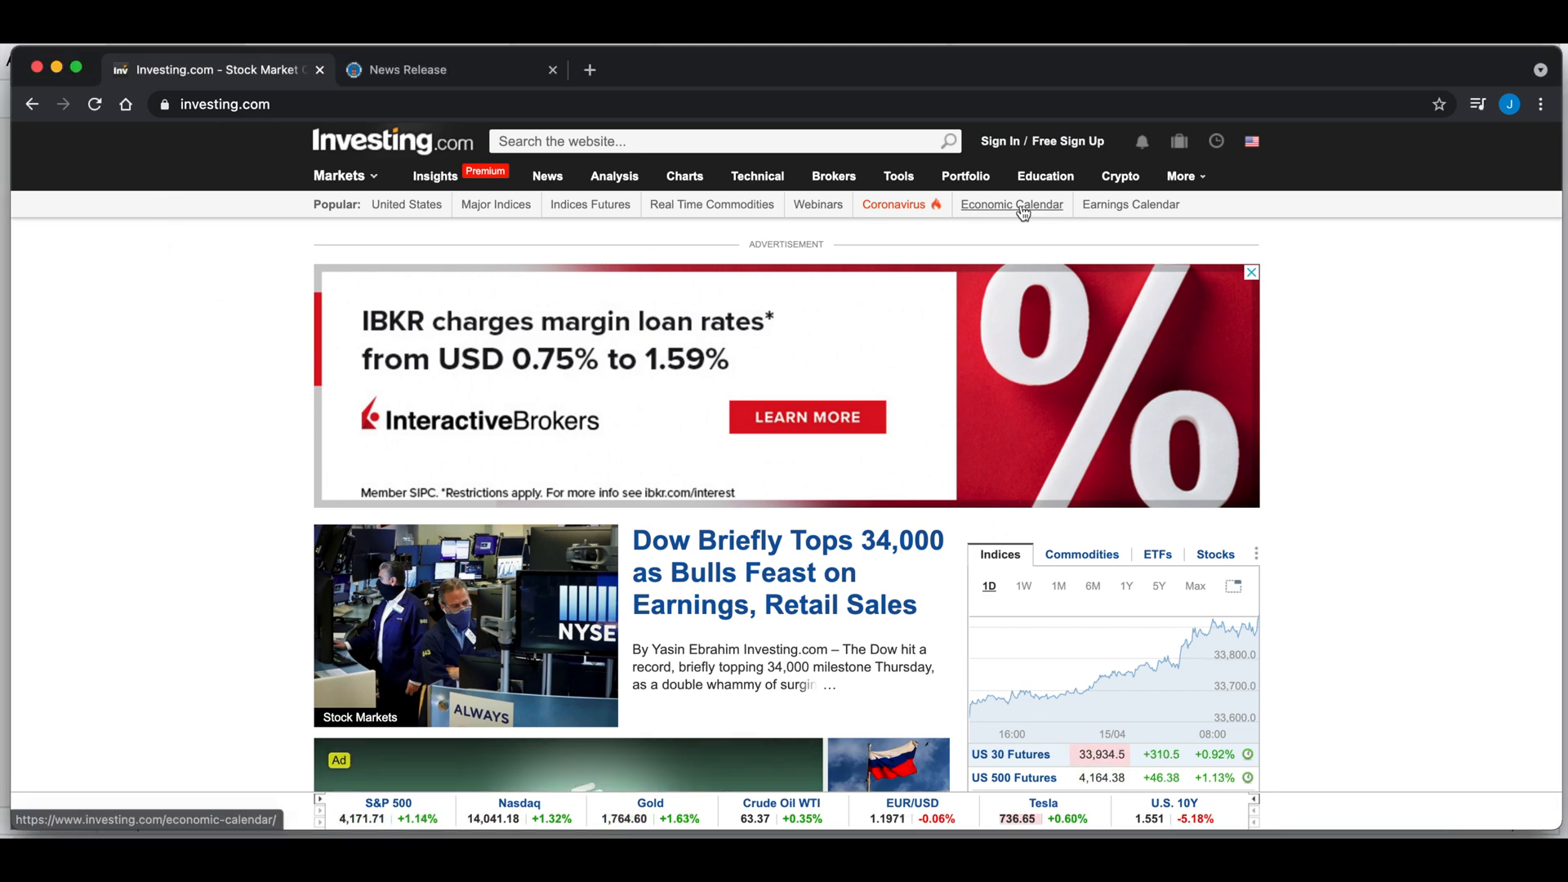
- Filter Investing.com's economic calendar to three-star importance United States events
{"action": "left_click", "coordinate": [1011, 204]}
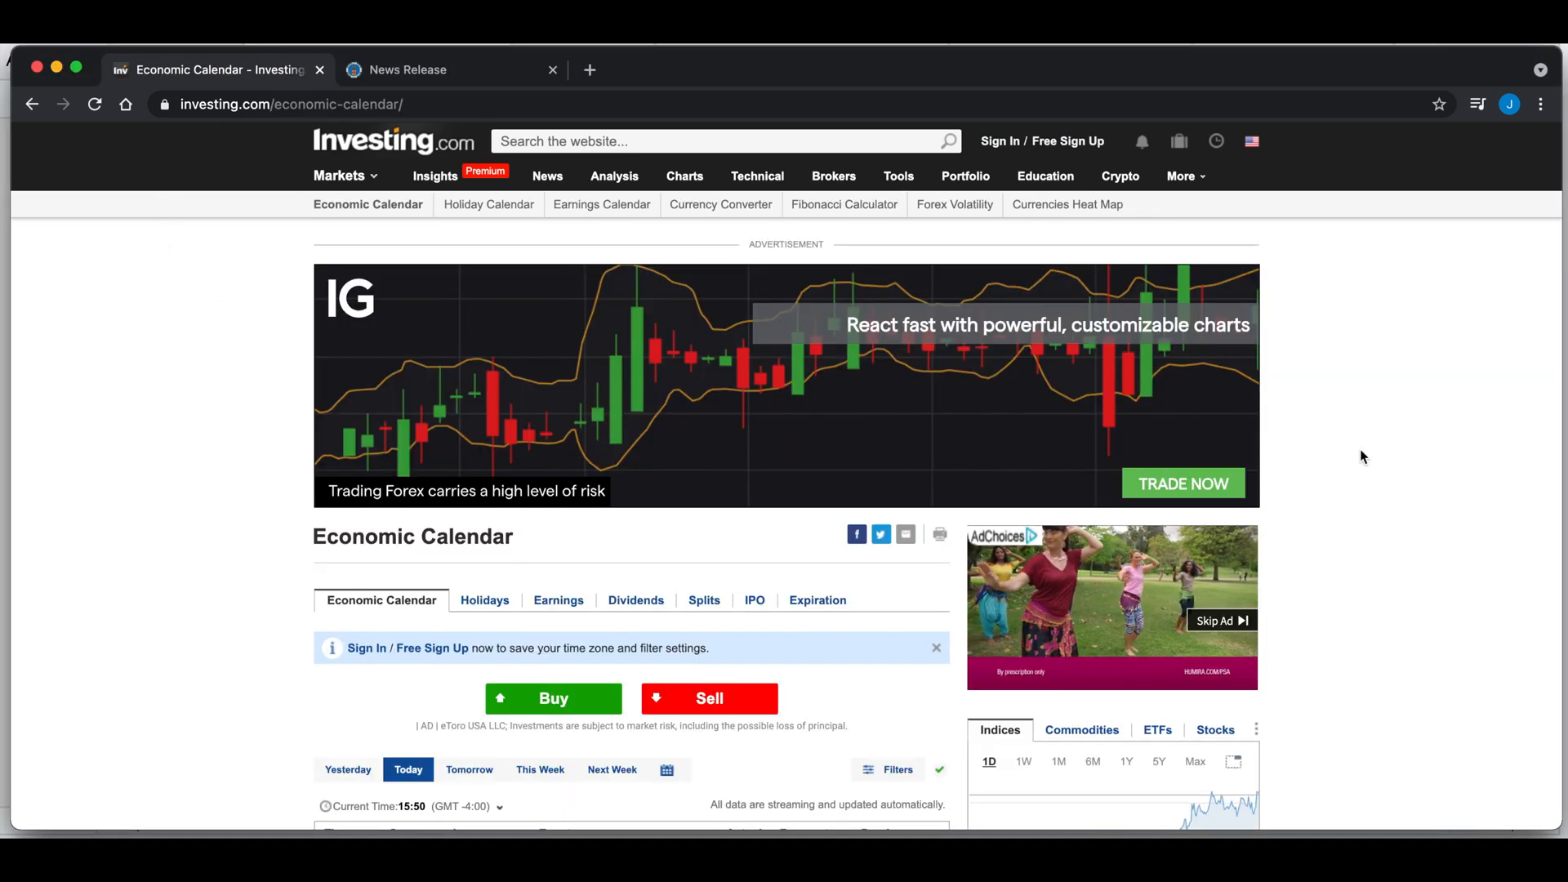
{"action": "scroll", "scroll_direction": "down", "scroll_amount": 3}
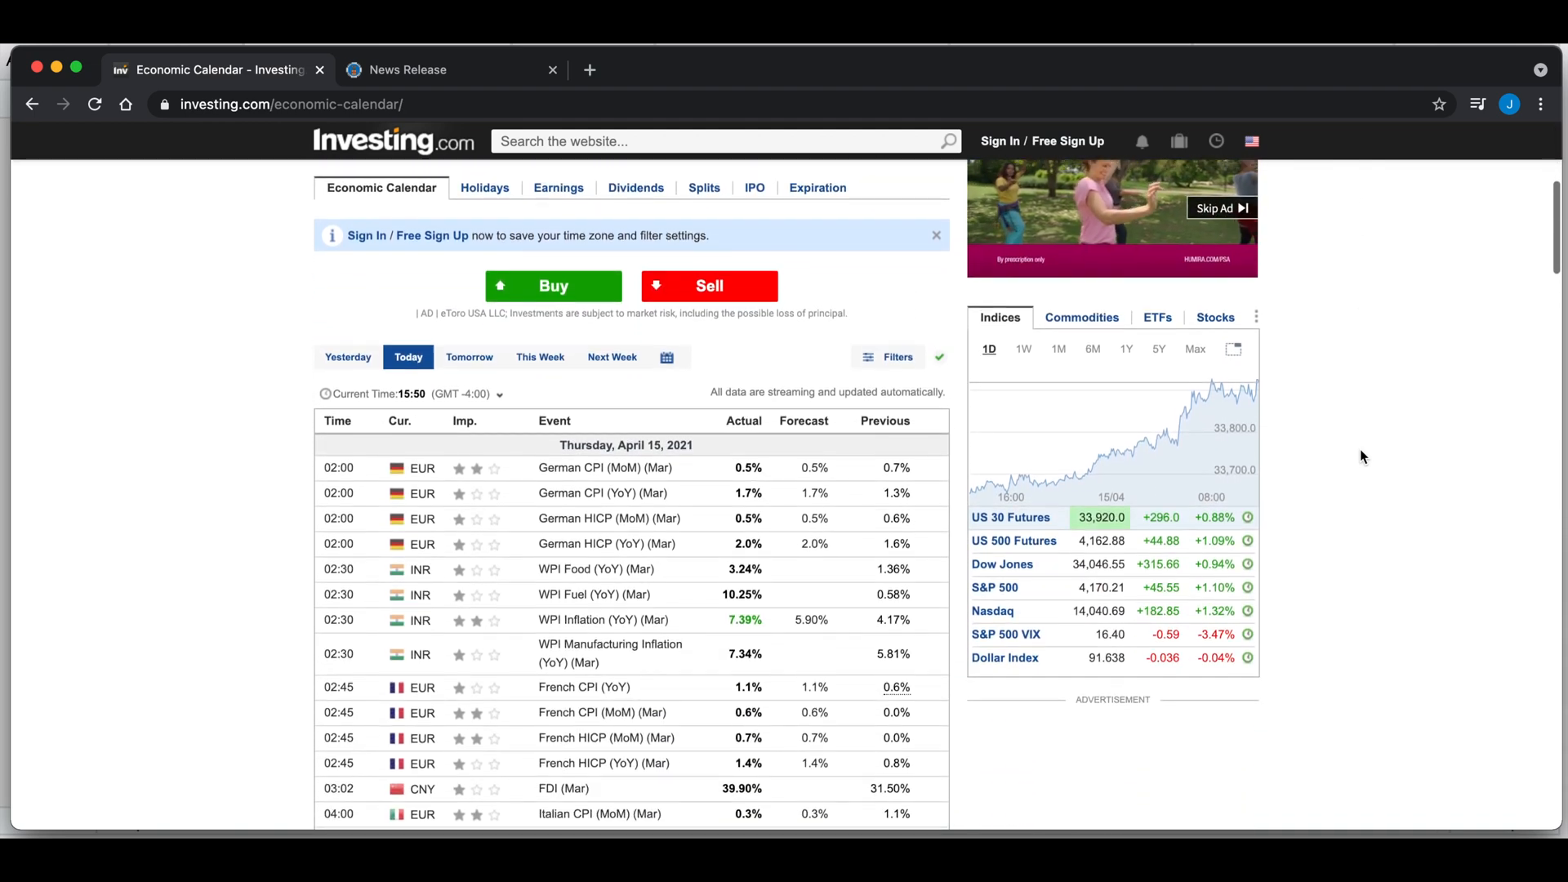
{"action": "left_click", "coordinate": [889, 330]}
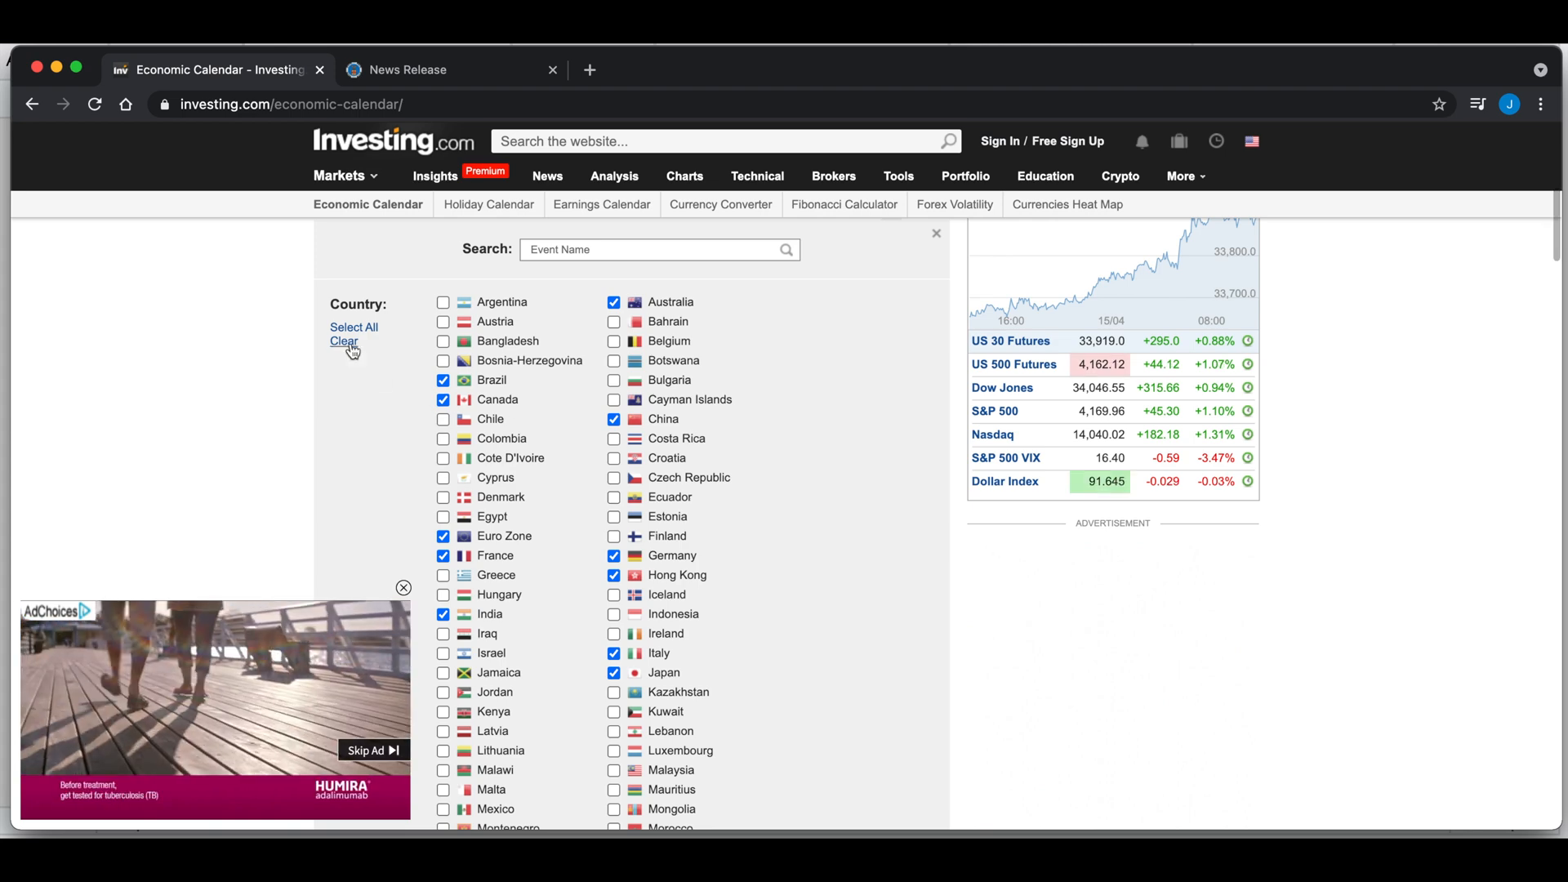
{"action": "scroll", "scroll_direction": "down", "scroll_amount": 3}
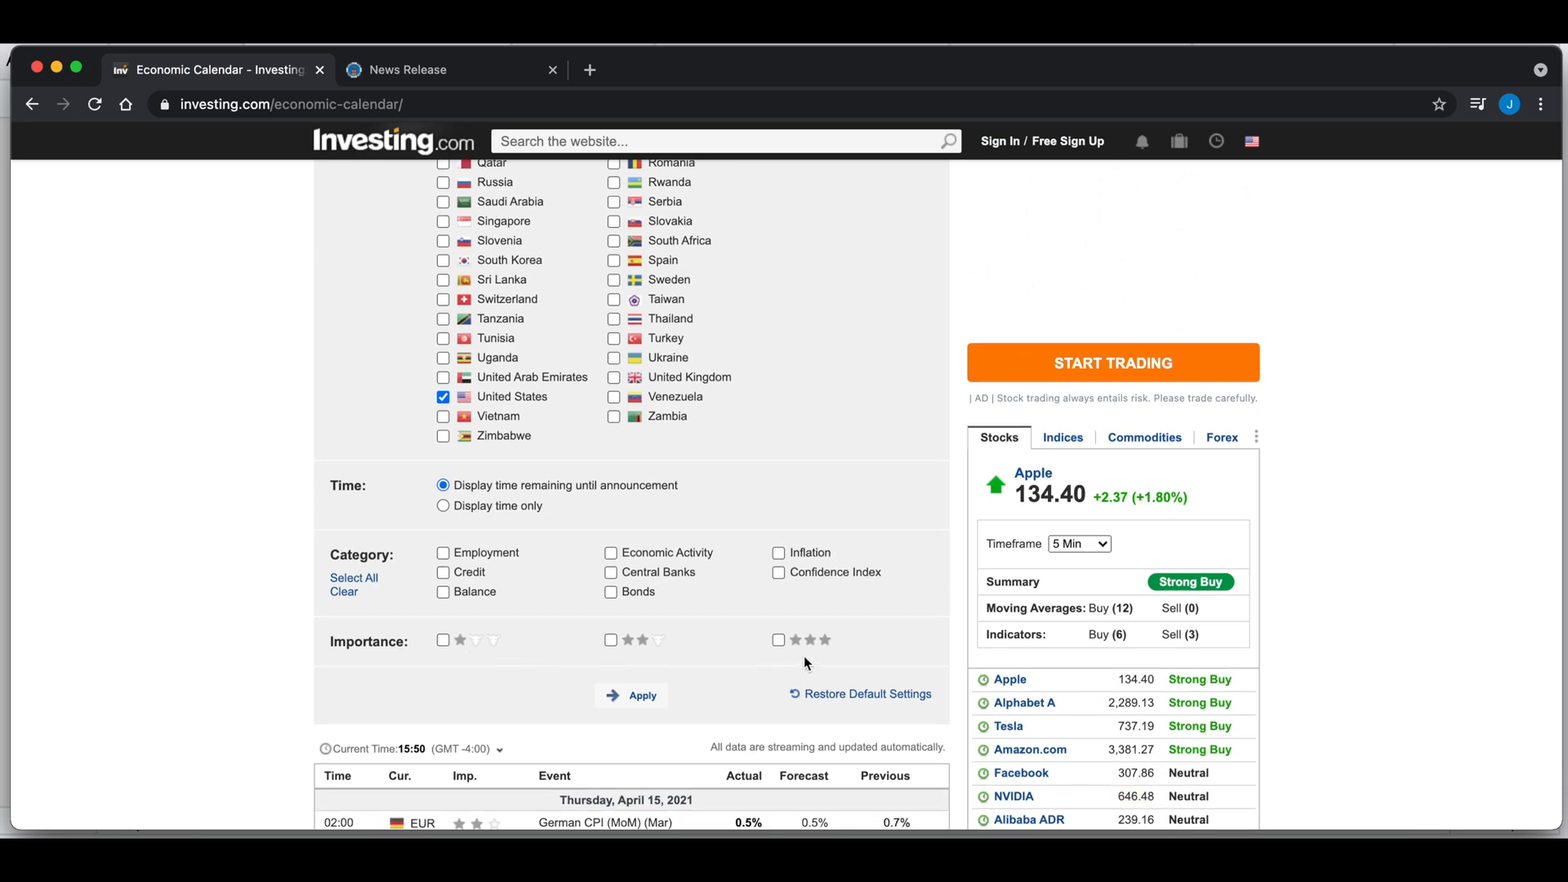
{"action": "left_click", "coordinate": [779, 640]}
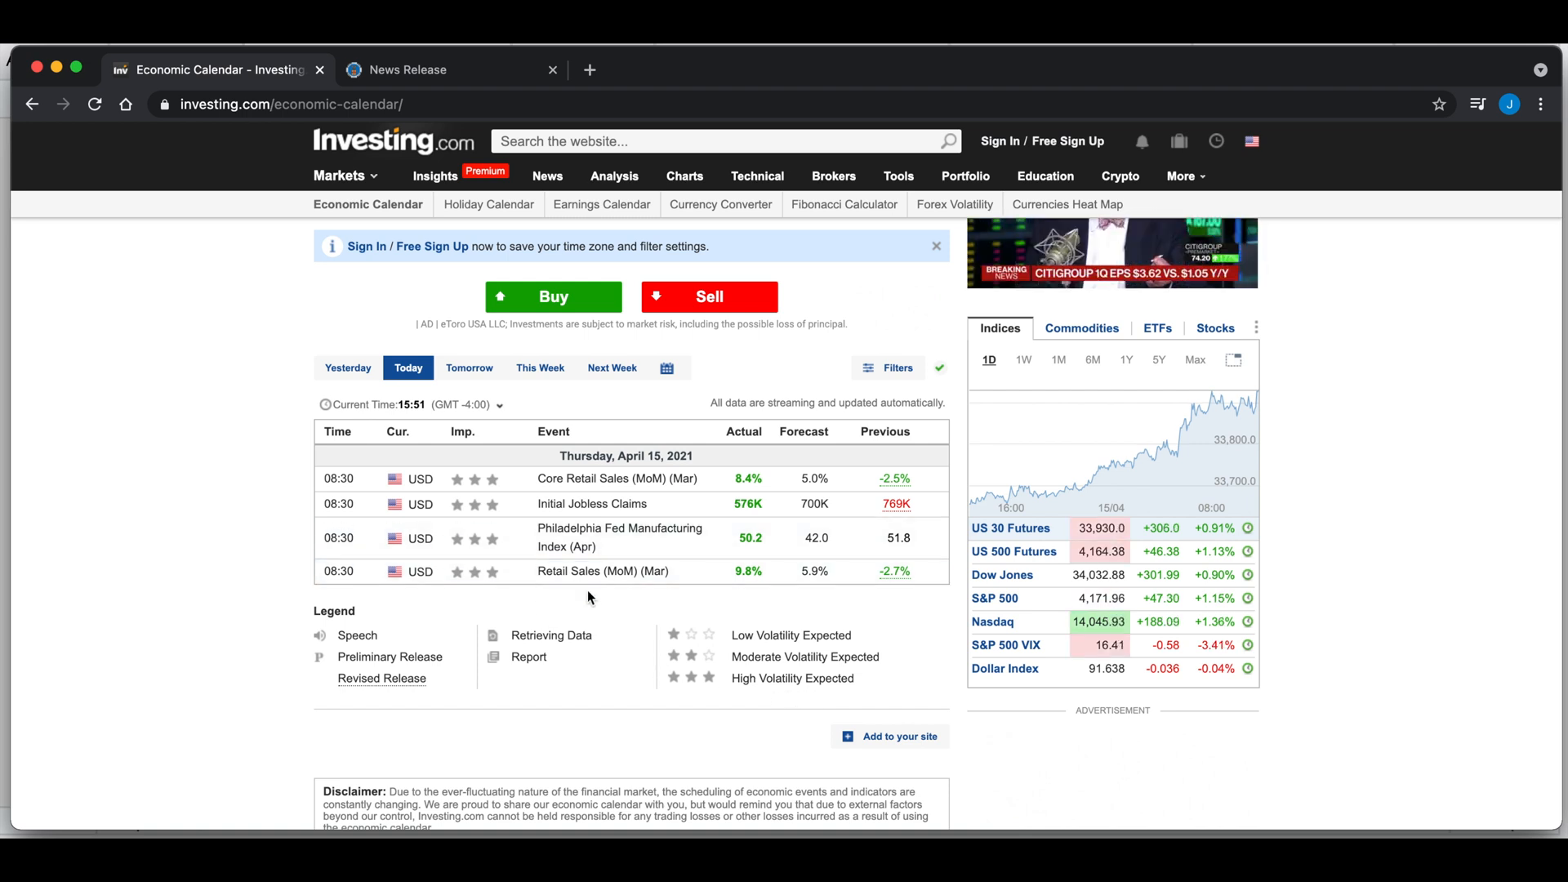
- Open the Initial Jobless Claims detail page and scroll to its chart and release history
{"action": "left_click", "coordinate": [592, 504]}
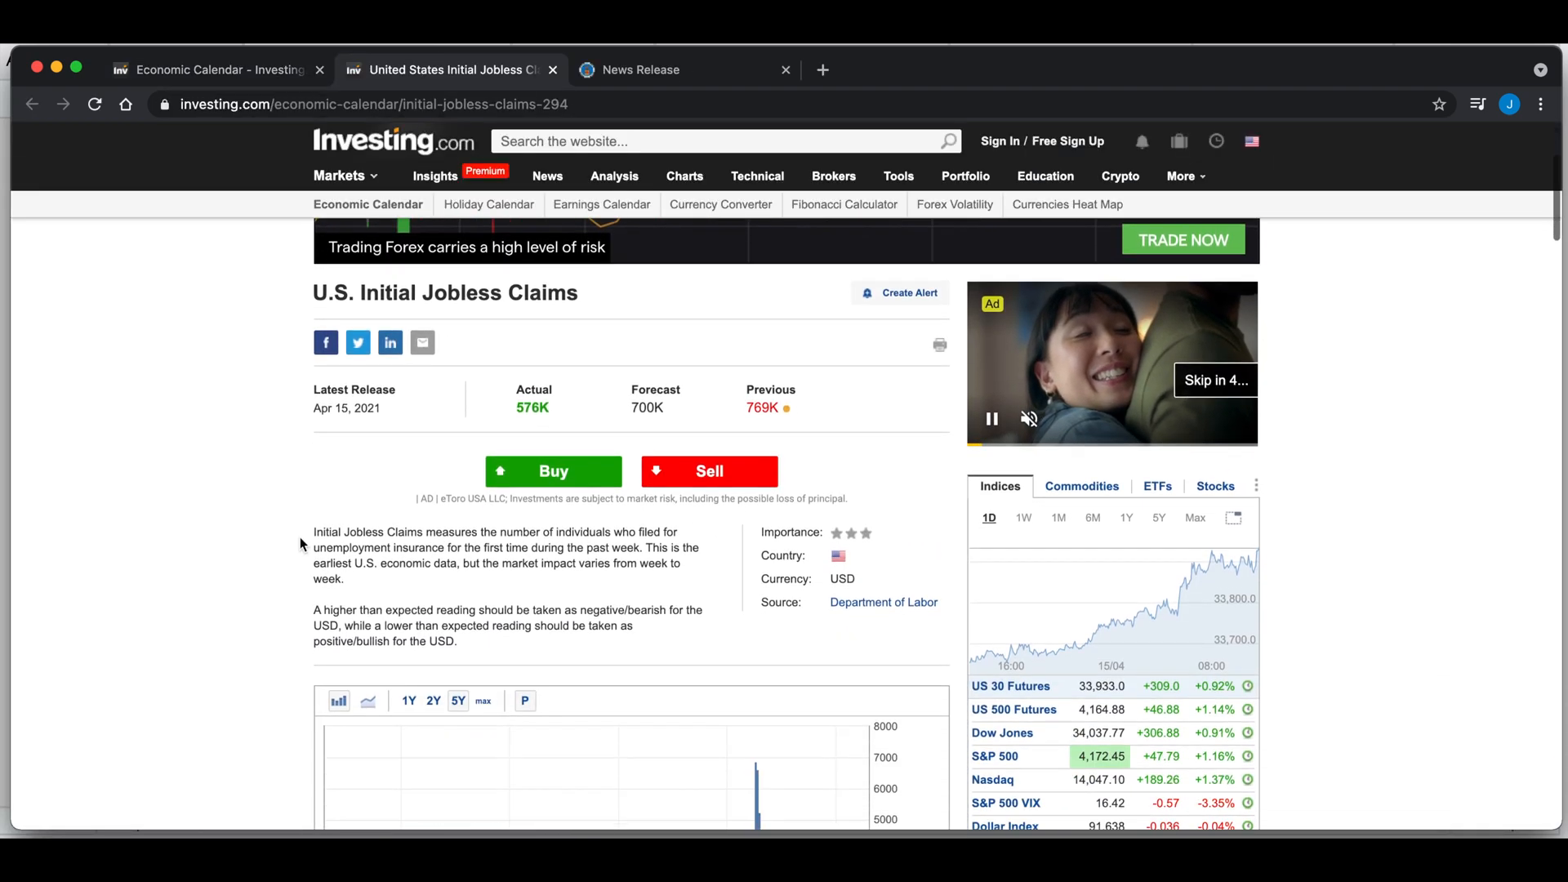
{"action": "scroll", "scroll_direction": "down", "scroll_amount": 3}
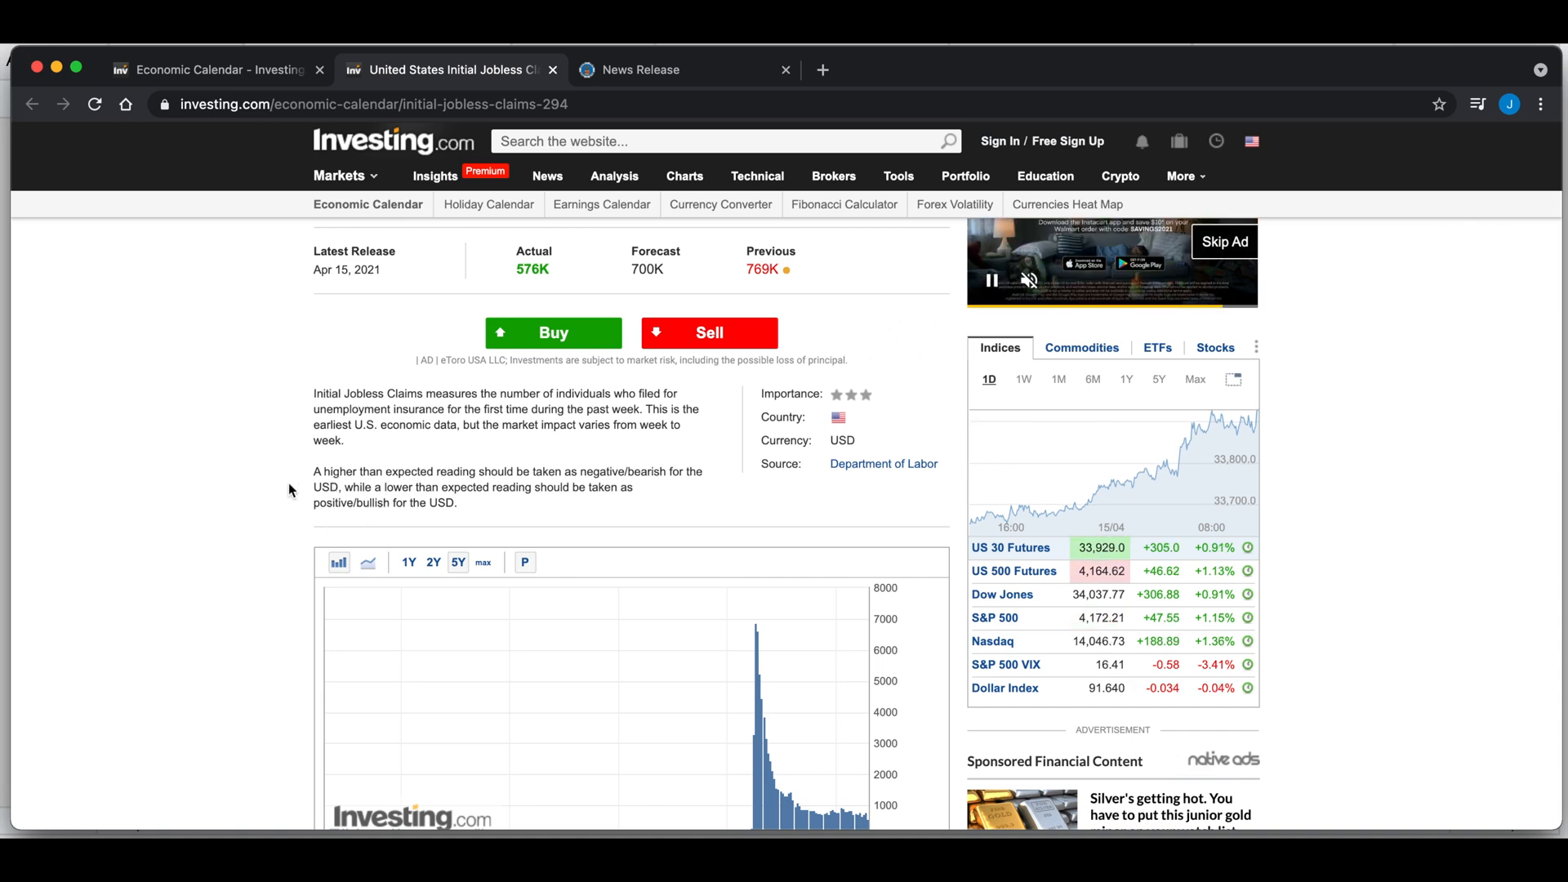
{"action": "scroll", "scroll_direction": "down", "scroll_amount": 3}
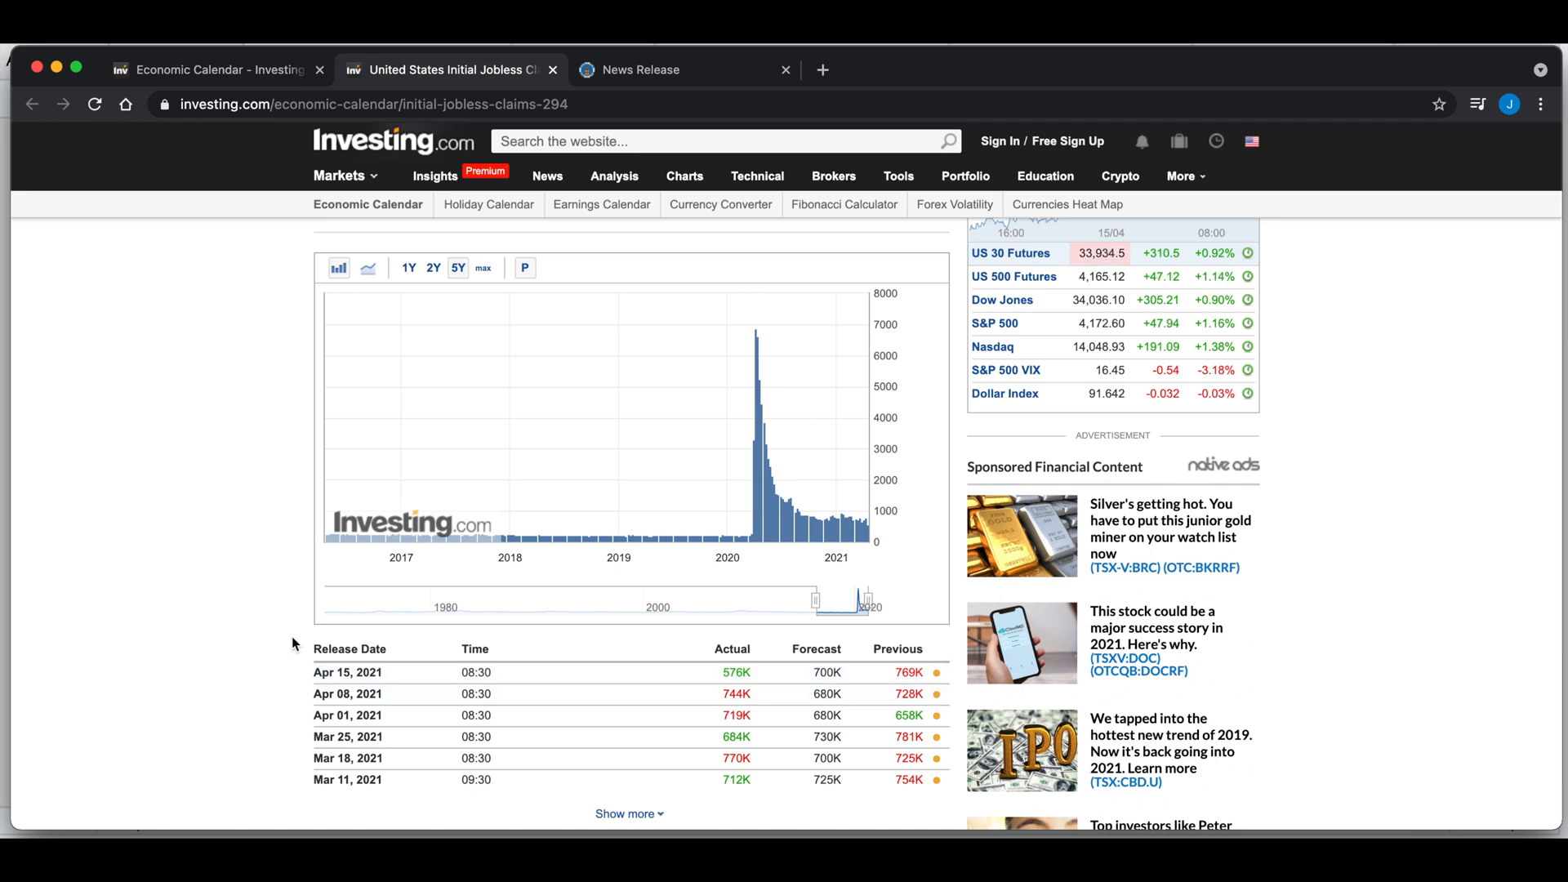
- View the April 15, 2021 DOL claims release PDF and select its URL
{"action": "left_click", "coordinate": [640, 70]}
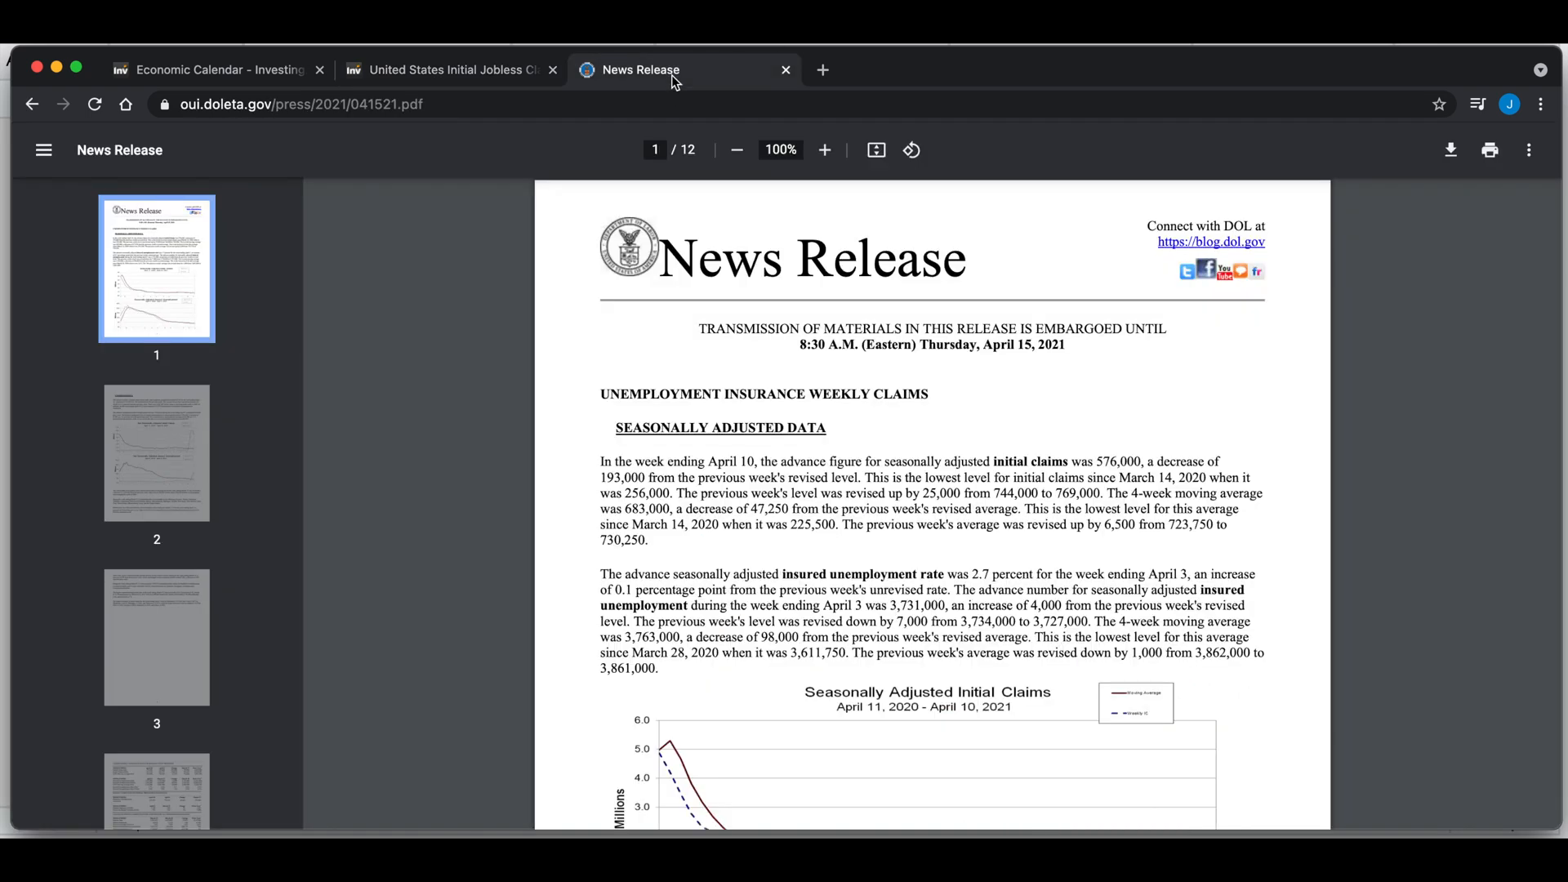
{"action": "scroll", "scroll_direction": "down", "scroll_amount": 3}
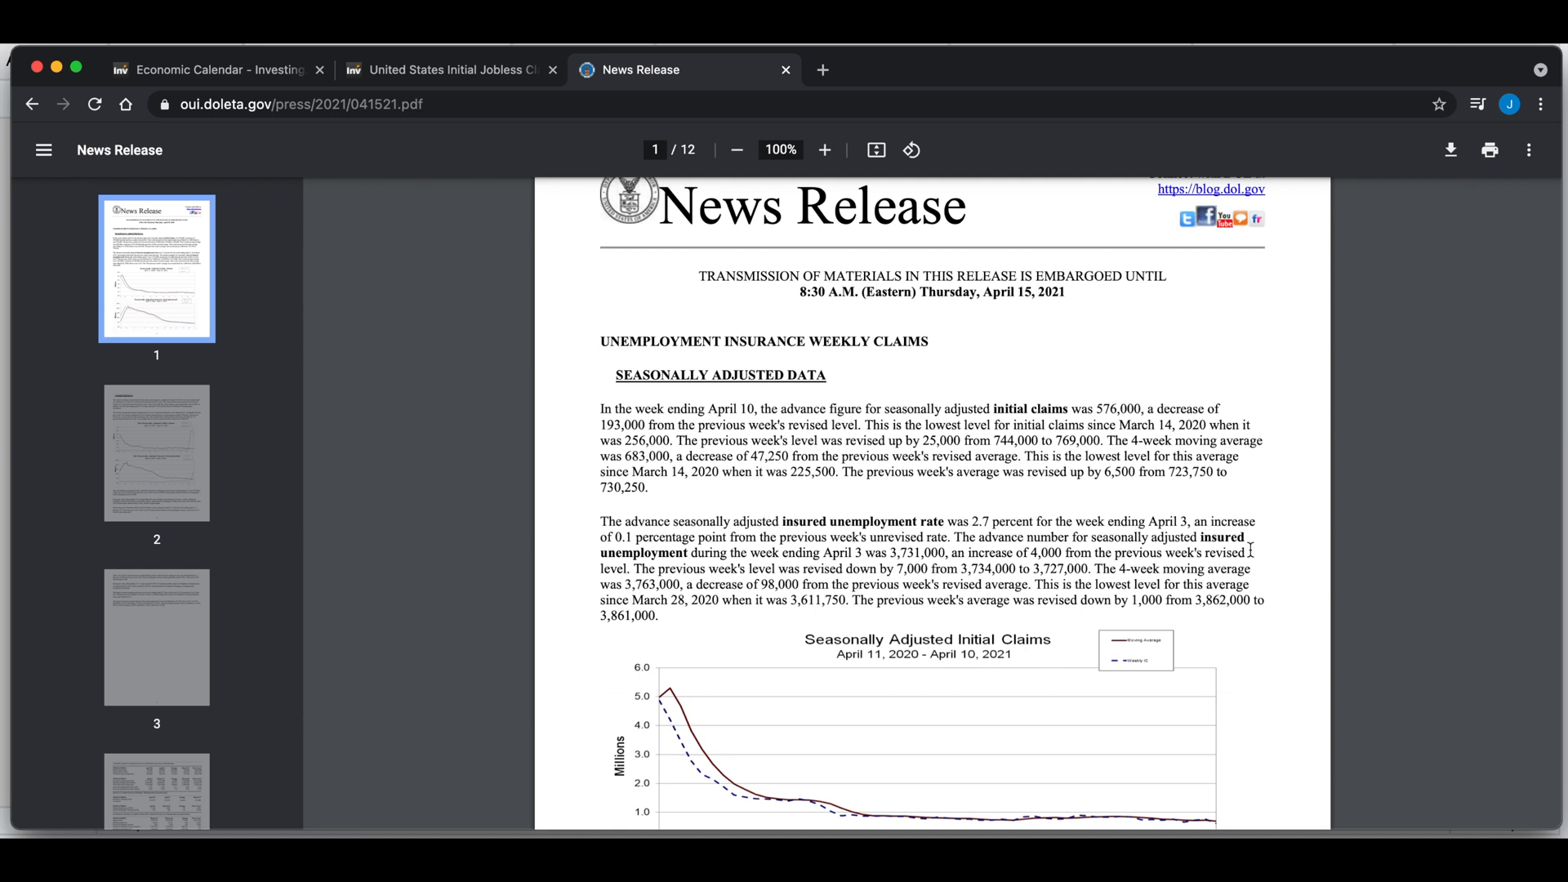
{"action": "mouse_move", "coordinate": [1283, 531]}
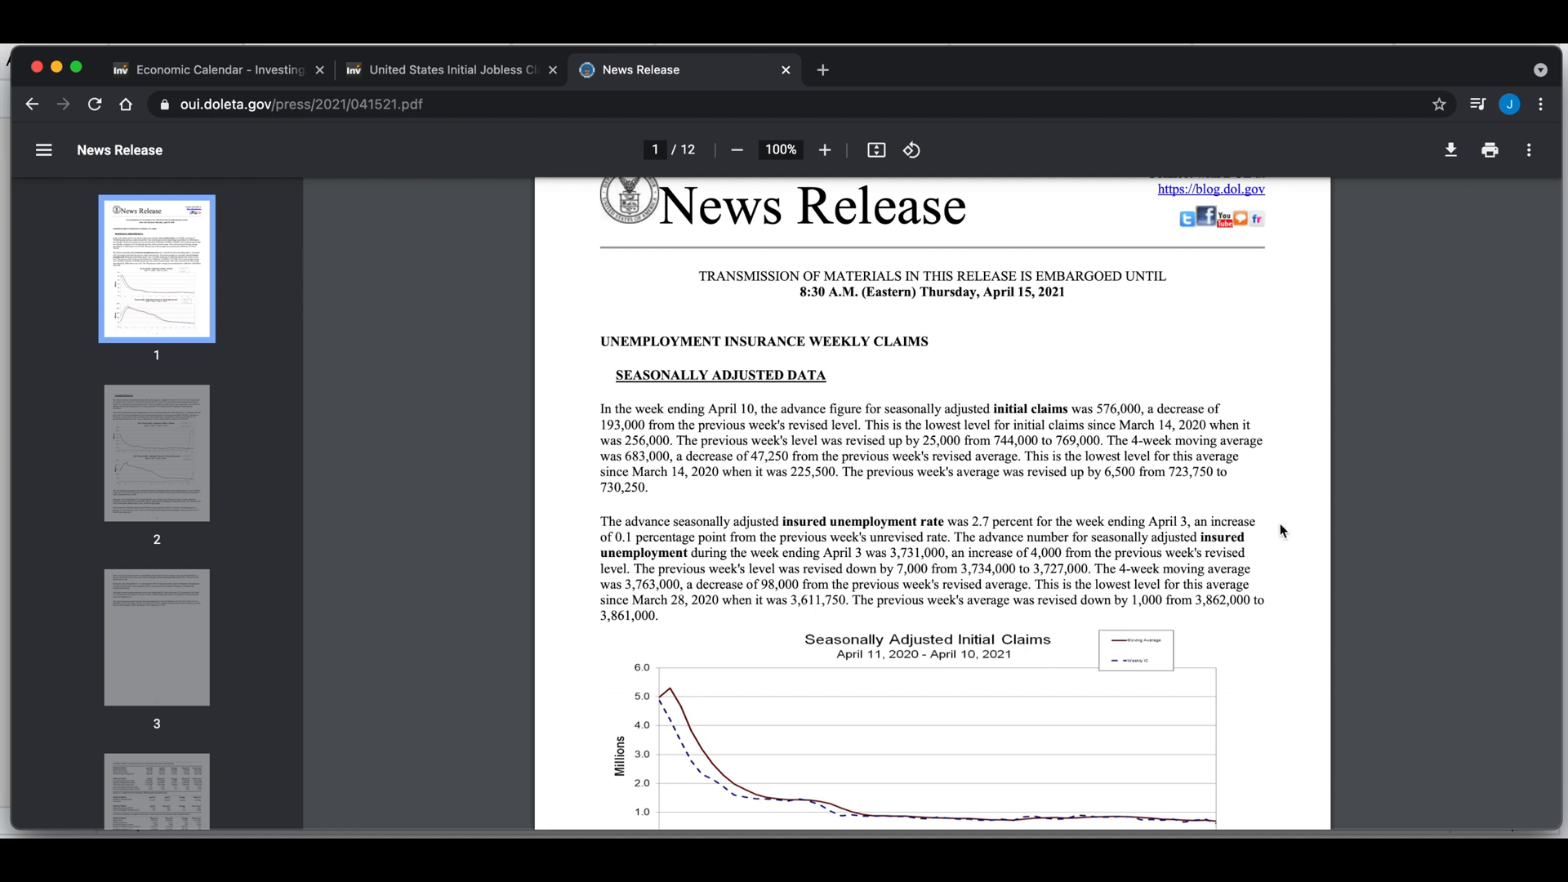
{"action": "mouse_move", "coordinate": [1211, 503]}
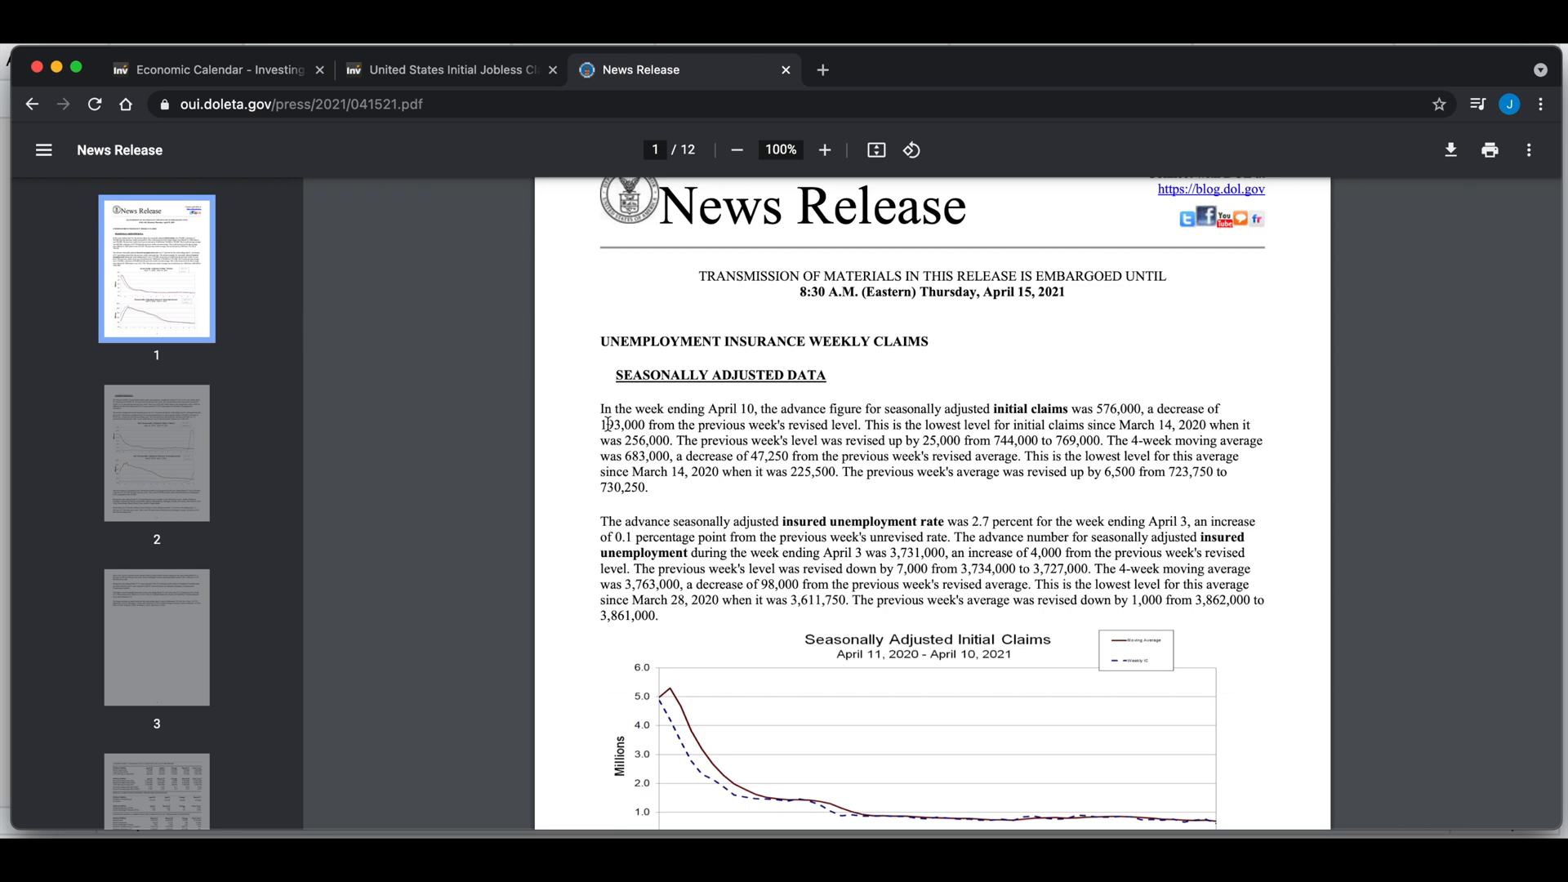
{"action": "mouse_move", "coordinate": [710, 462]}
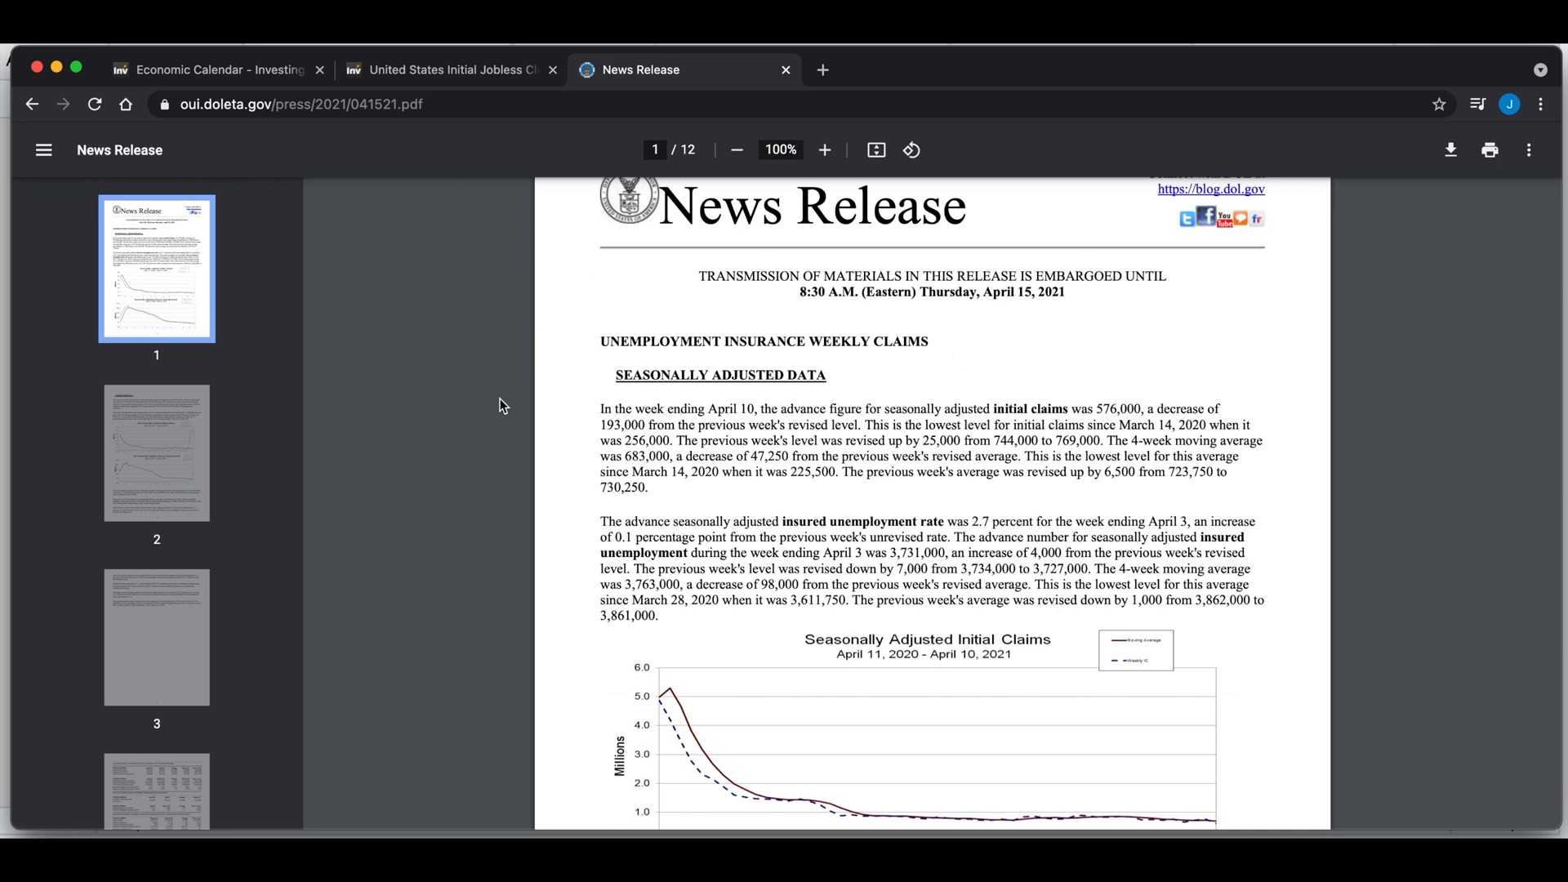
{"action": "mouse_move", "coordinate": [851, 462]}
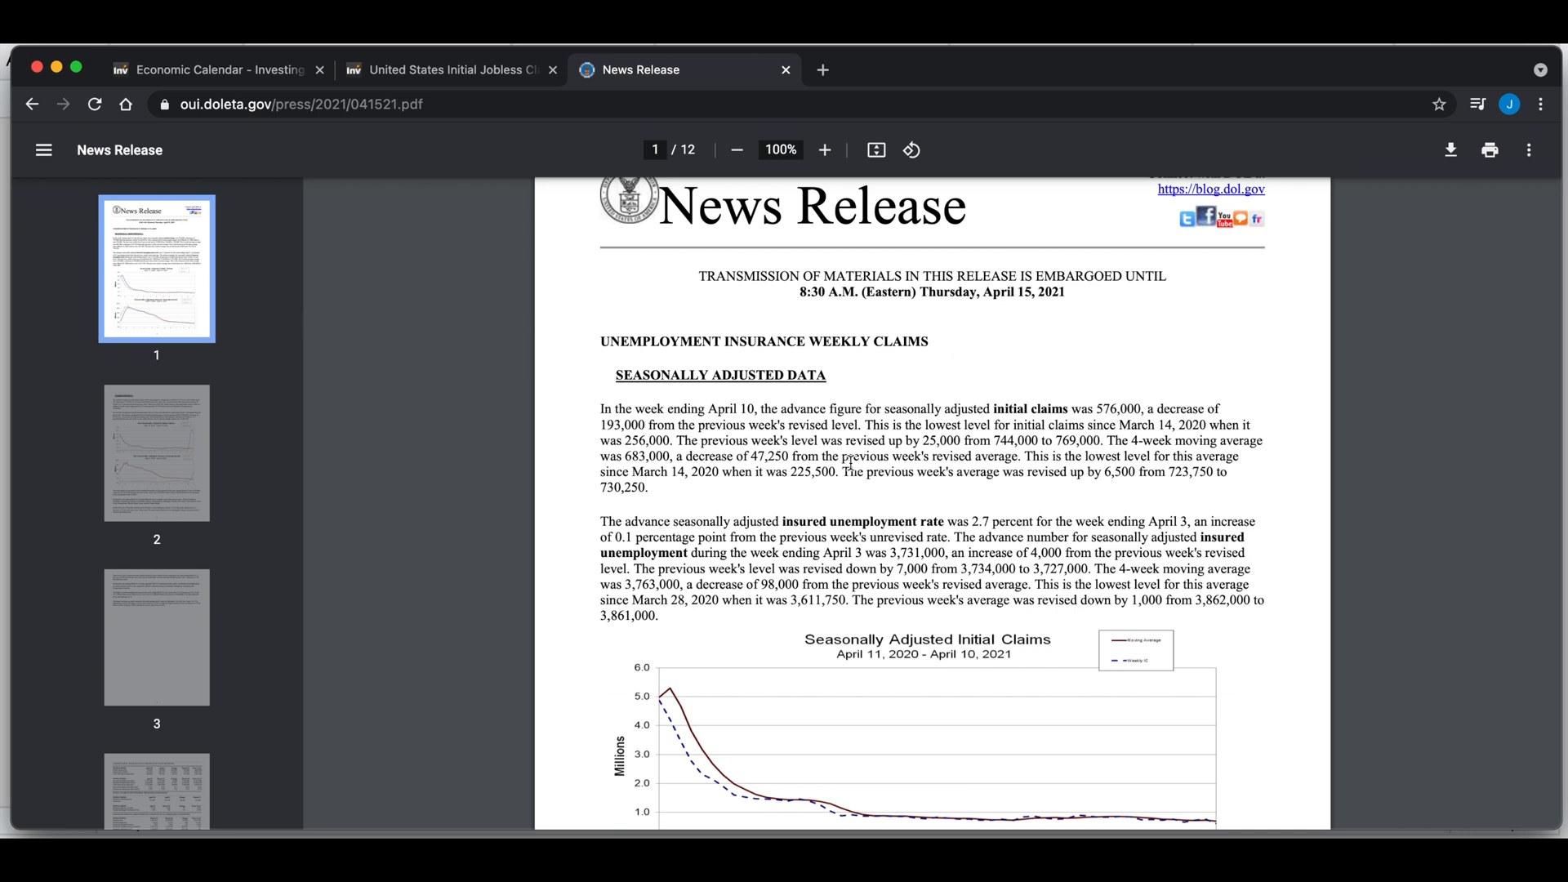
{"action": "left_click", "coordinate": [300, 103]}
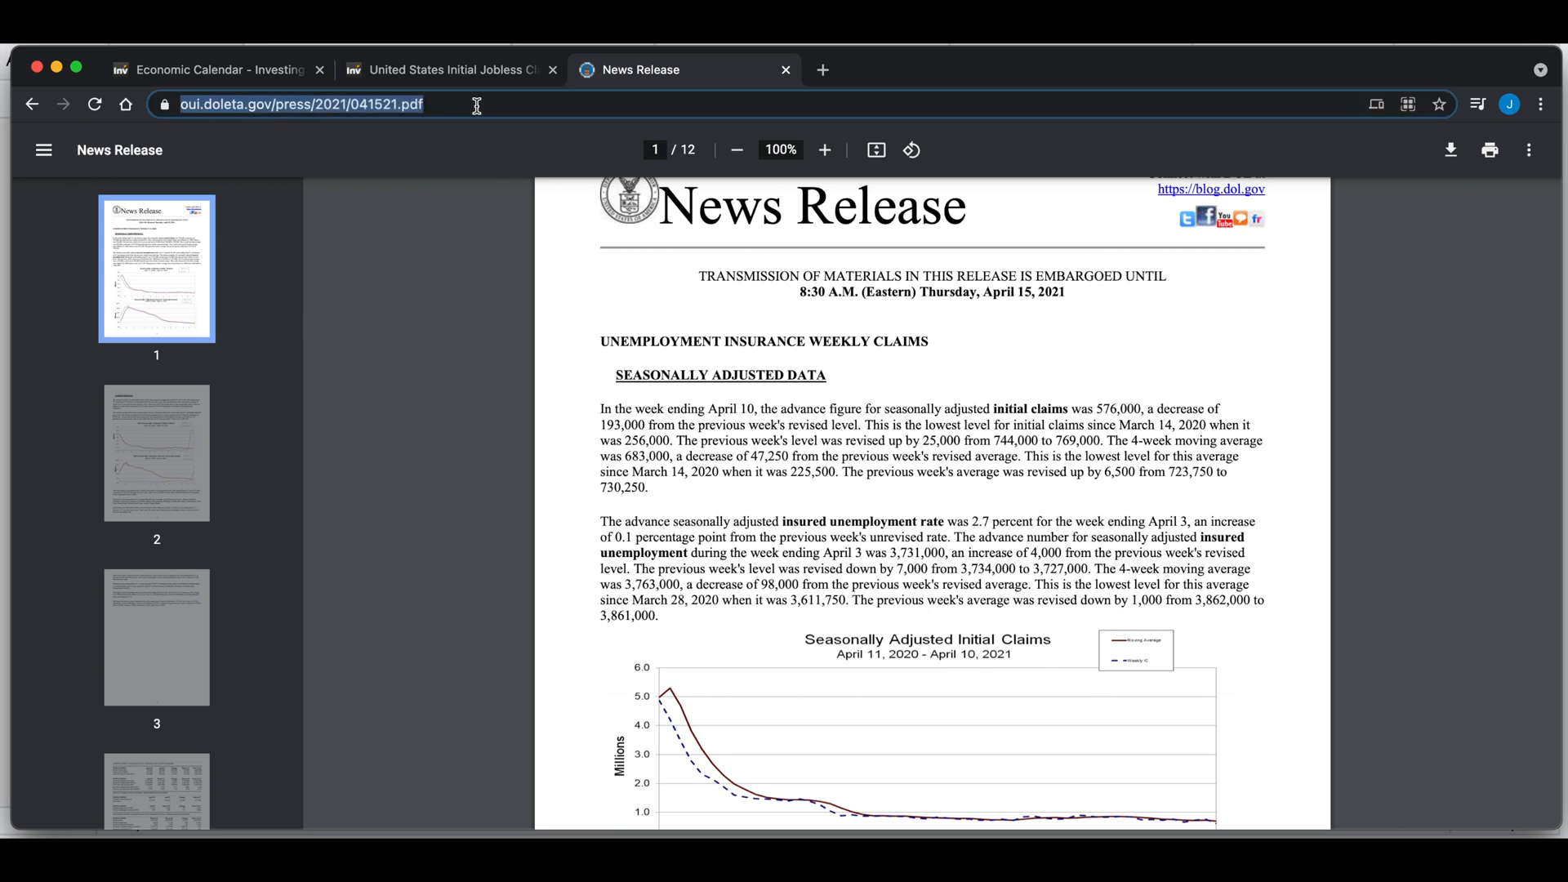
{"action": "mouse_move", "coordinate": [370, 172]}
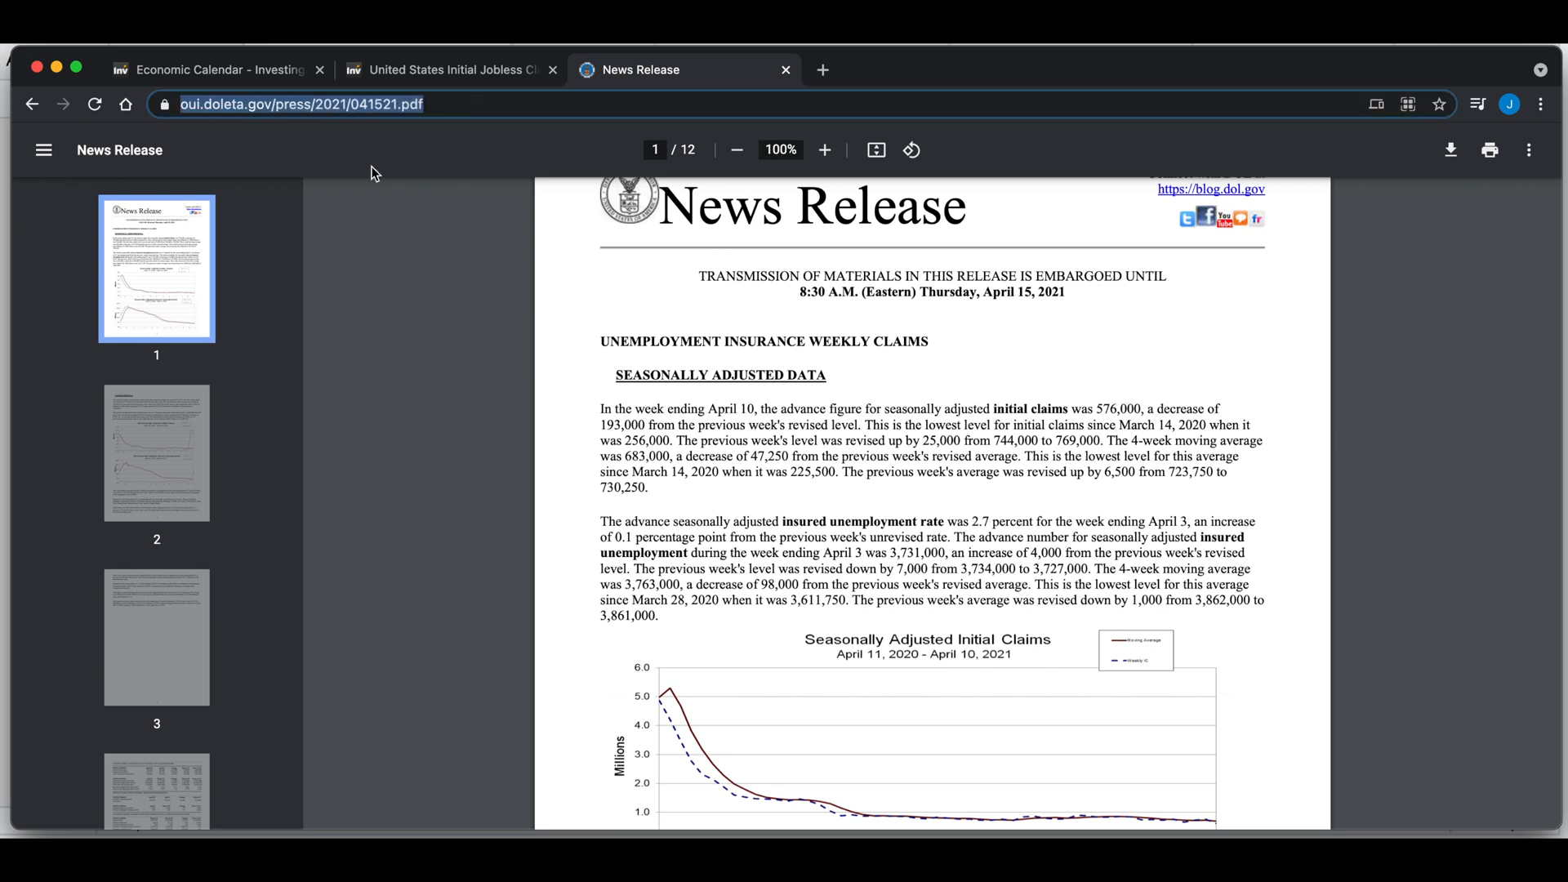
{"action": "mouse_move", "coordinate": [392, 123]}
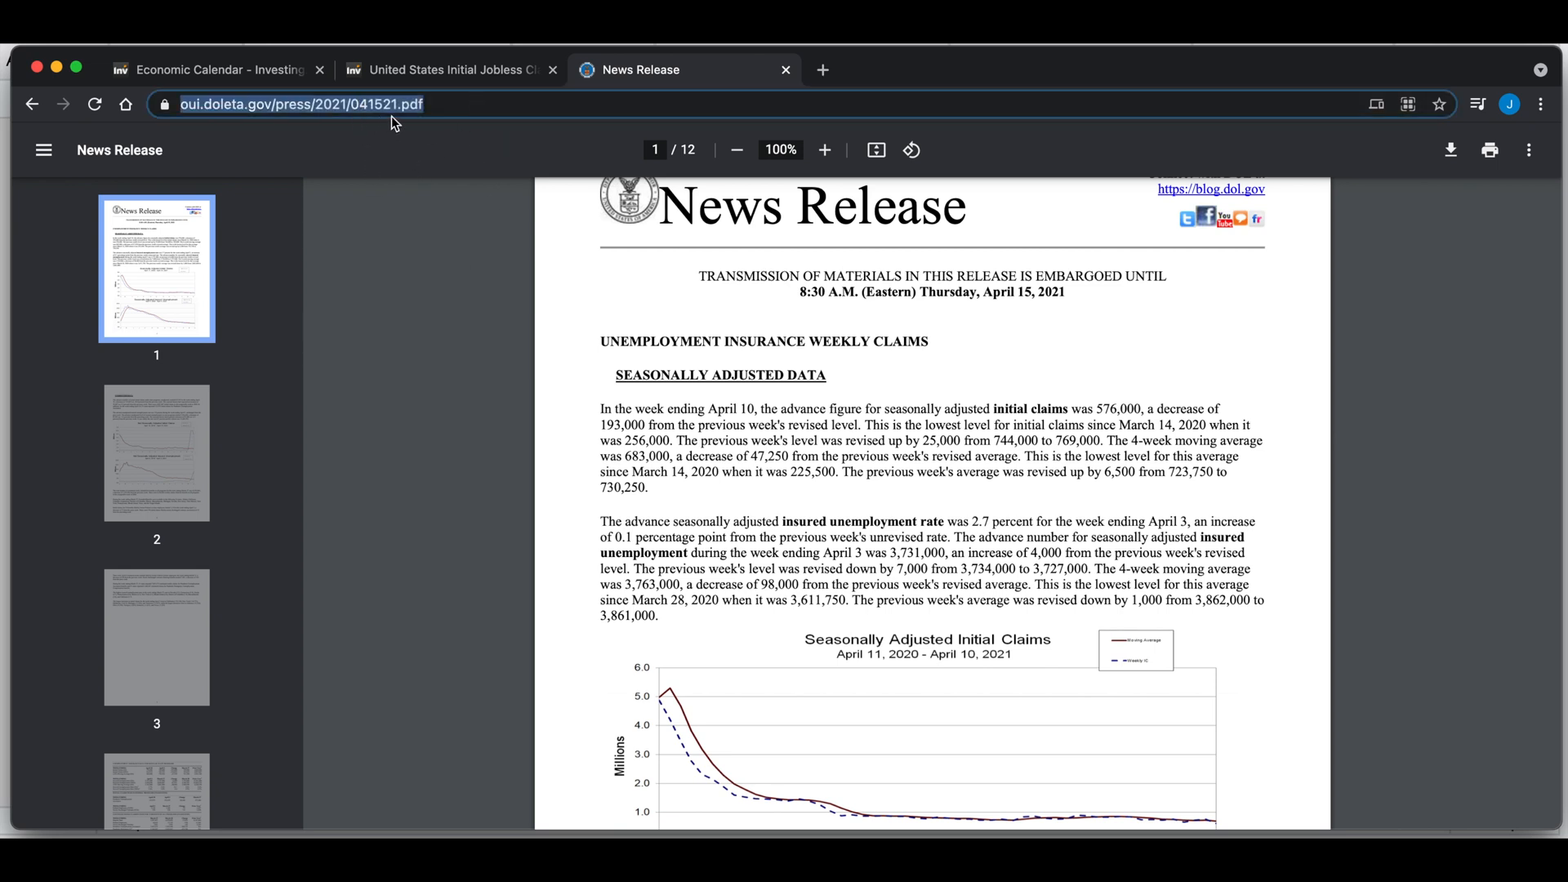
{"action": "mouse_move", "coordinate": [388, 128]}
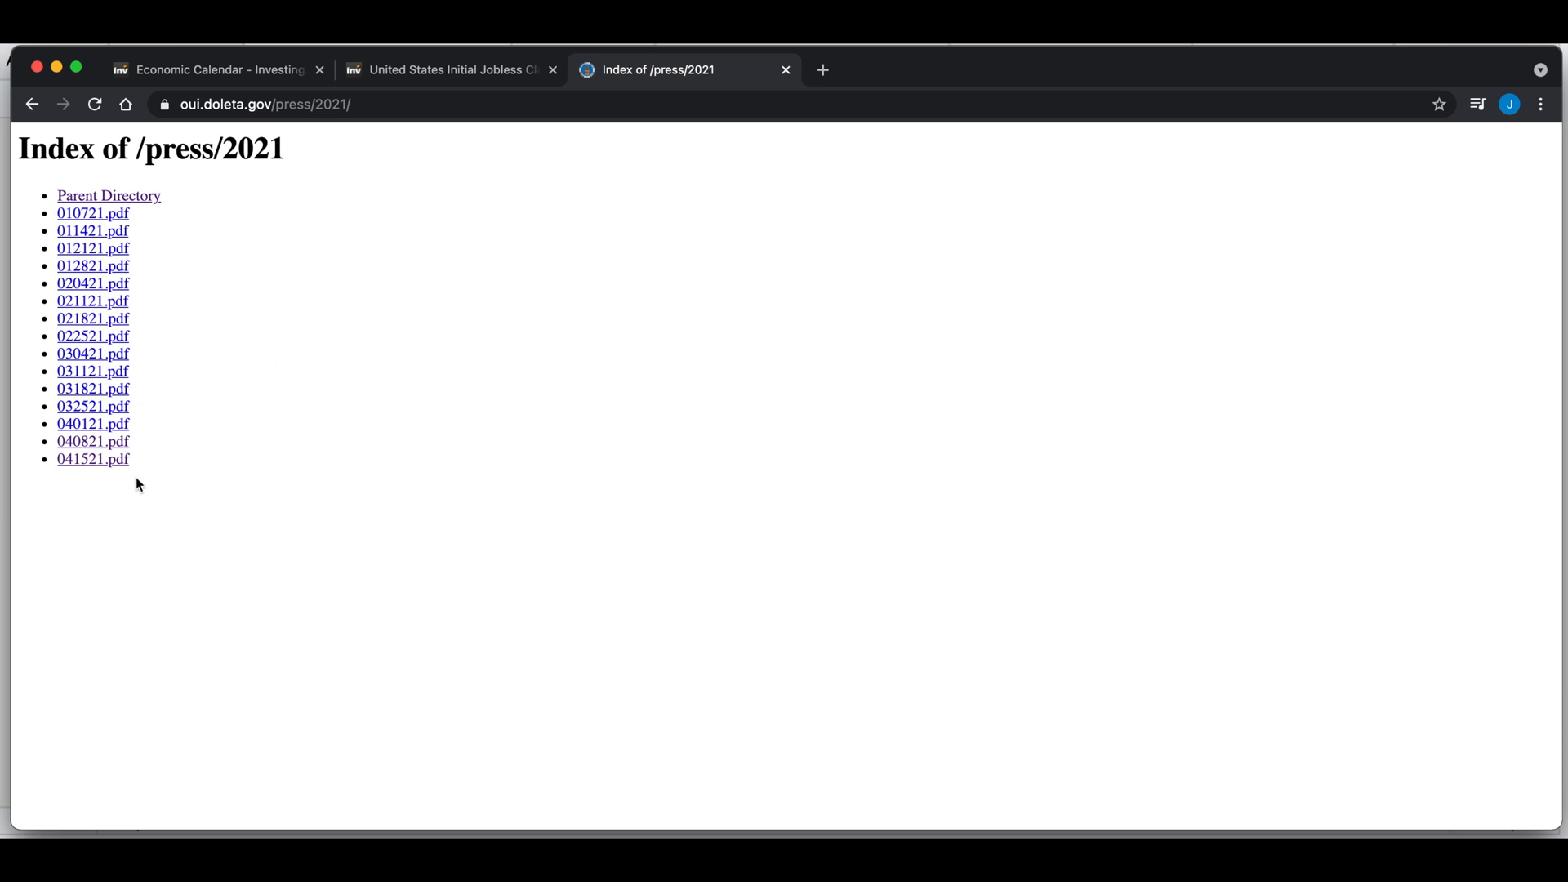
{"action": "mouse_move", "coordinate": [336, 530]}
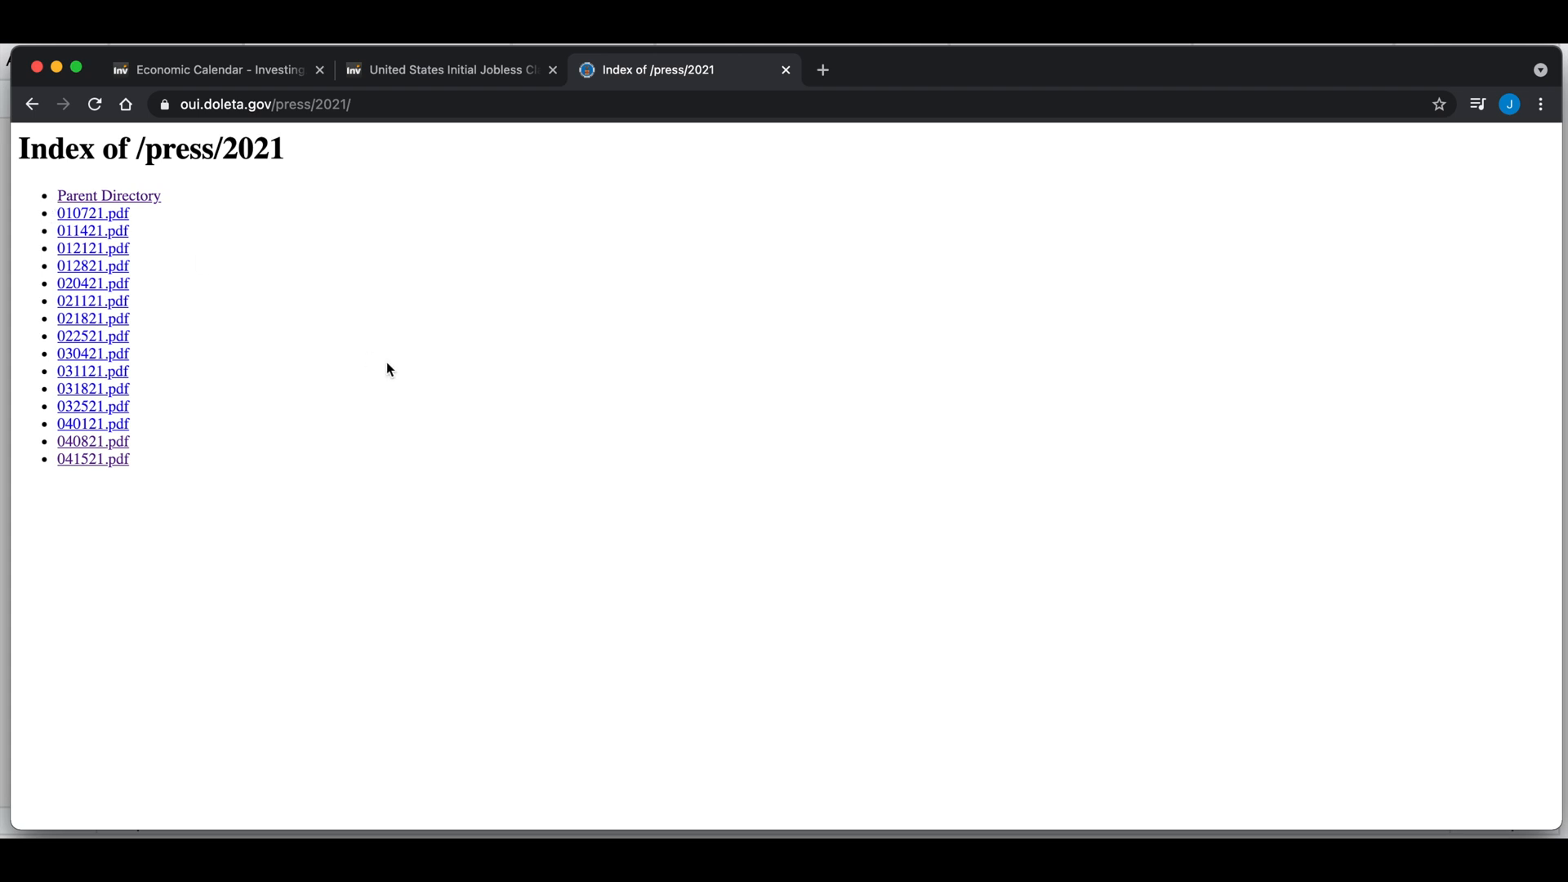
{"action": "mouse_move", "coordinate": [230, 543]}
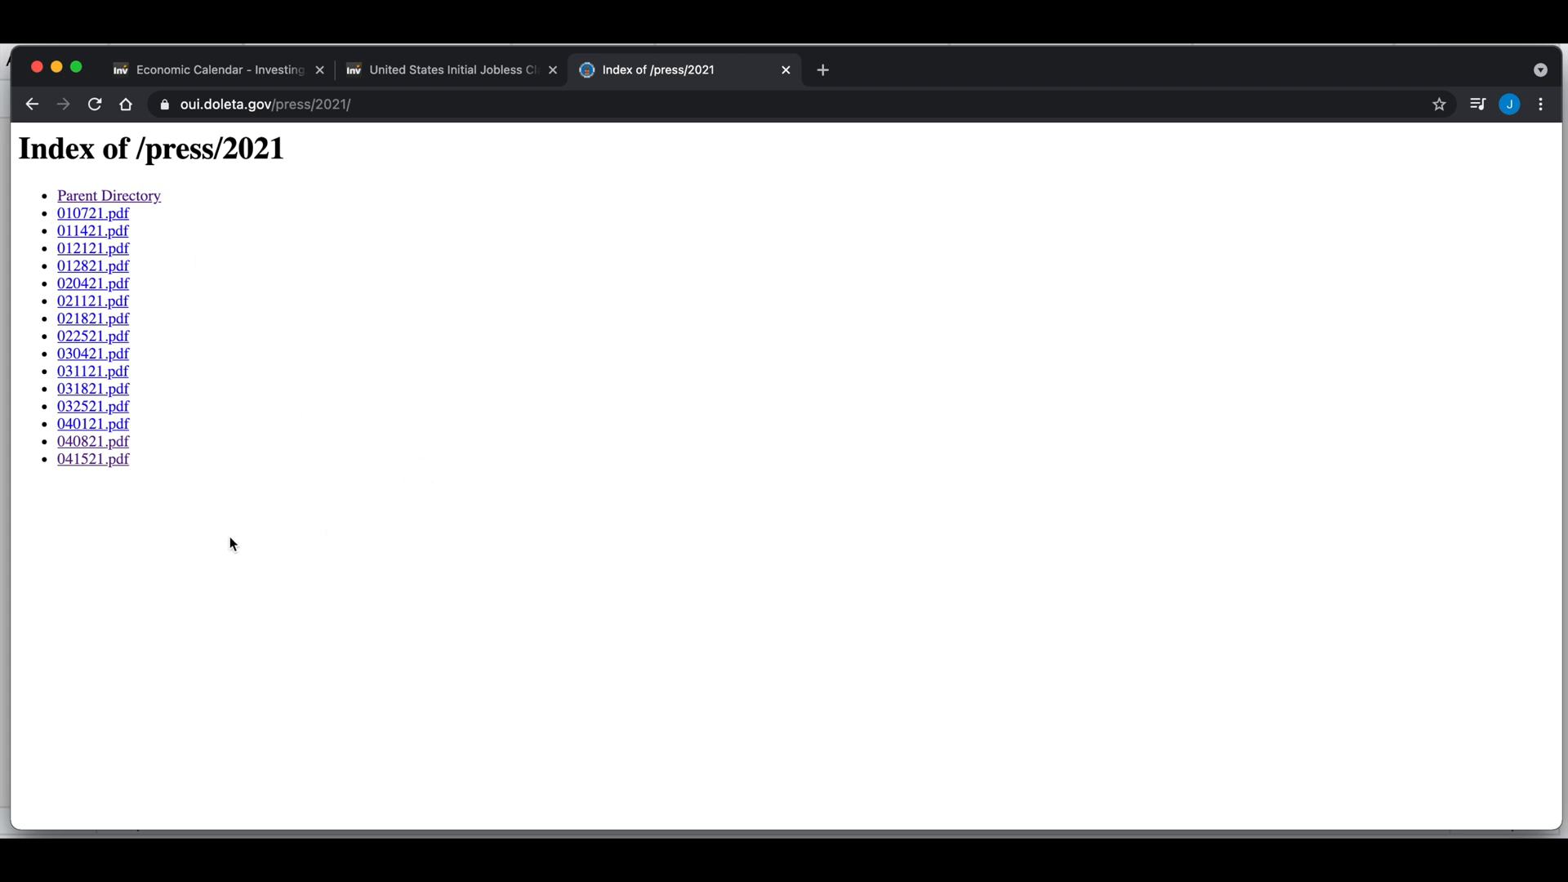
{"action": "mouse_move", "coordinate": [810, 564]}
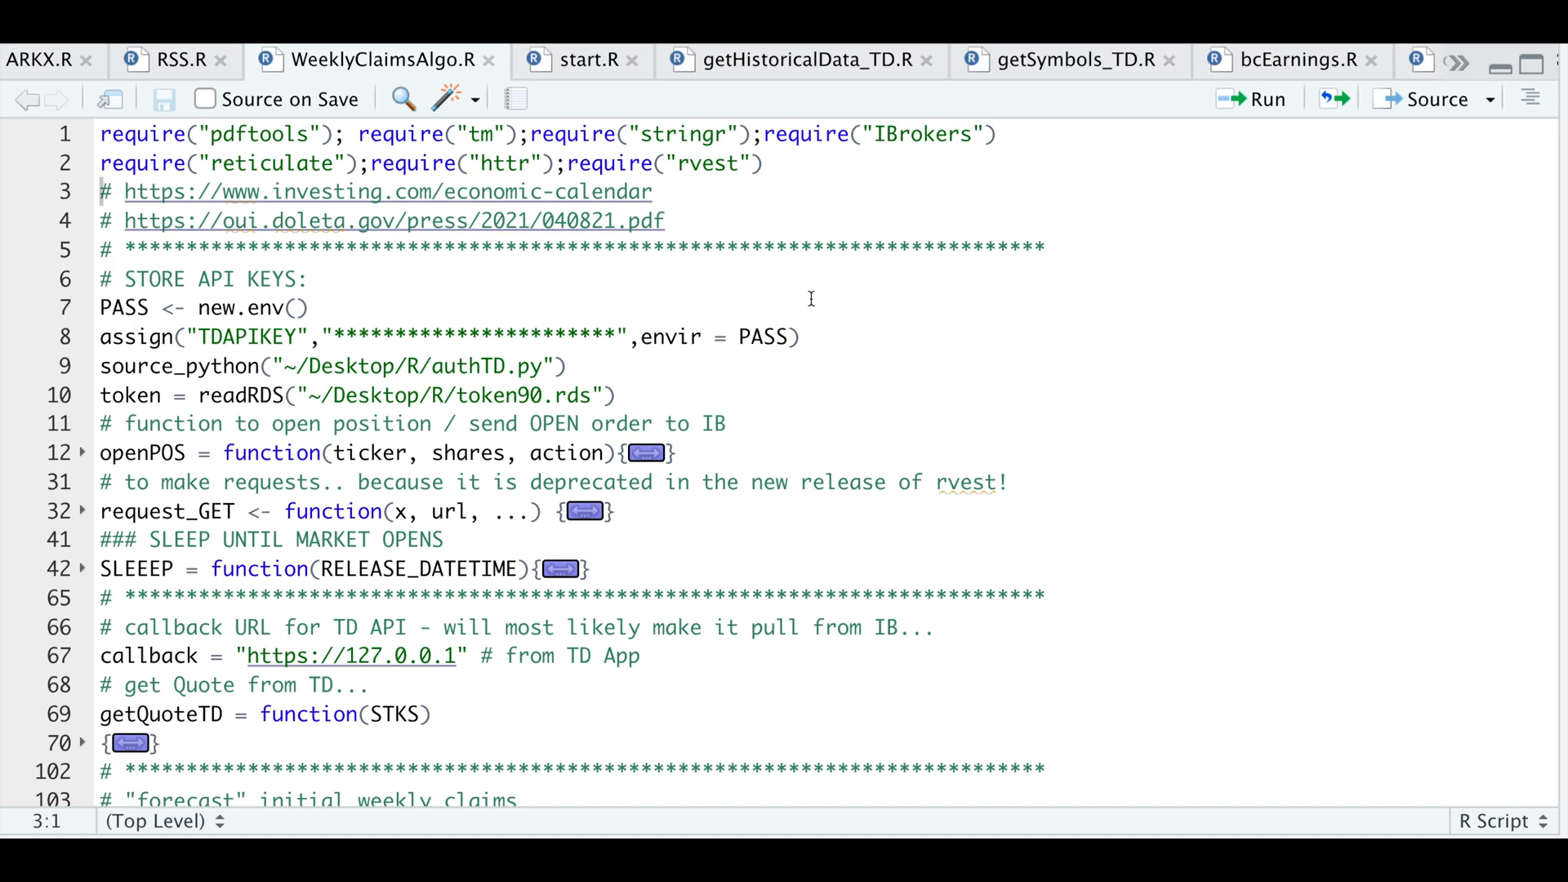
{"action": "mouse_move", "coordinate": [833, 313]}
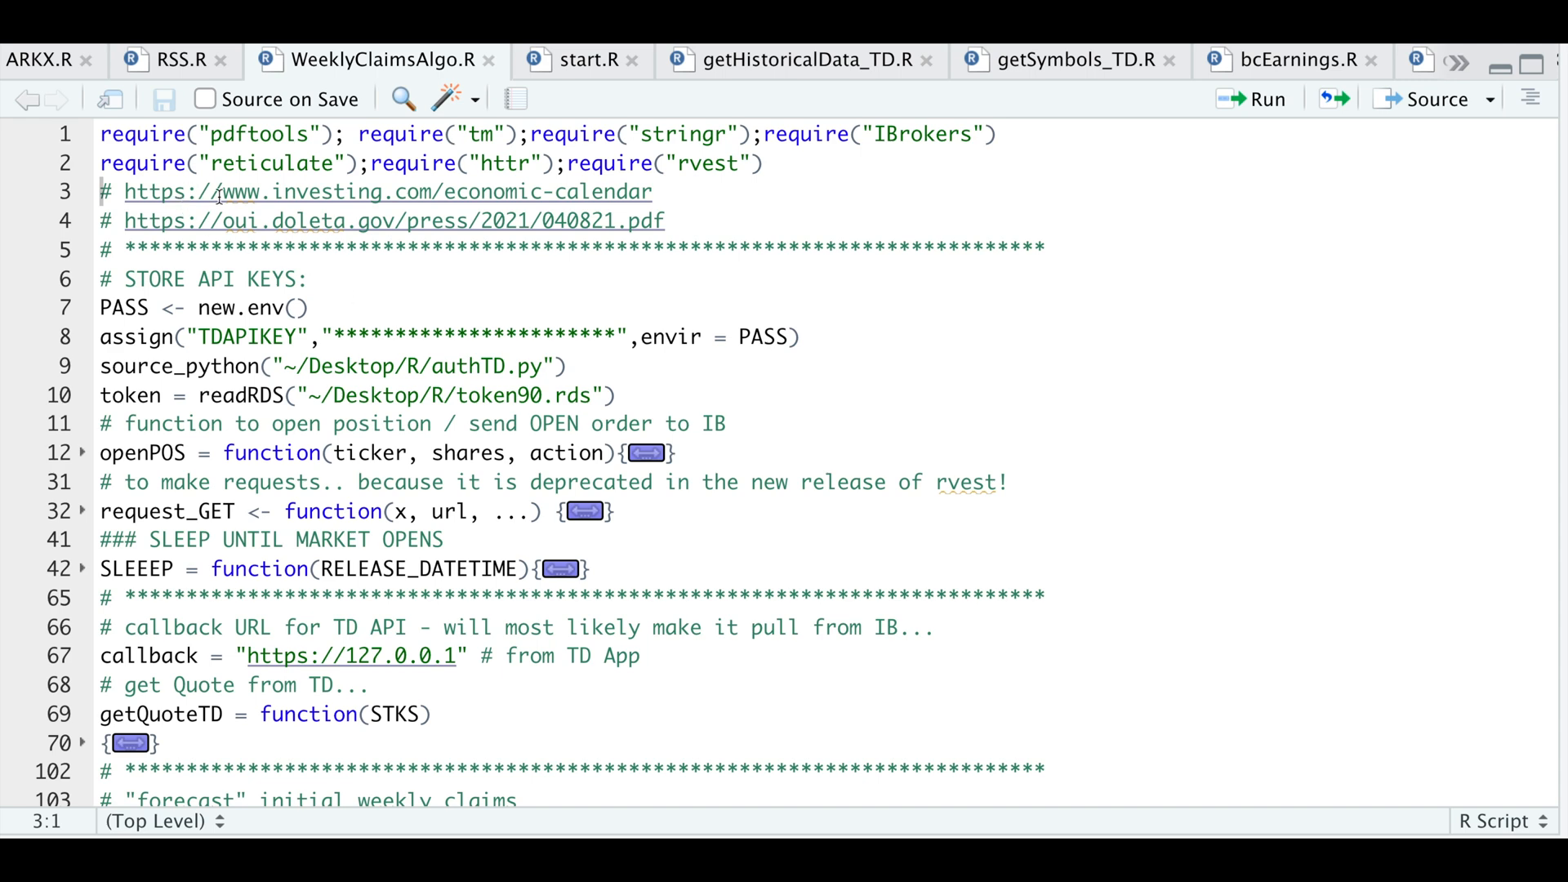
{"action": "mouse_move", "coordinate": [290, 308]}
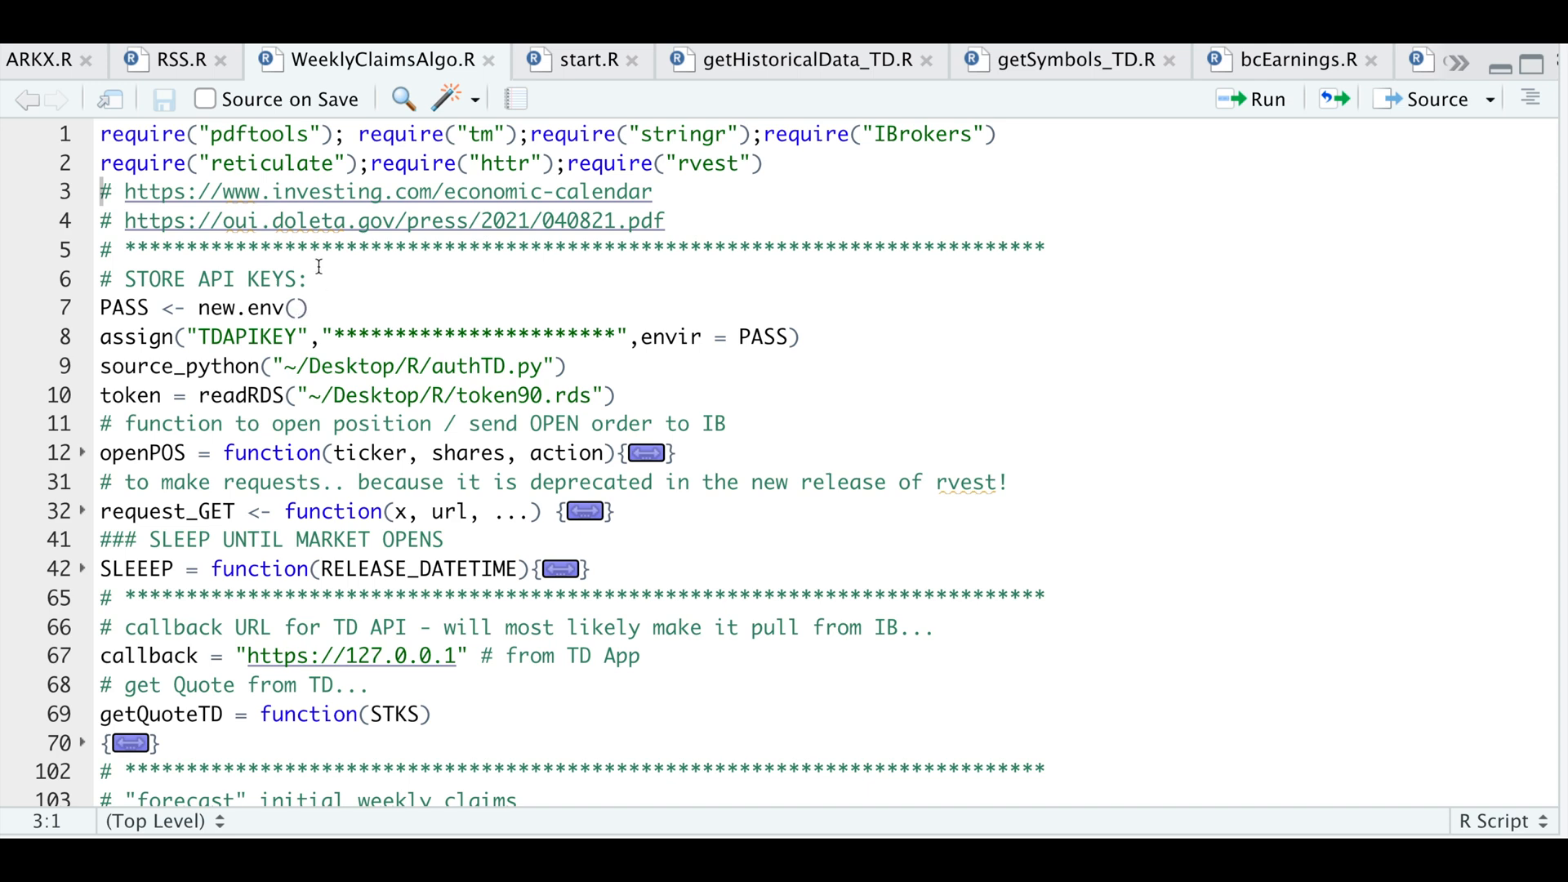
{"action": "mouse_move", "coordinate": [184, 232]}
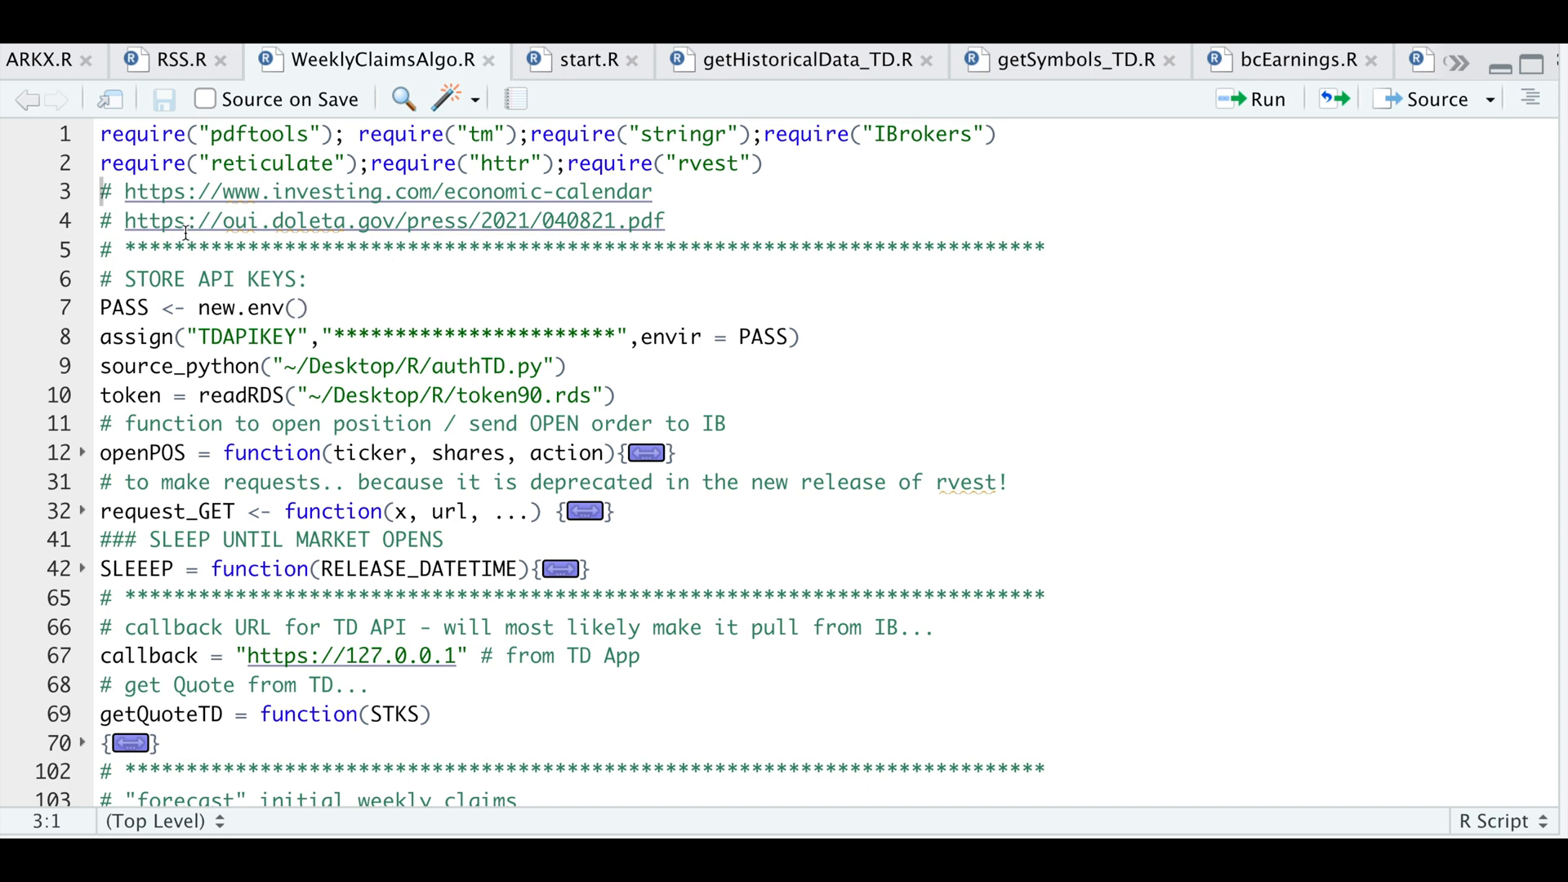
{"action": "mouse_move", "coordinate": [262, 350]}
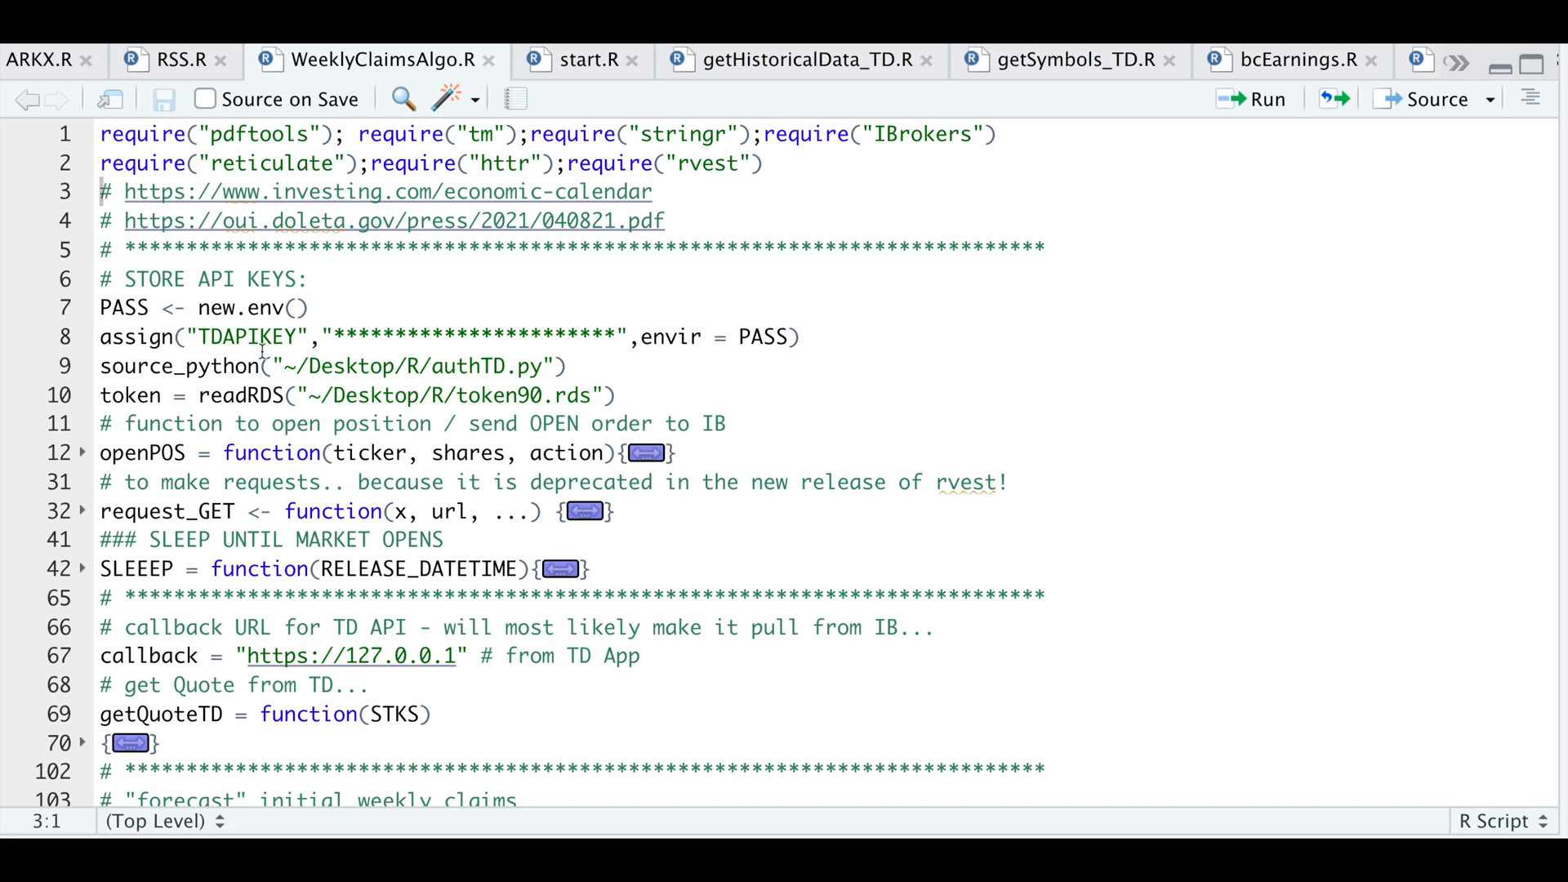
{"action": "mouse_move", "coordinate": [801, 330]}
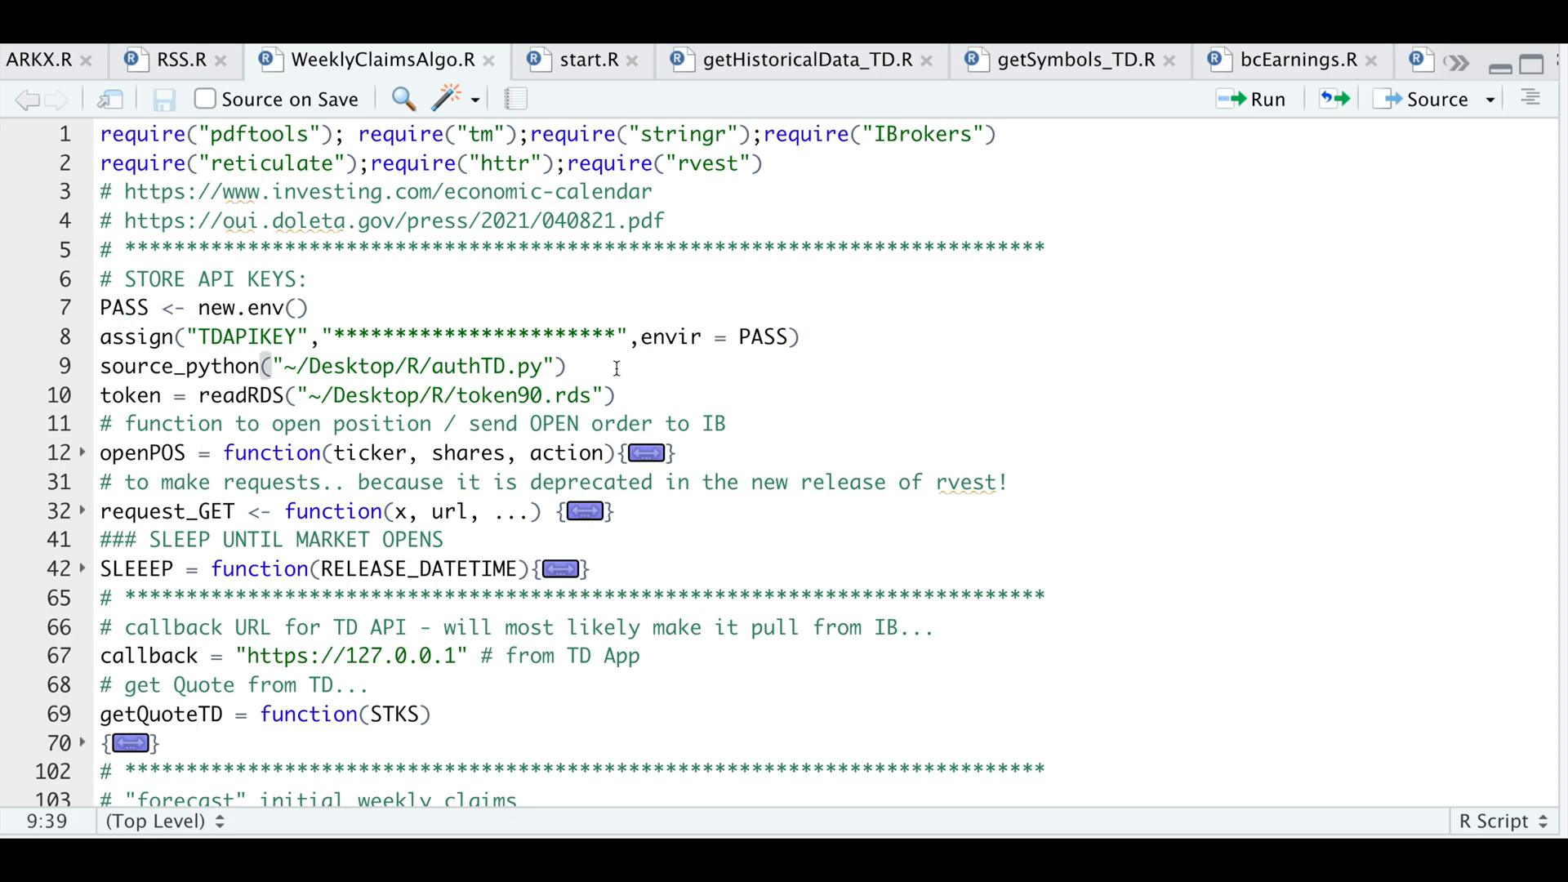
{"action": "left_click", "coordinate": [567, 366]}
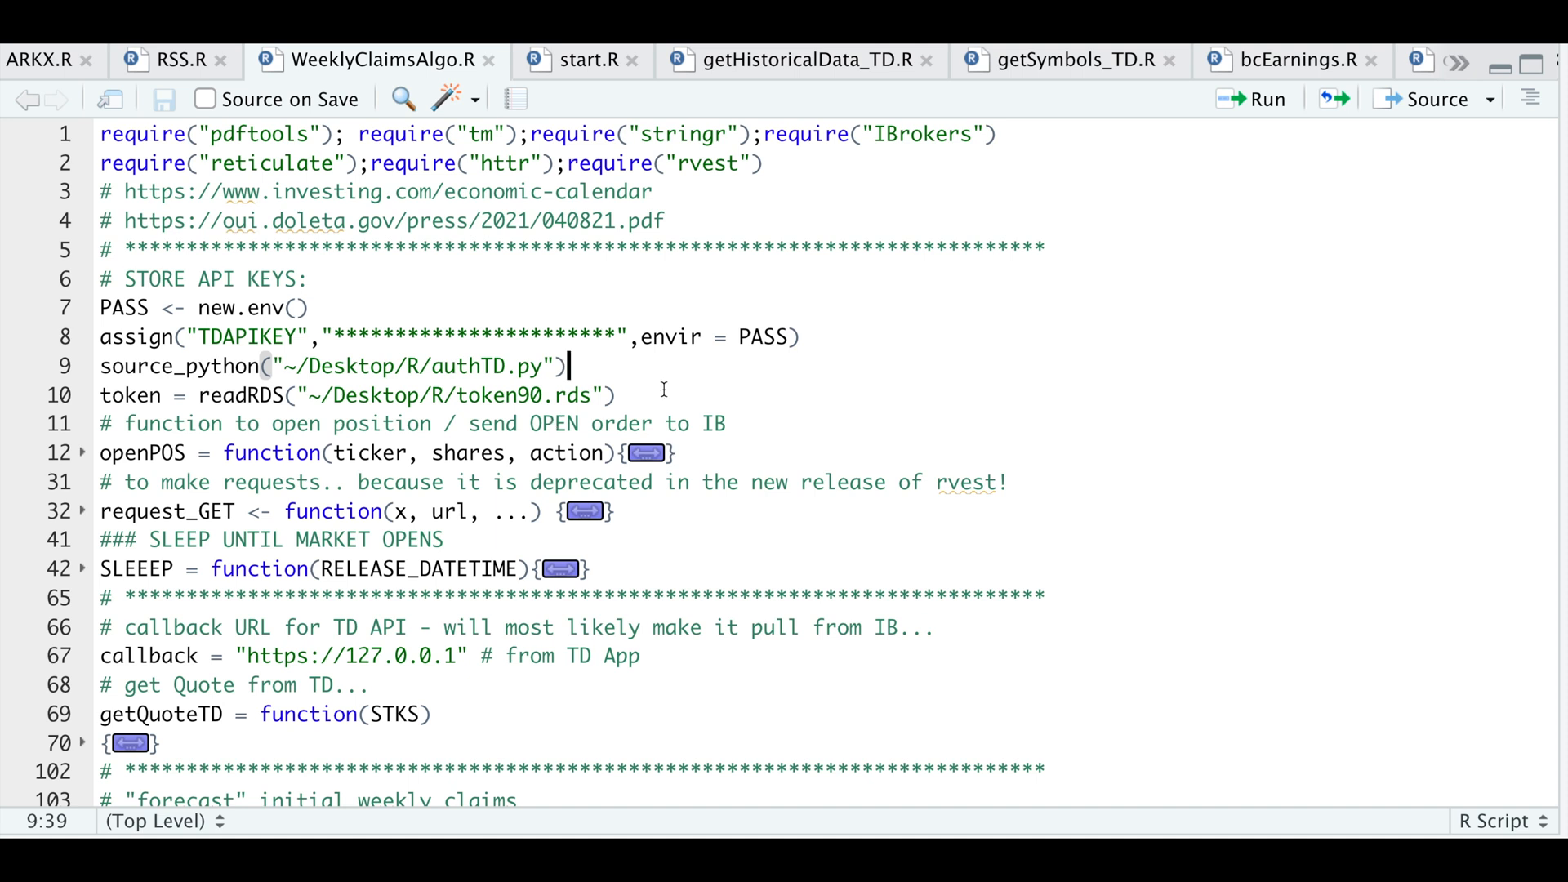
{"action": "left_click", "coordinate": [110, 396]}
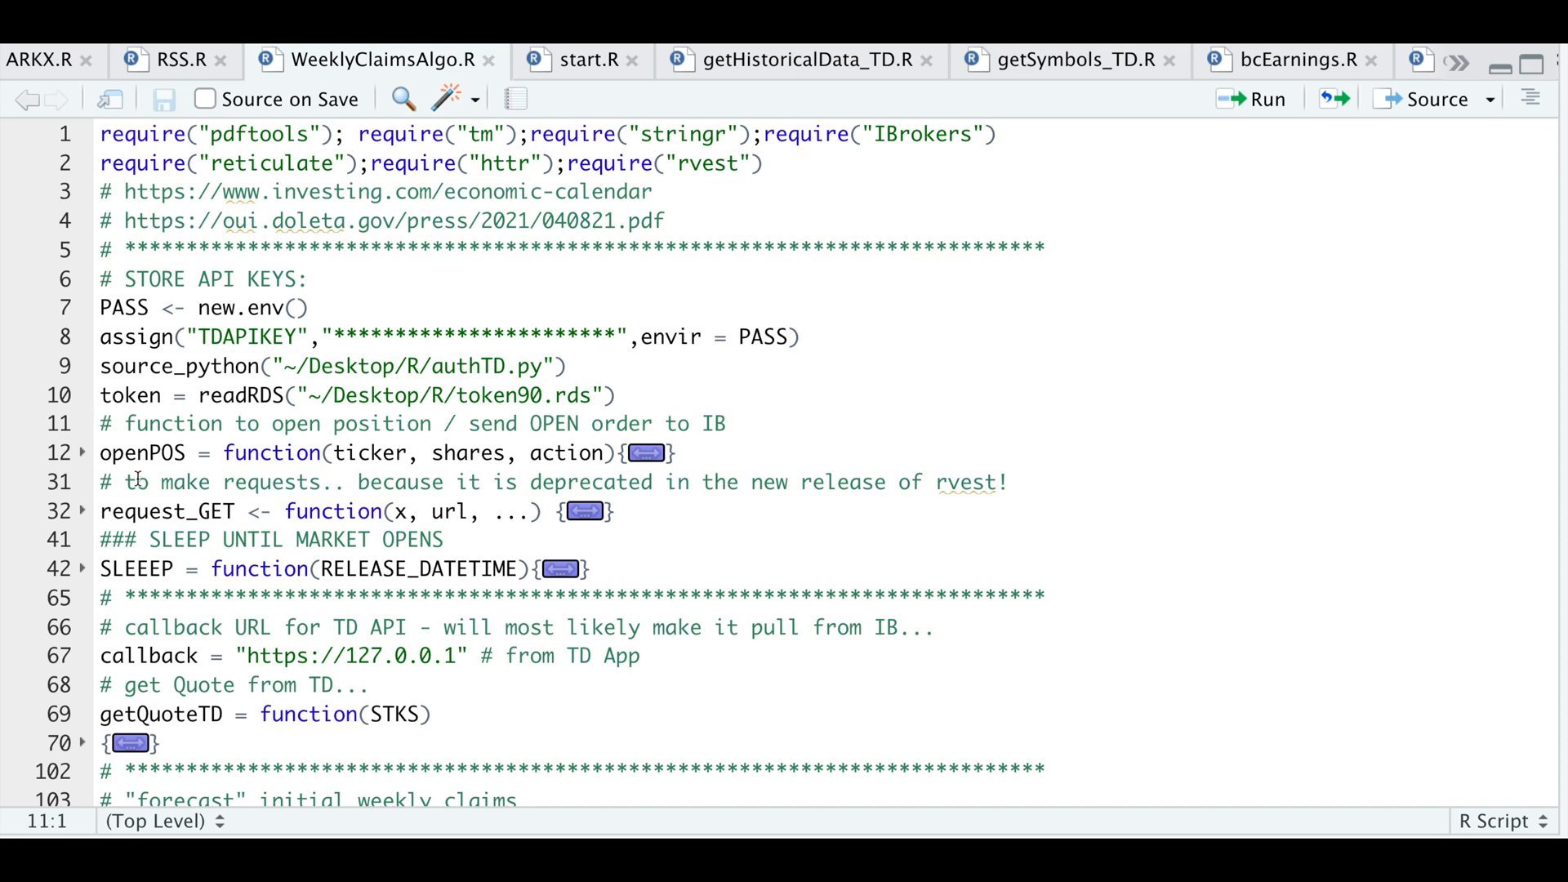
{"action": "mouse_move", "coordinate": [197, 468]}
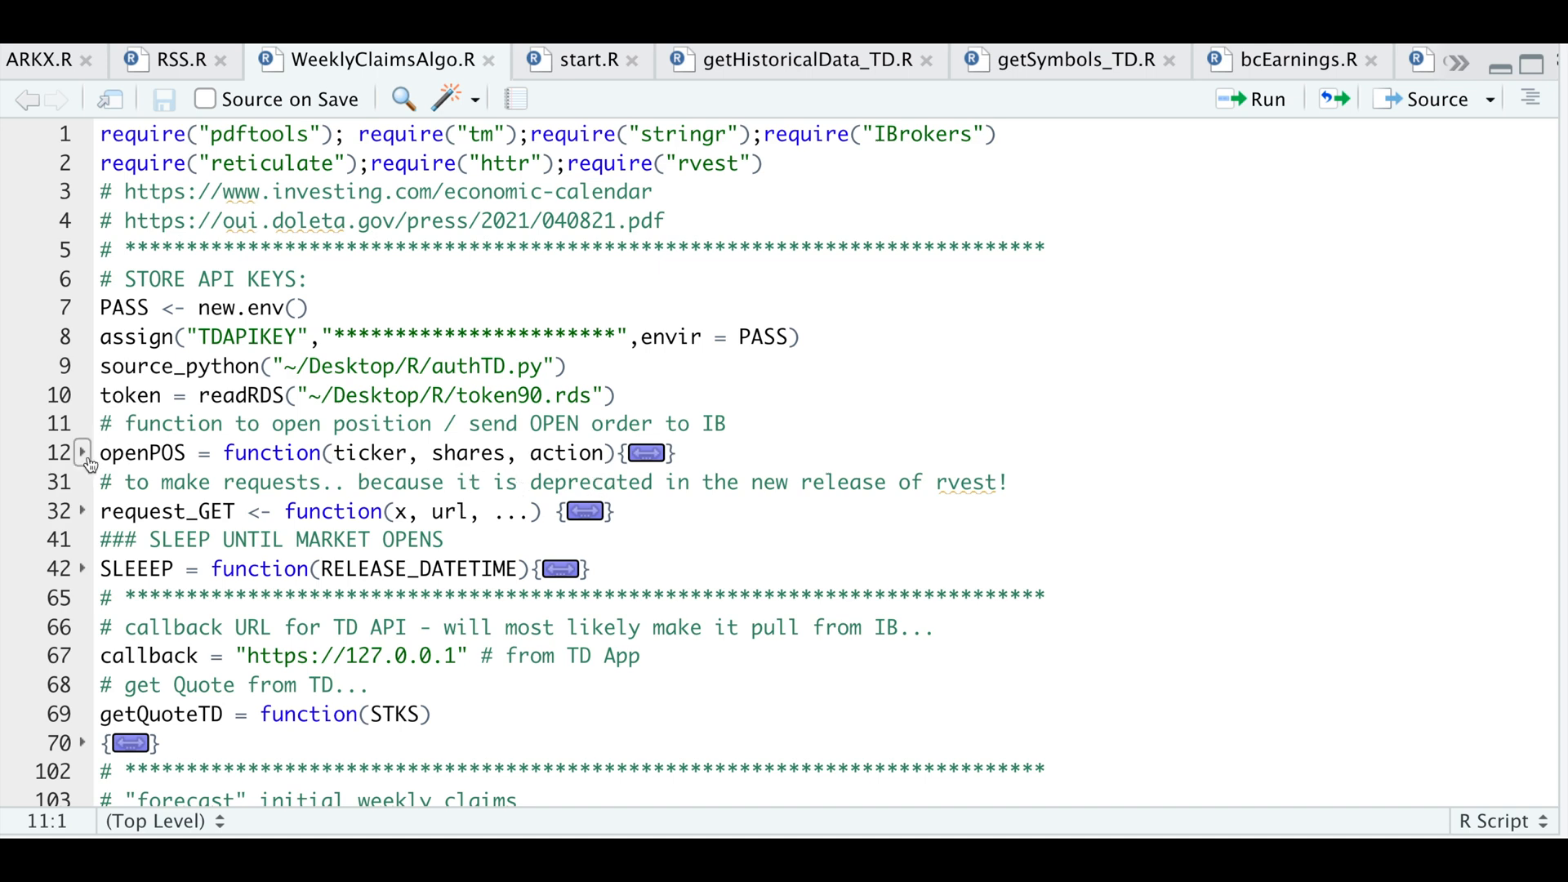
- Unfold openPOS at line 12 and review its IBrokers limit-order and quote code
{"action": "left_click", "coordinate": [83, 453]}
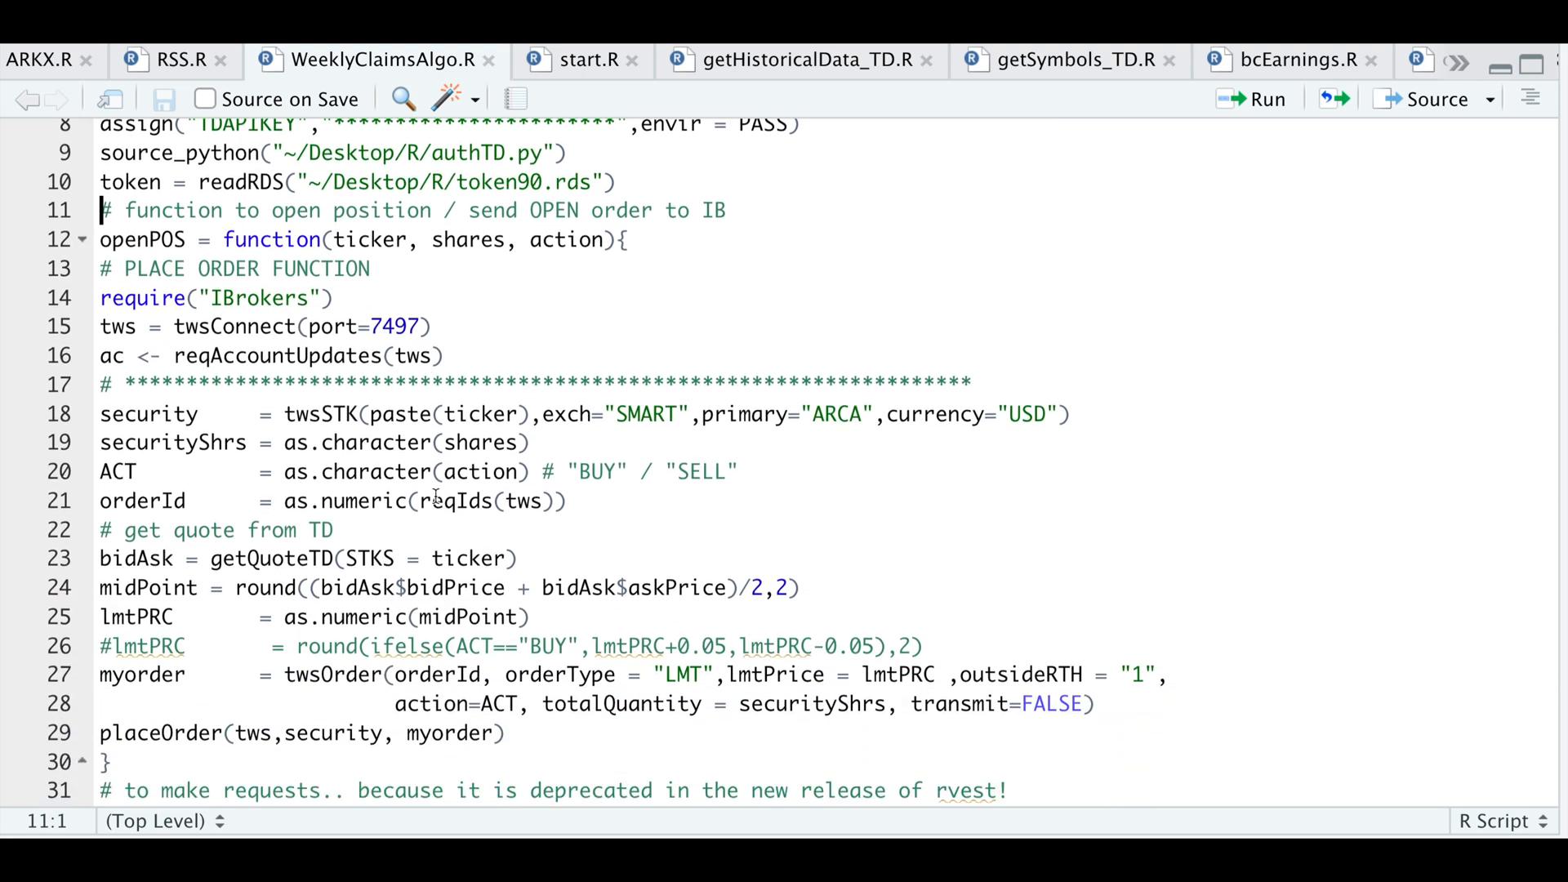
{"action": "scroll", "scroll_direction": "down", "scroll_amount": 3}
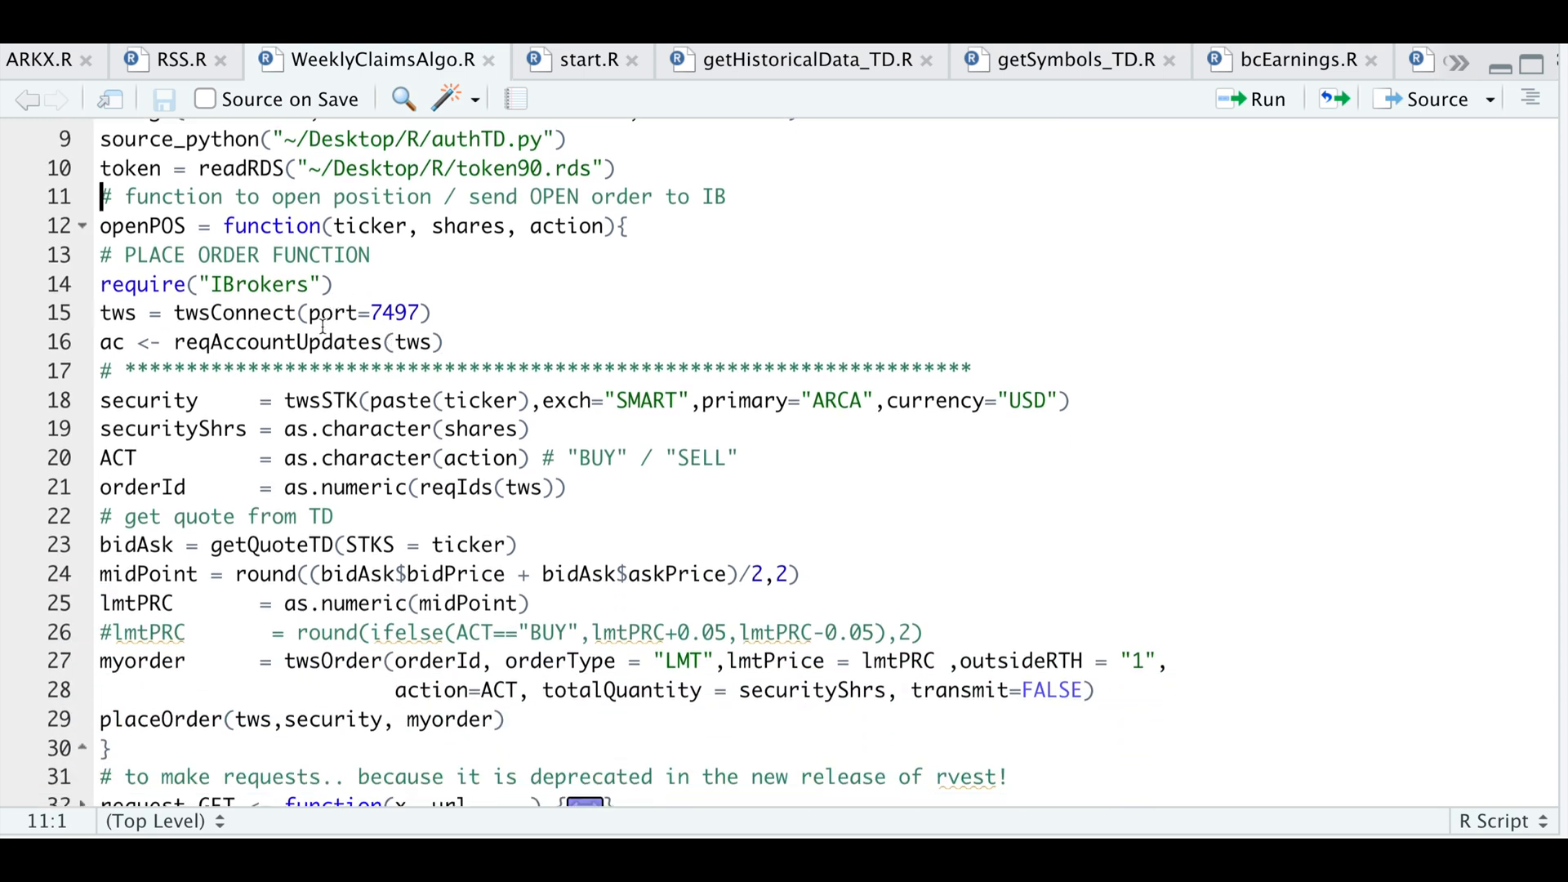
{"action": "mouse_move", "coordinate": [465, 413]}
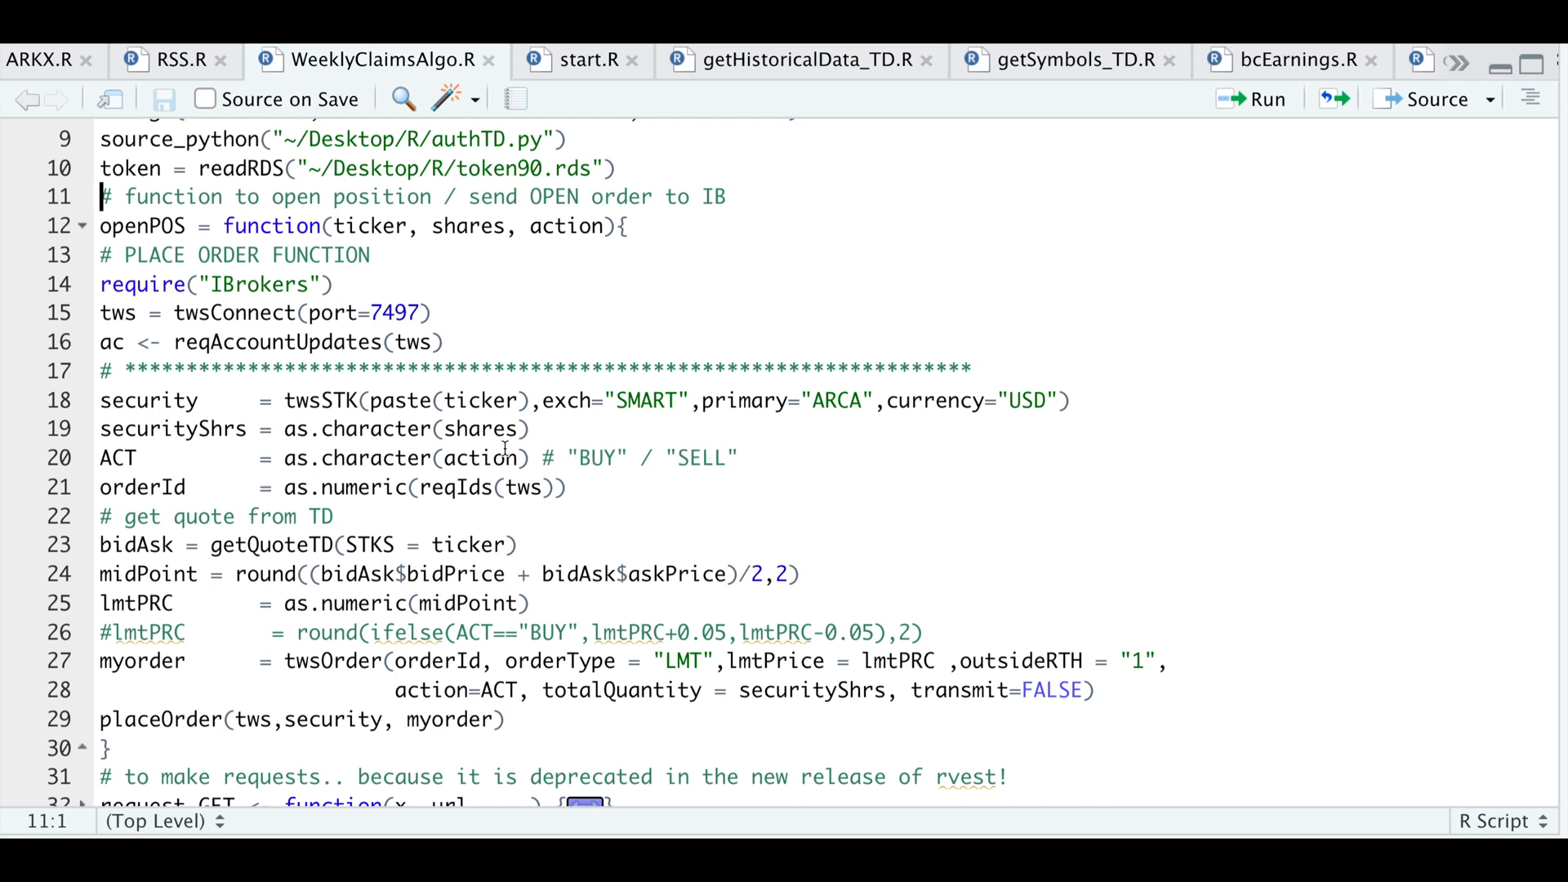
{"action": "mouse_move", "coordinate": [410, 520]}
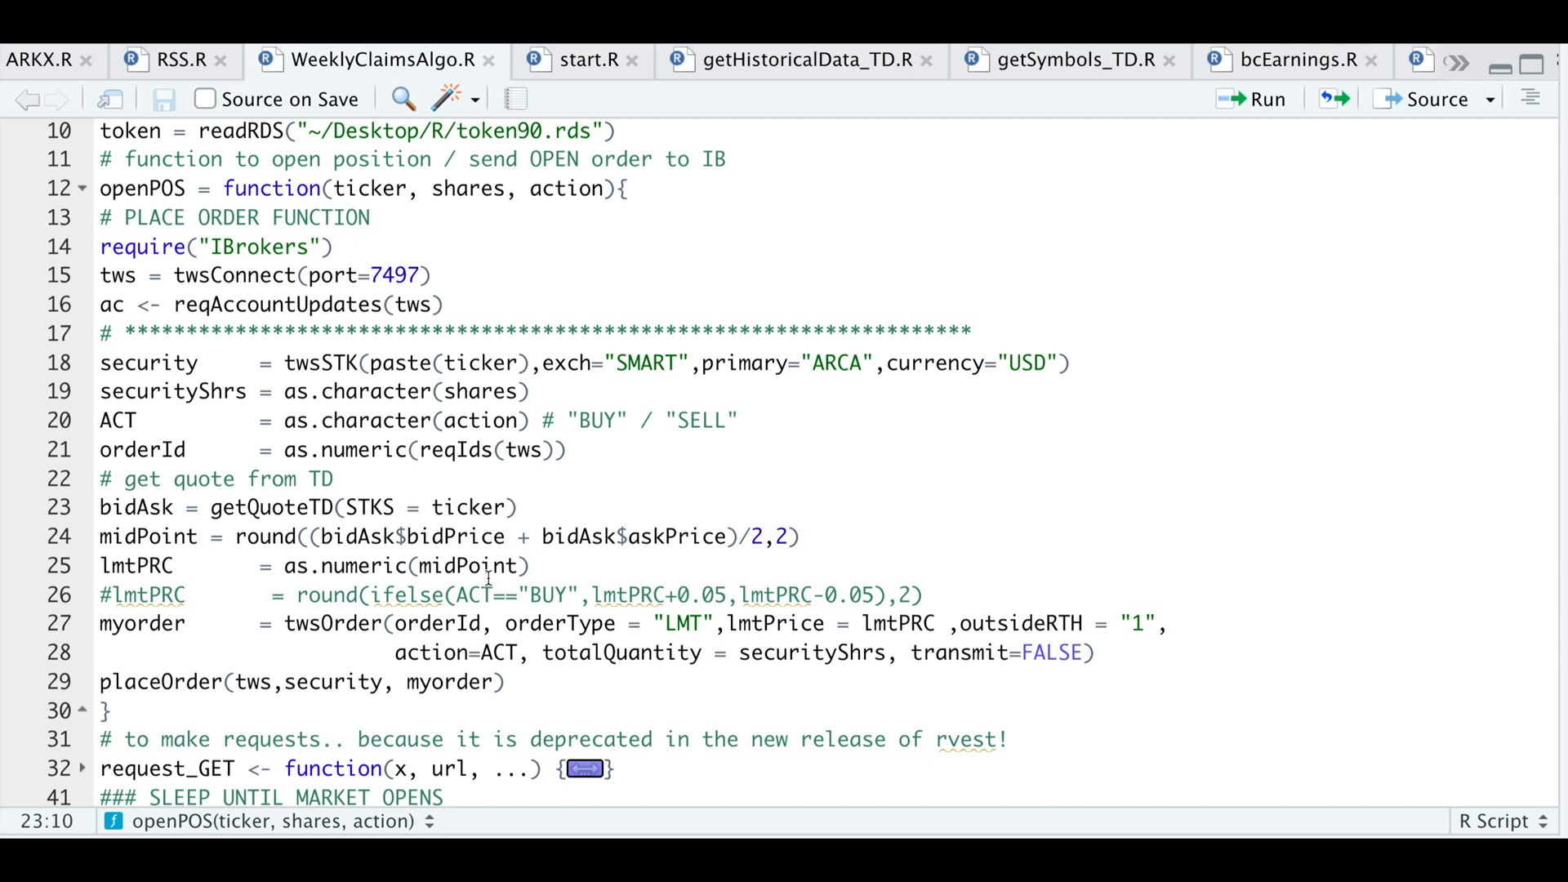
{"action": "left_click", "coordinate": [210, 507]}
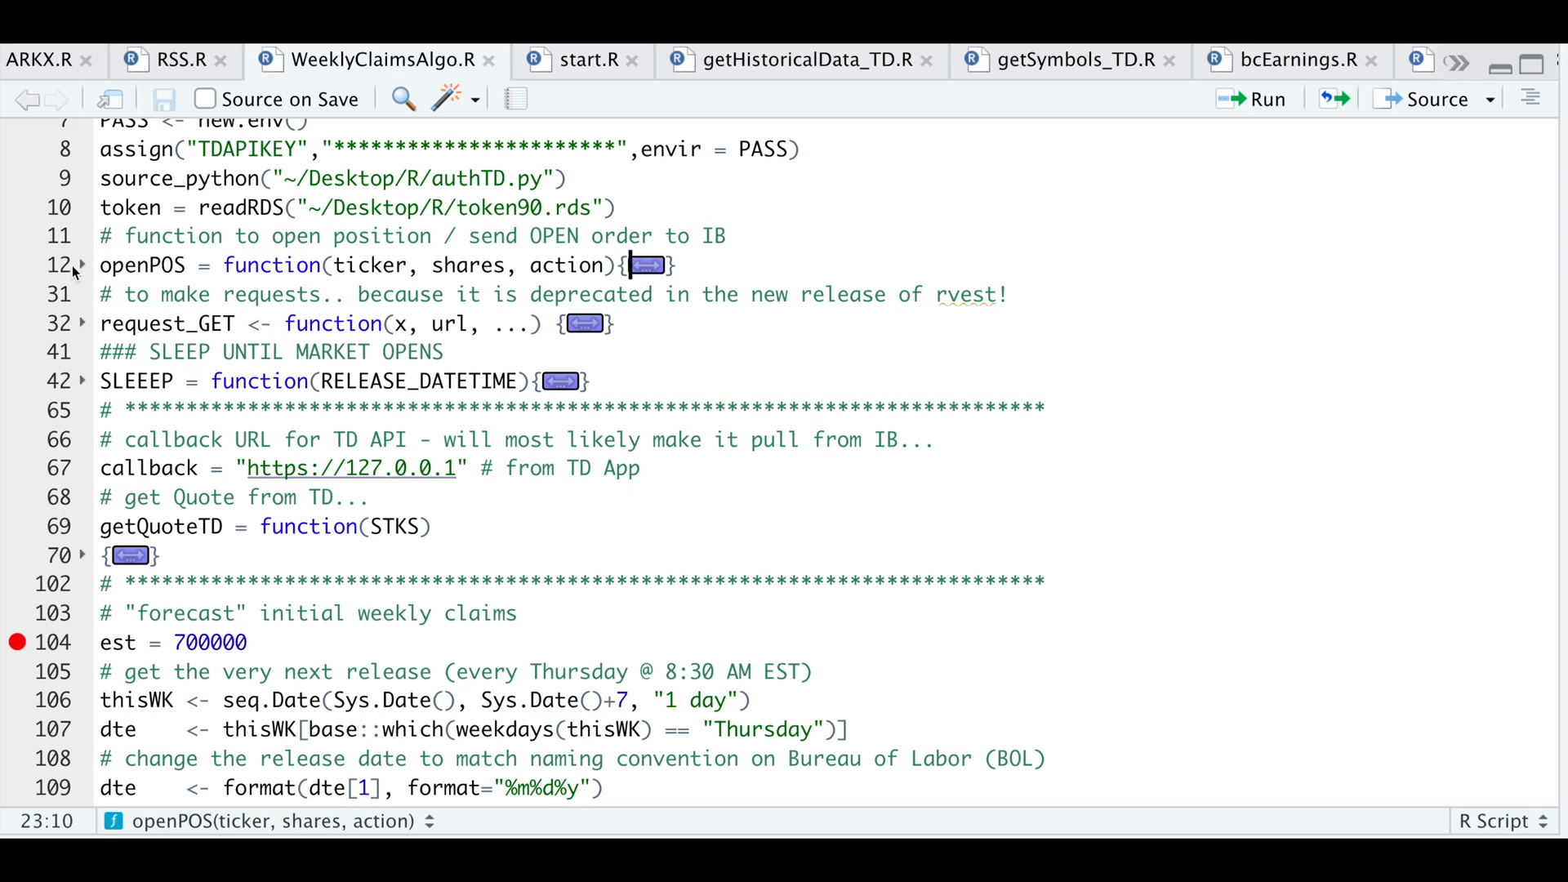
{"action": "left_click", "coordinate": [84, 265]}
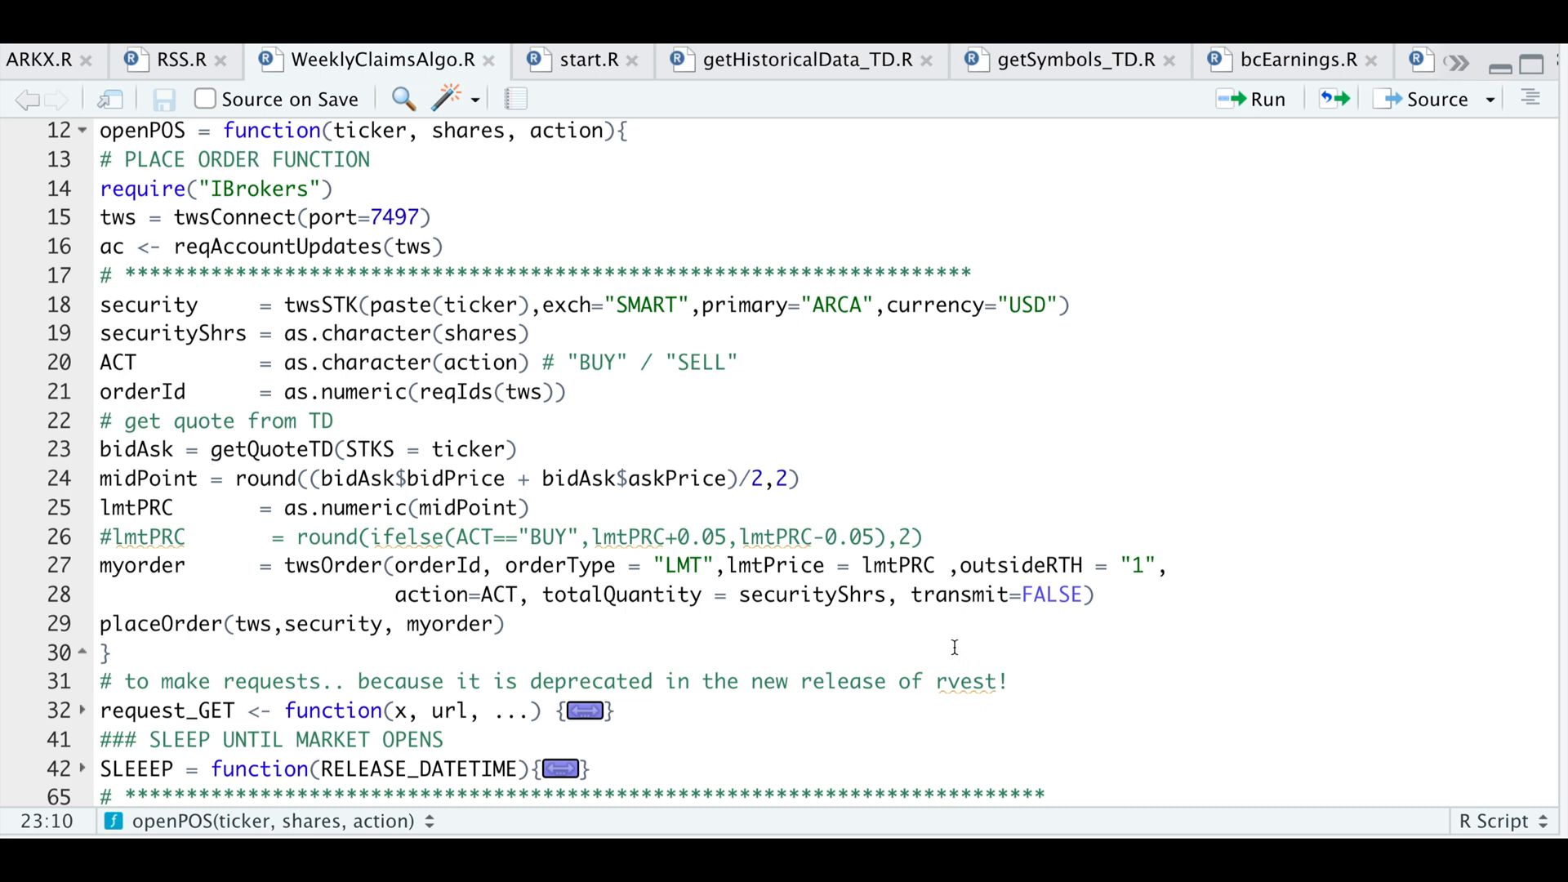
{"action": "mouse_move", "coordinate": [1060, 610]}
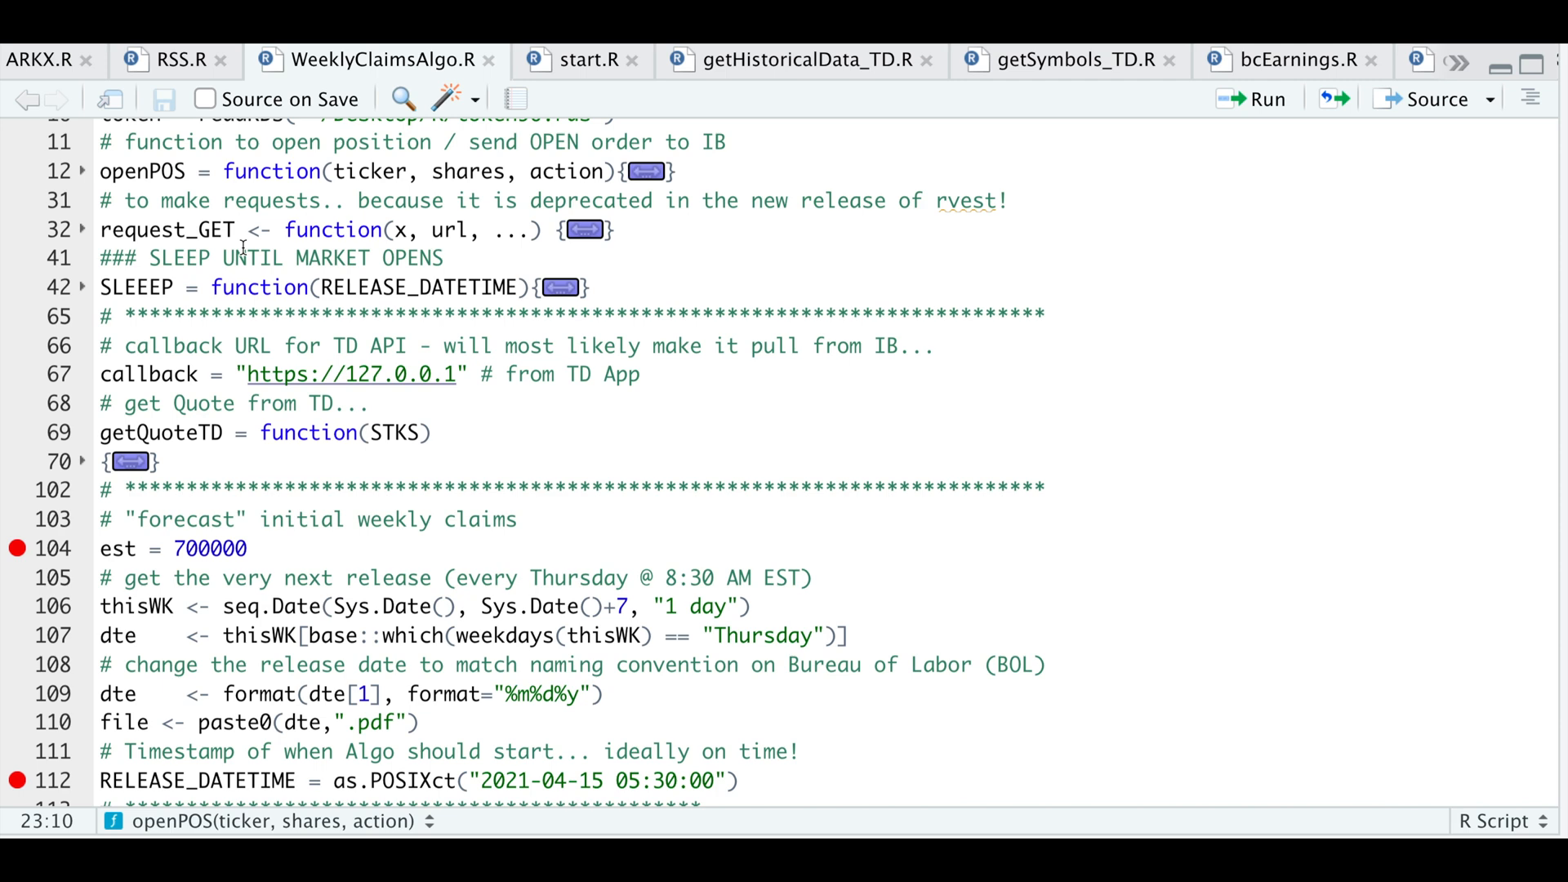
{"action": "mouse_move", "coordinate": [277, 226]}
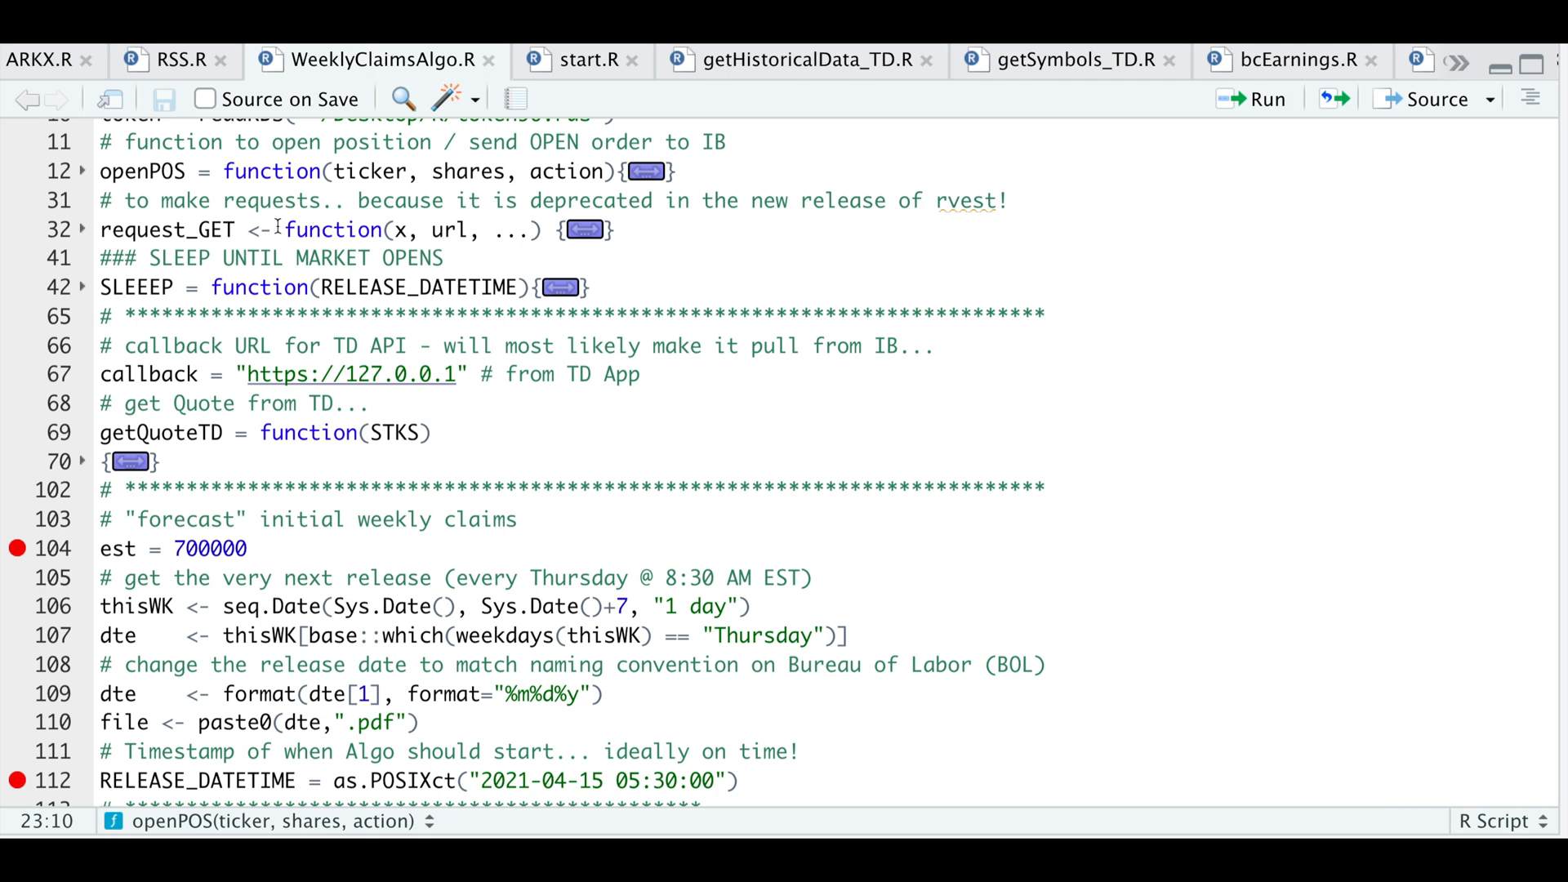
{"action": "left_click", "coordinate": [632, 171]}
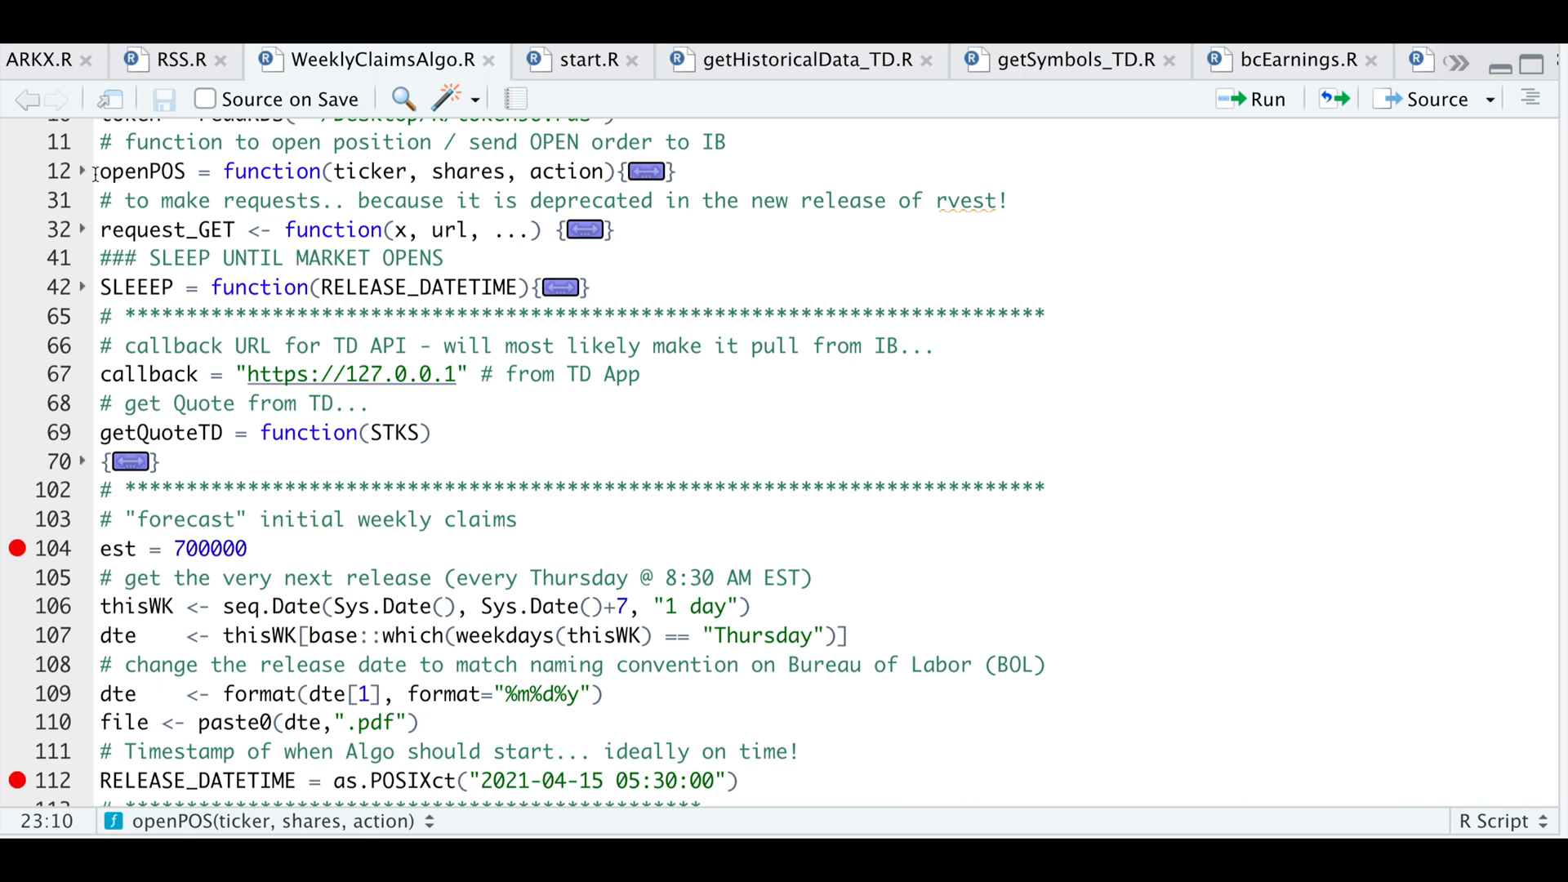
{"action": "left_click", "coordinate": [209, 257]}
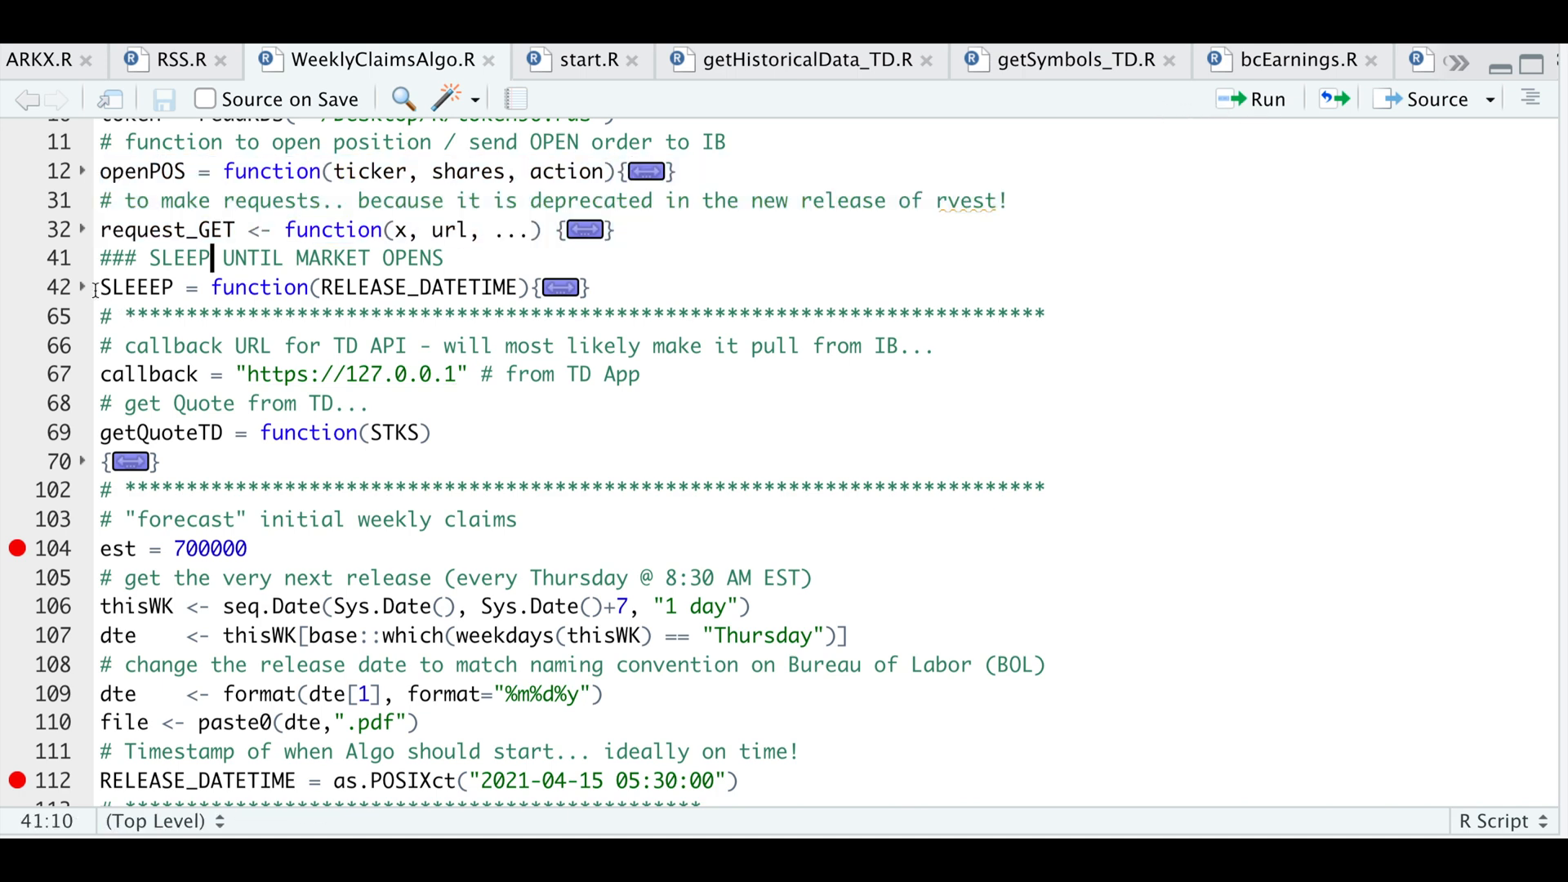
{"action": "left_click", "coordinate": [99, 286]}
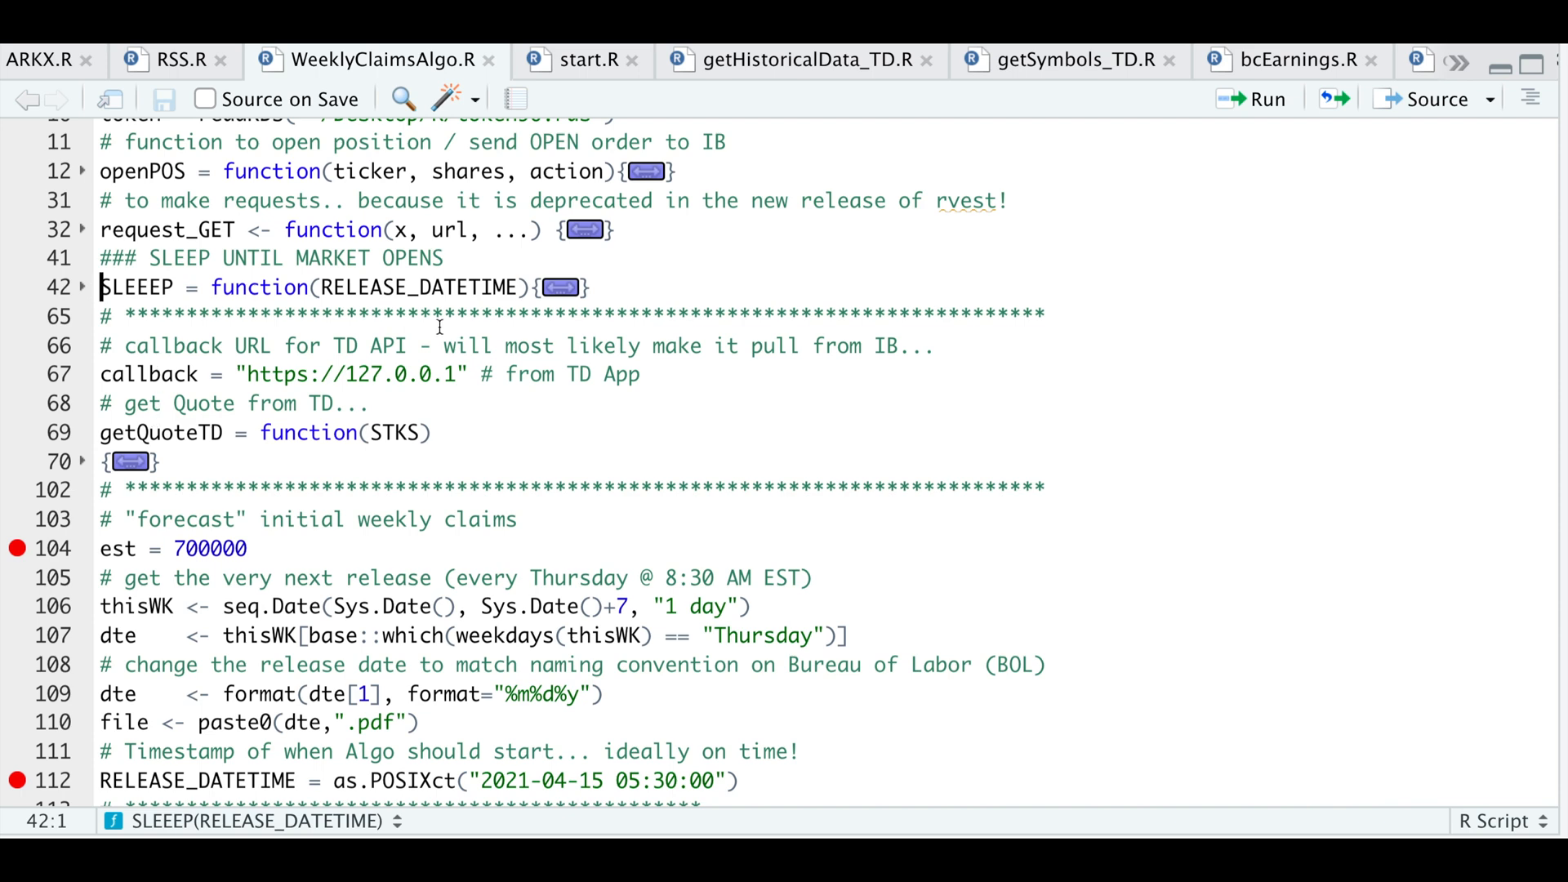
{"action": "mouse_move", "coordinate": [406, 348]}
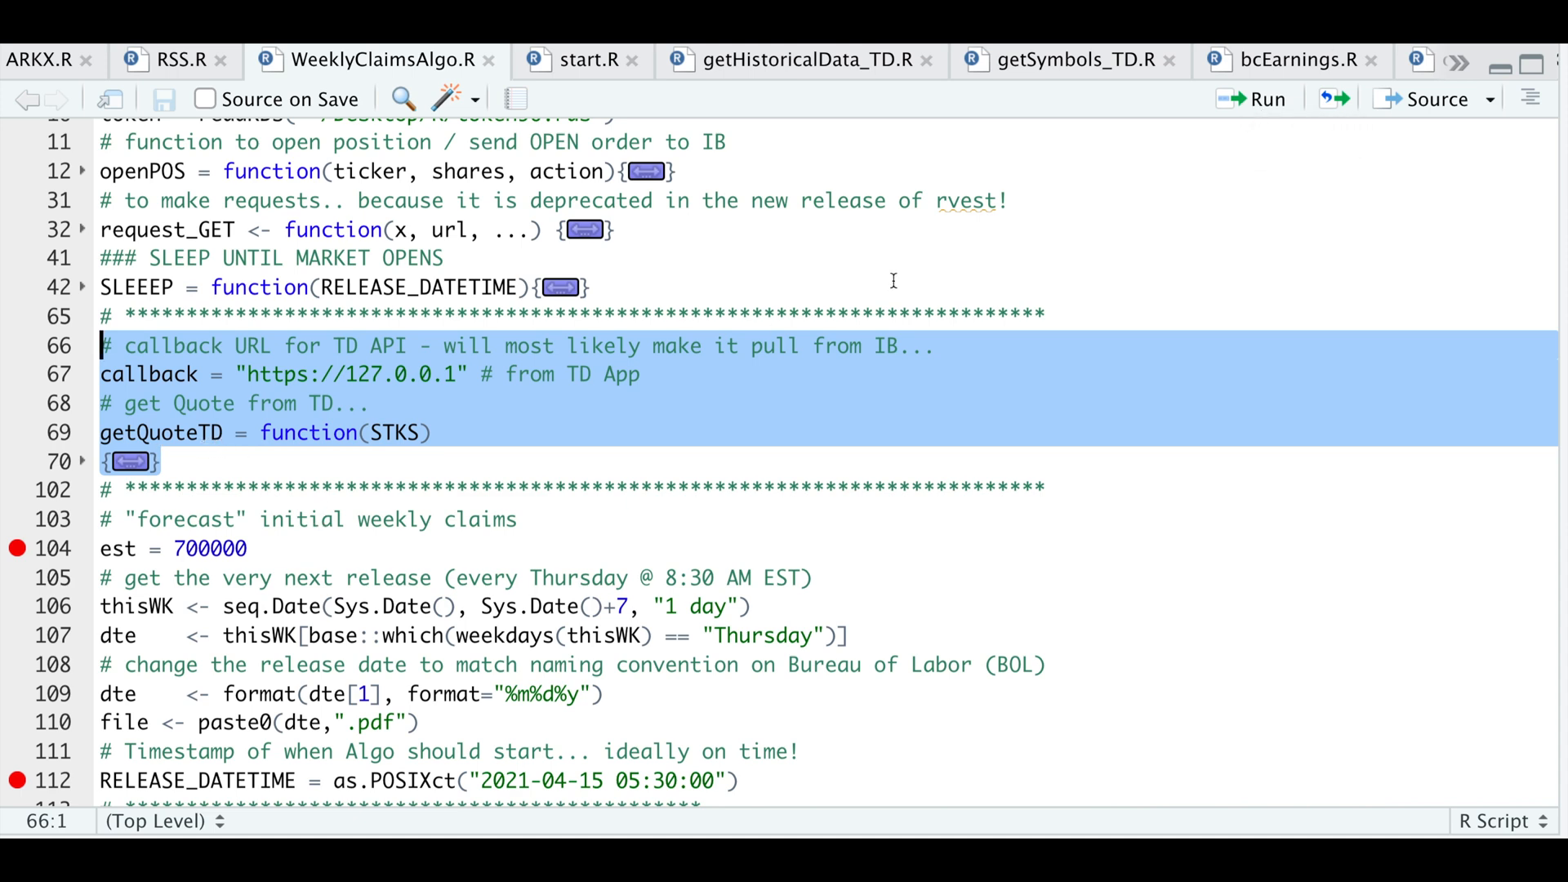
{"action": "scroll", "scroll_direction": "down", "scroll_amount": 3}
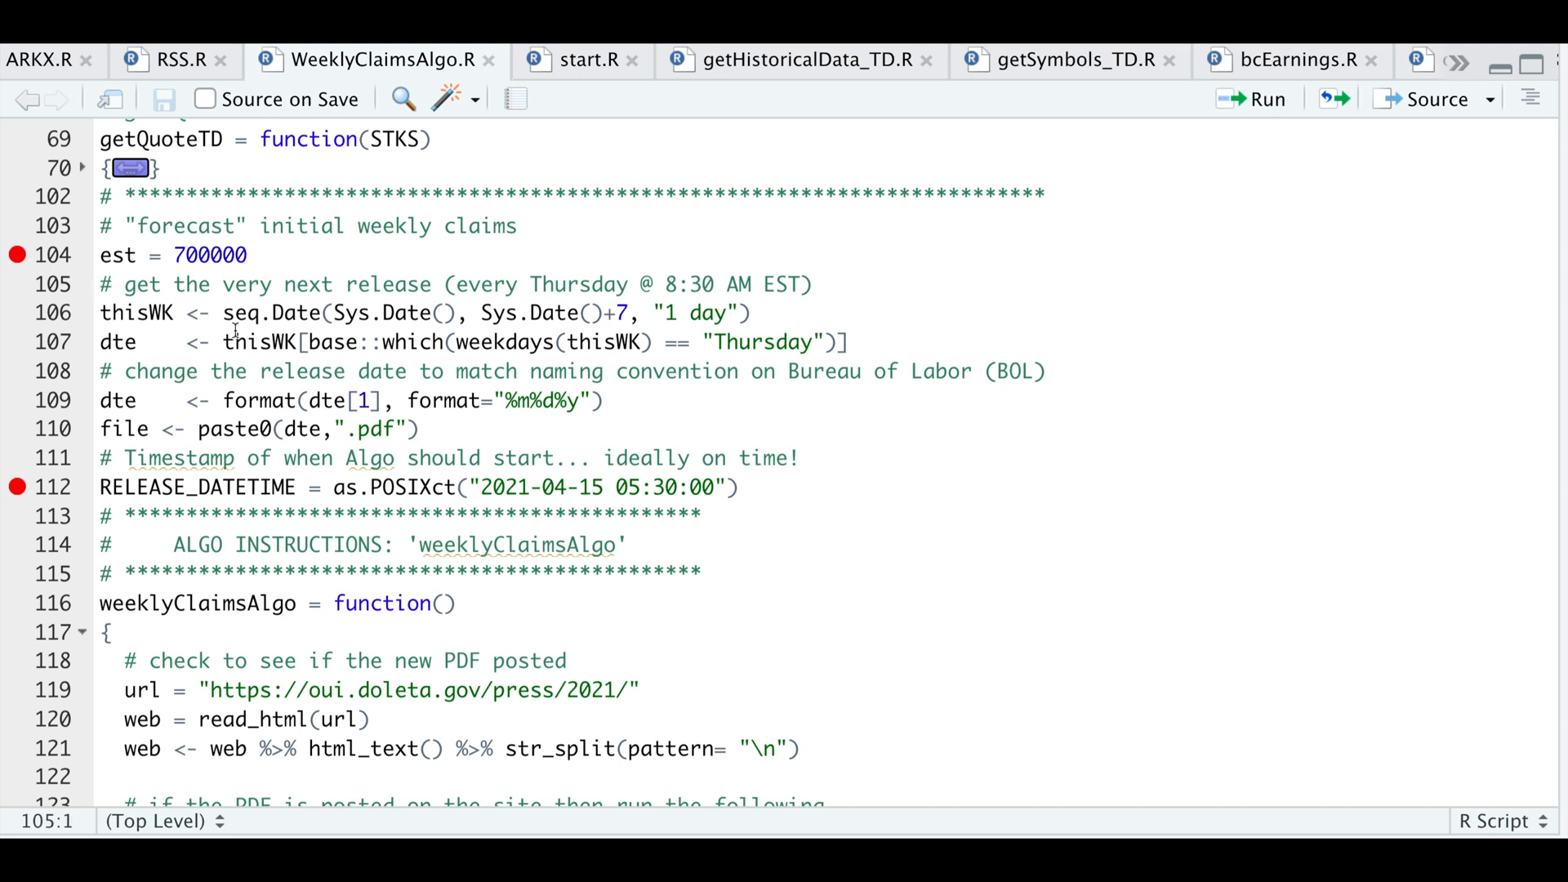
{"action": "mouse_move", "coordinate": [392, 358]}
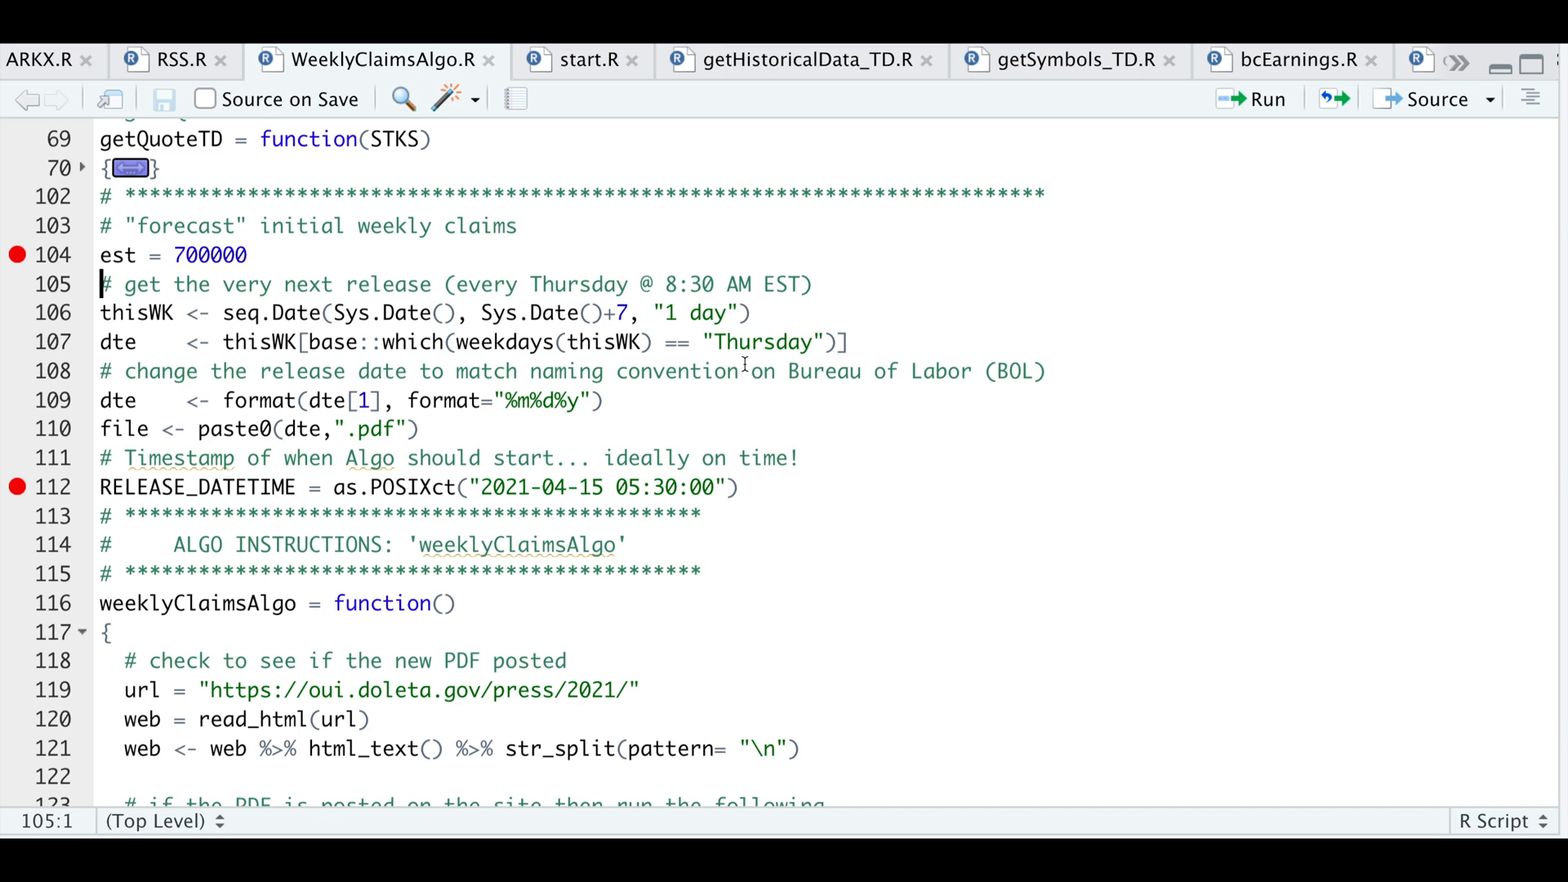
{"action": "mouse_move", "coordinate": [1266, 98]}
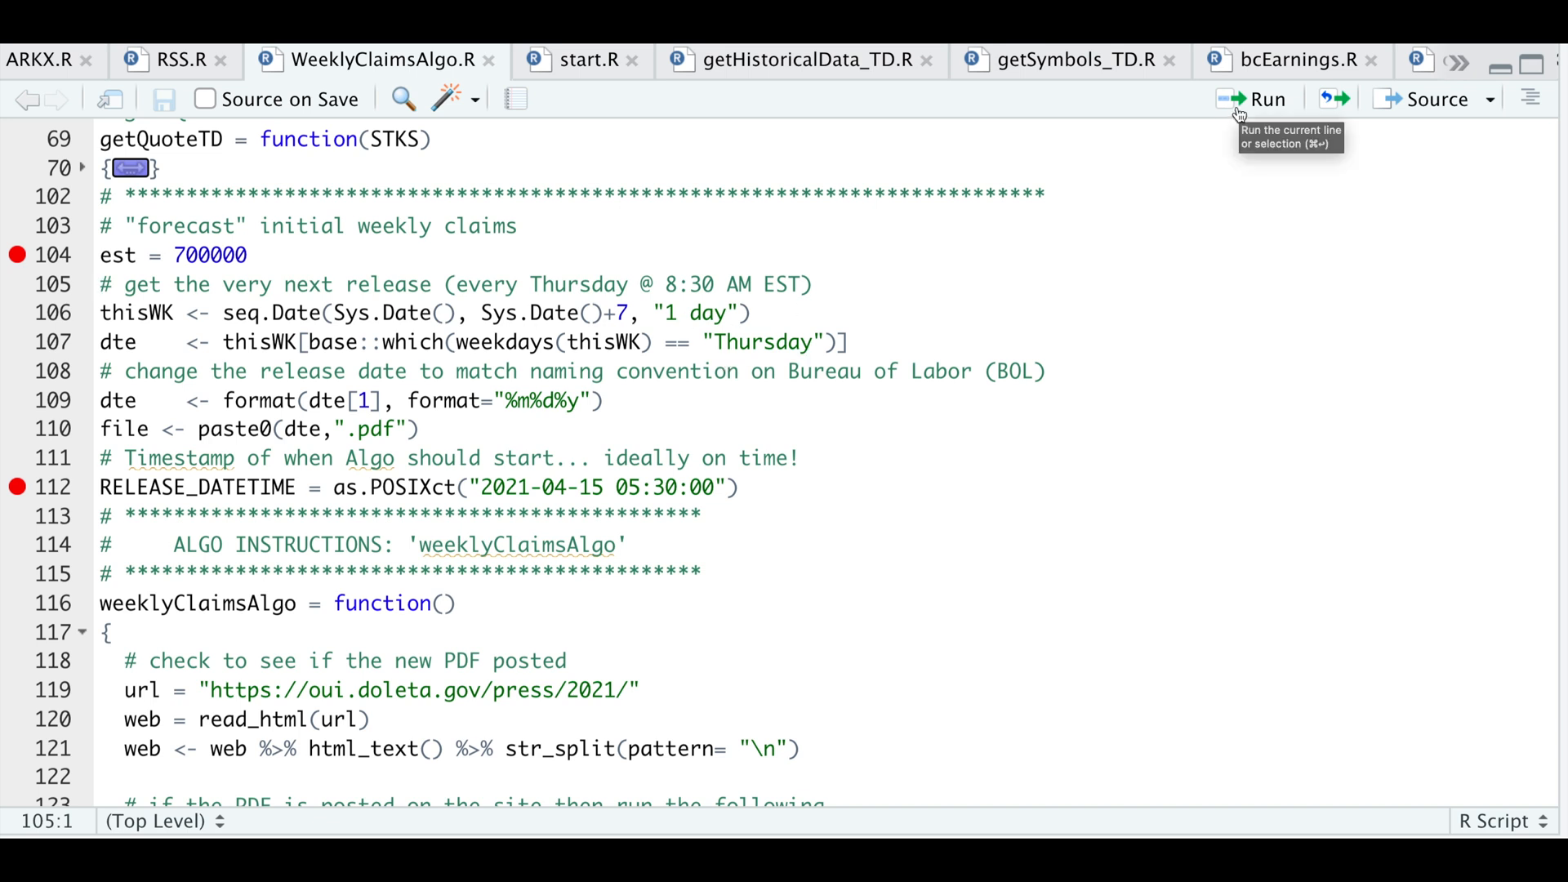
{"action": "left_click", "coordinate": [367, 400]}
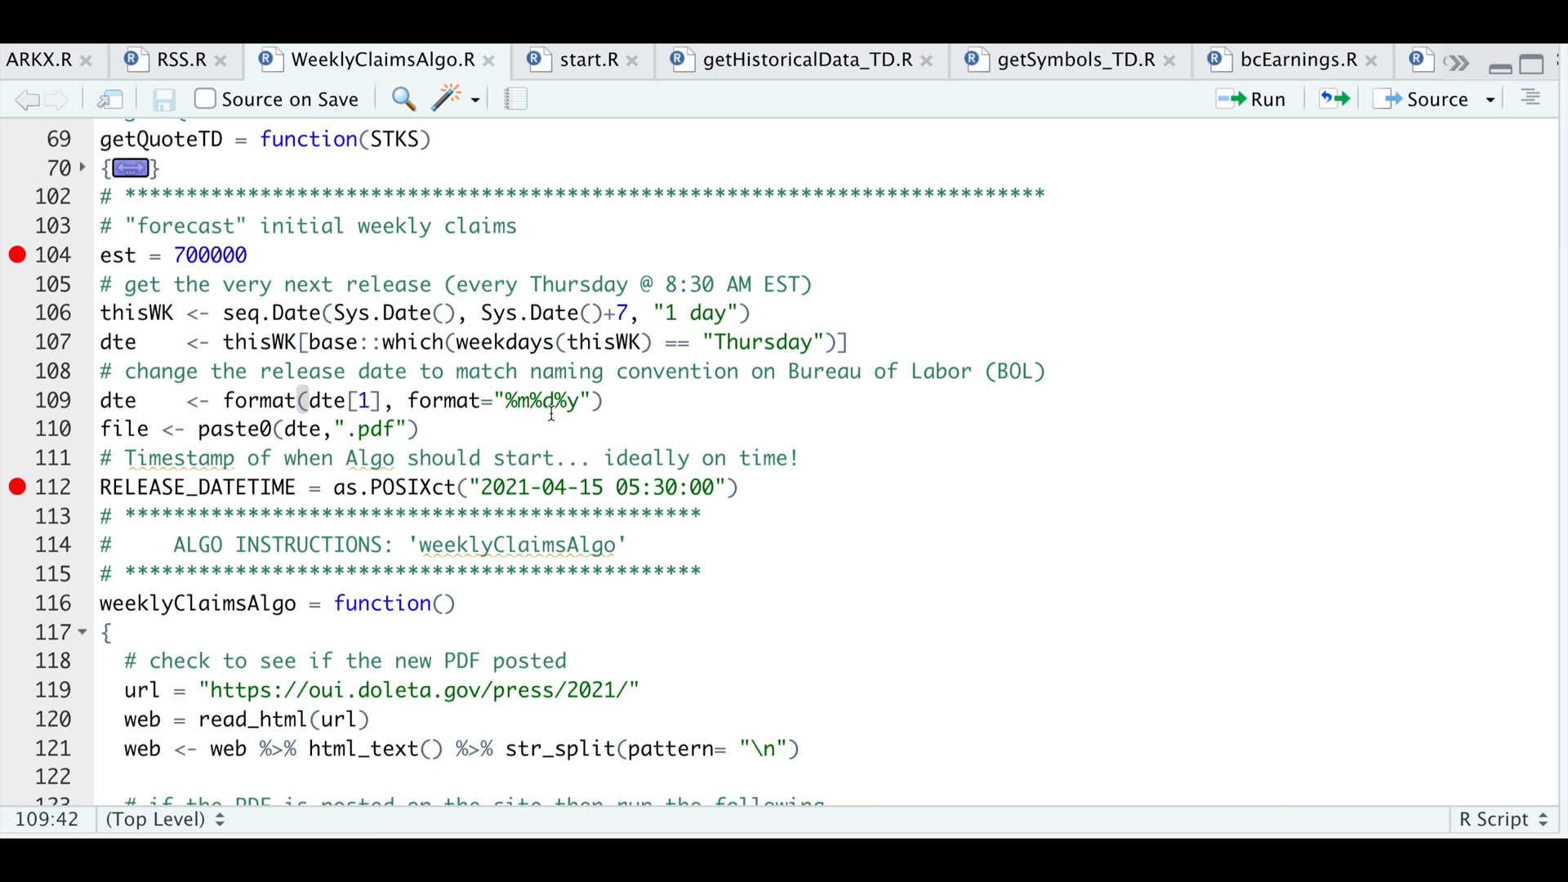
{"action": "mouse_move", "coordinate": [1262, 103]}
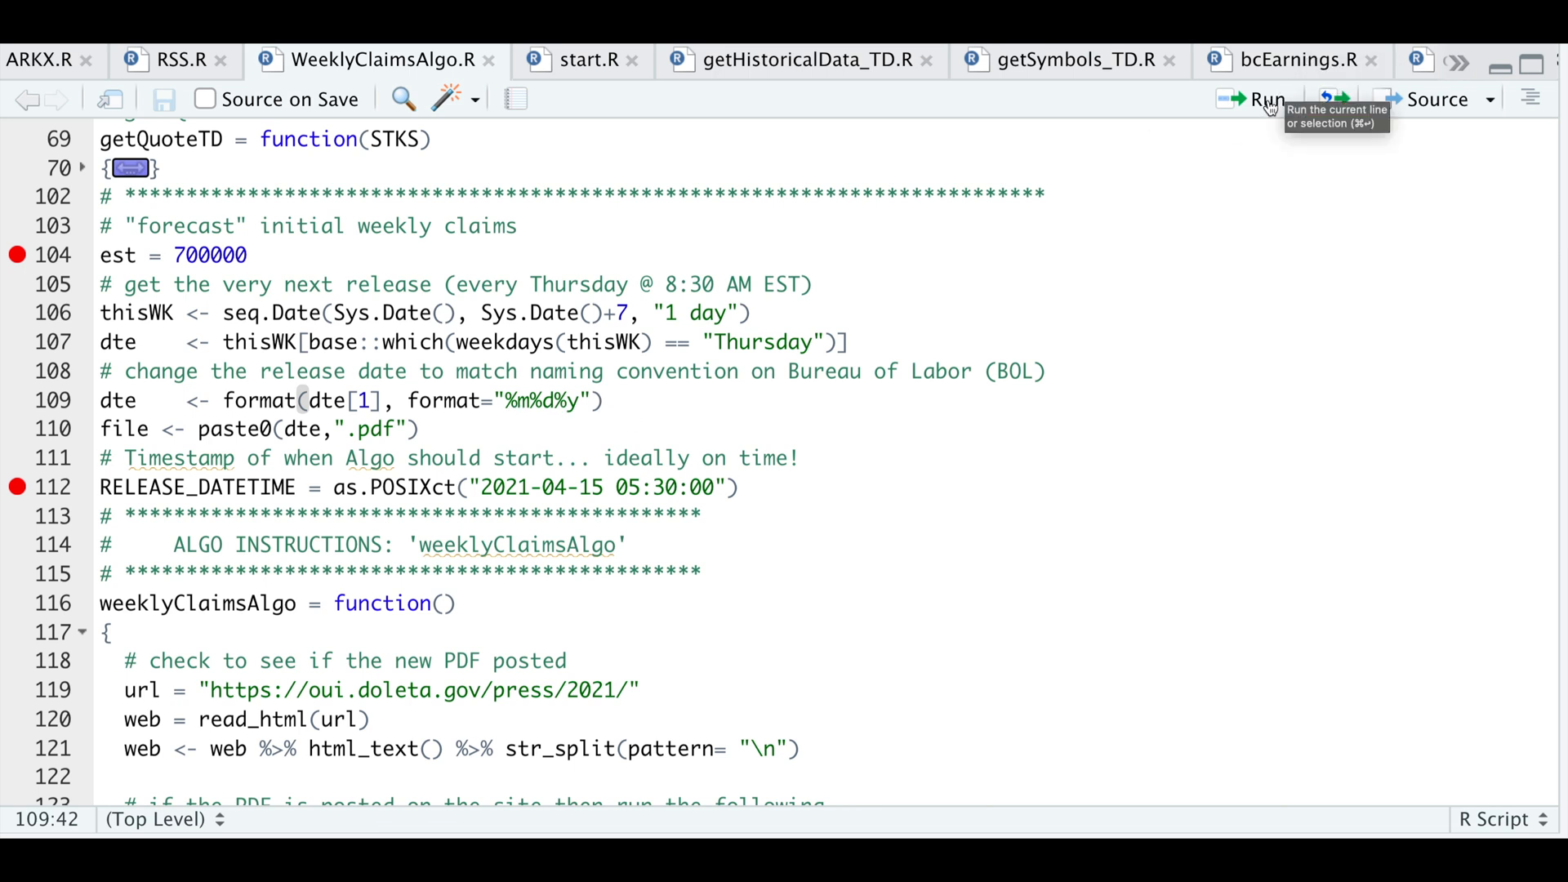
{"action": "left_click", "coordinate": [102, 459]}
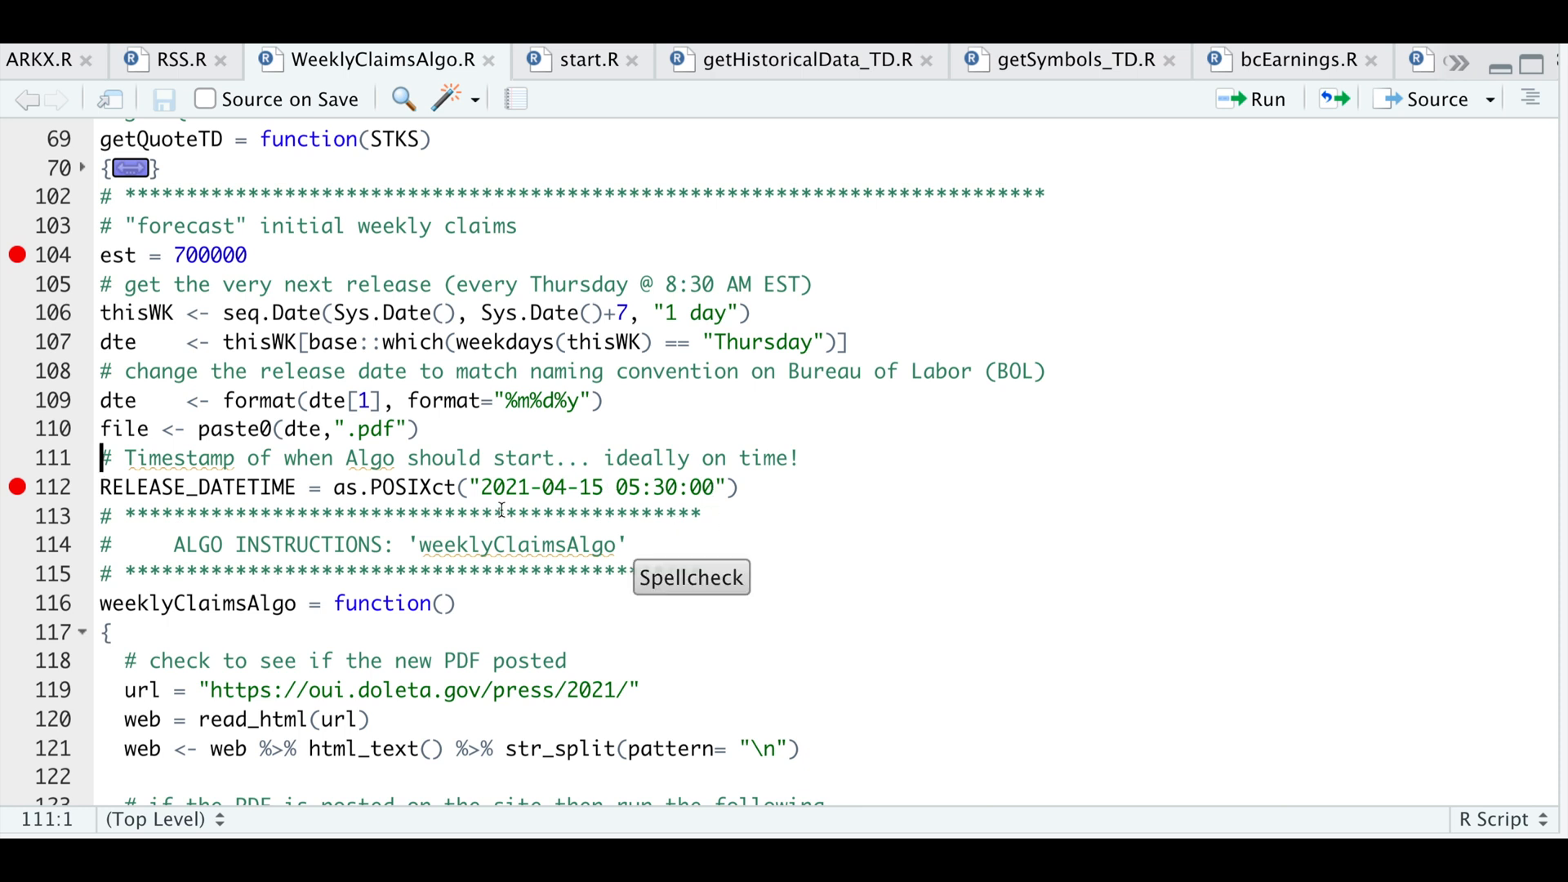
{"action": "mouse_move", "coordinate": [817, 513]}
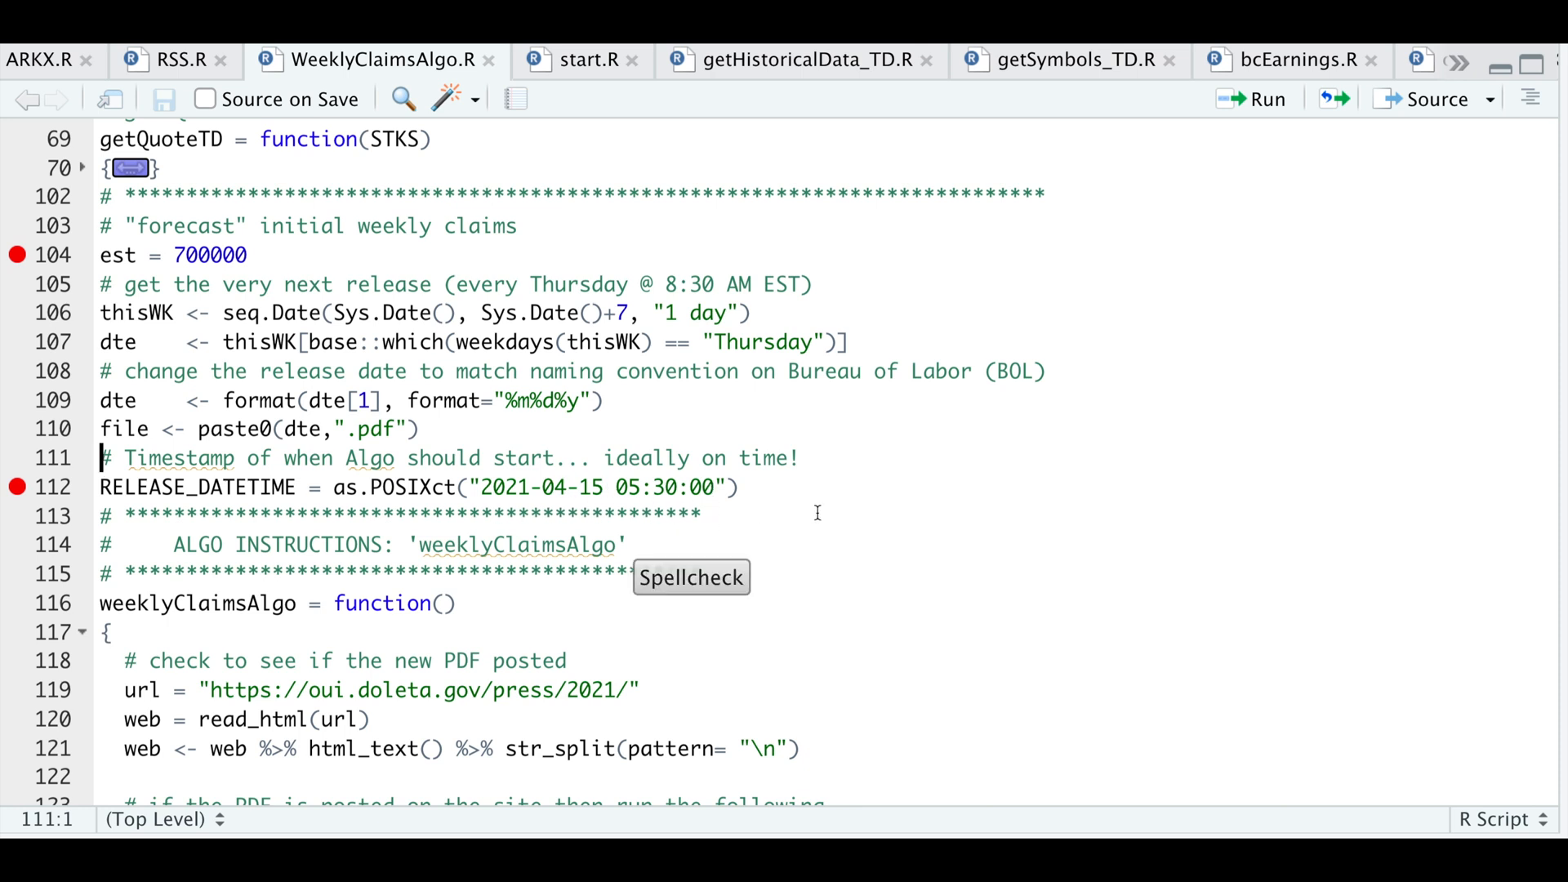
{"action": "mouse_move", "coordinate": [723, 509]}
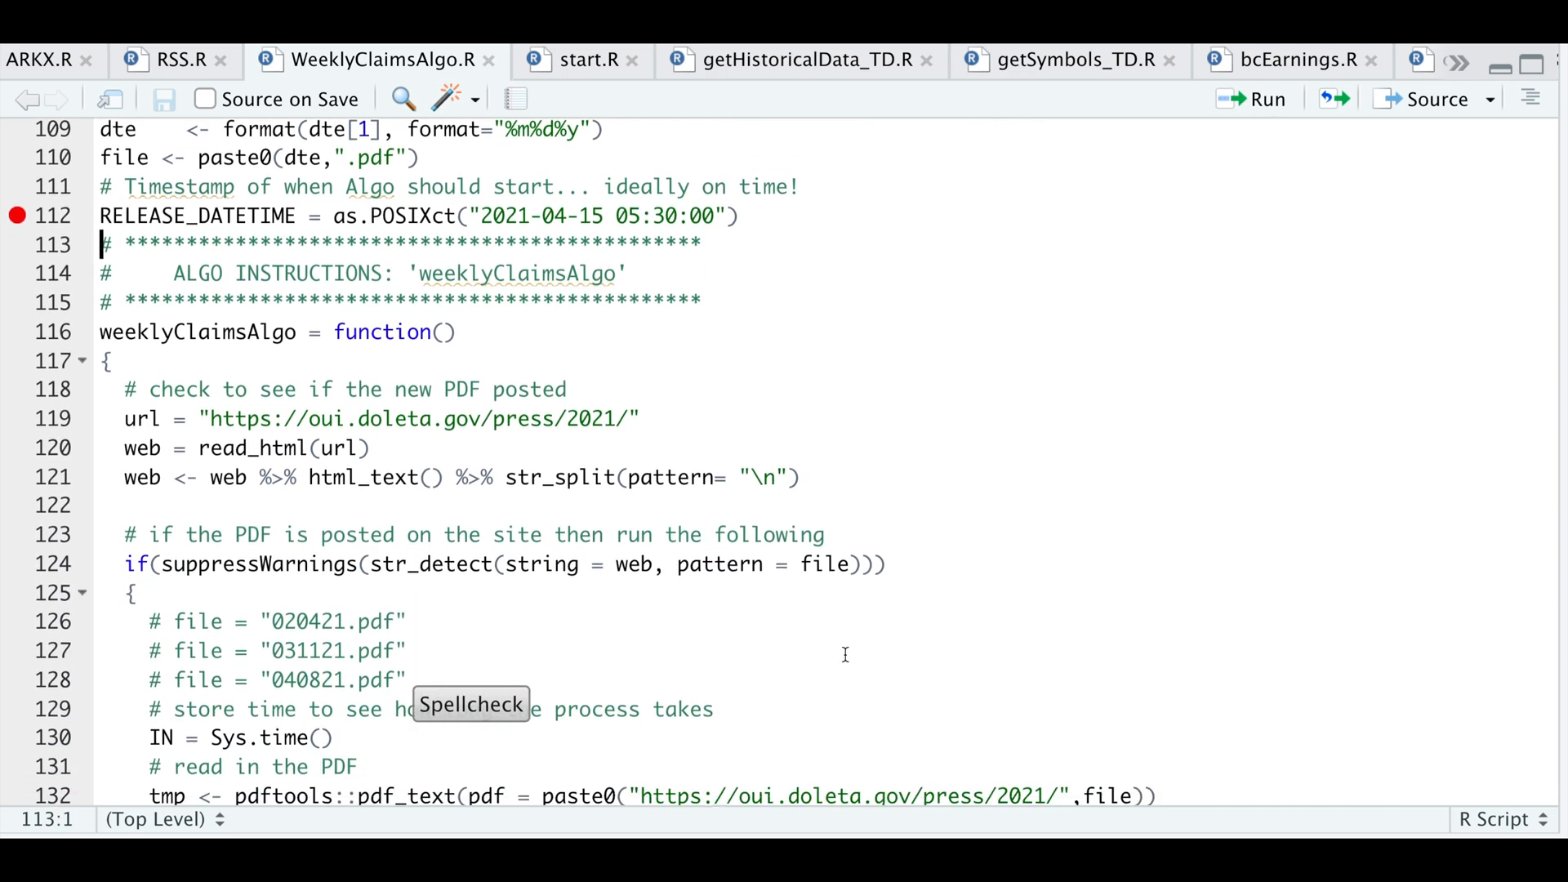
- Scroll the script and select the line that splits the scraped page text
{"action": "scroll", "scroll_direction": "down", "scroll_amount": 3}
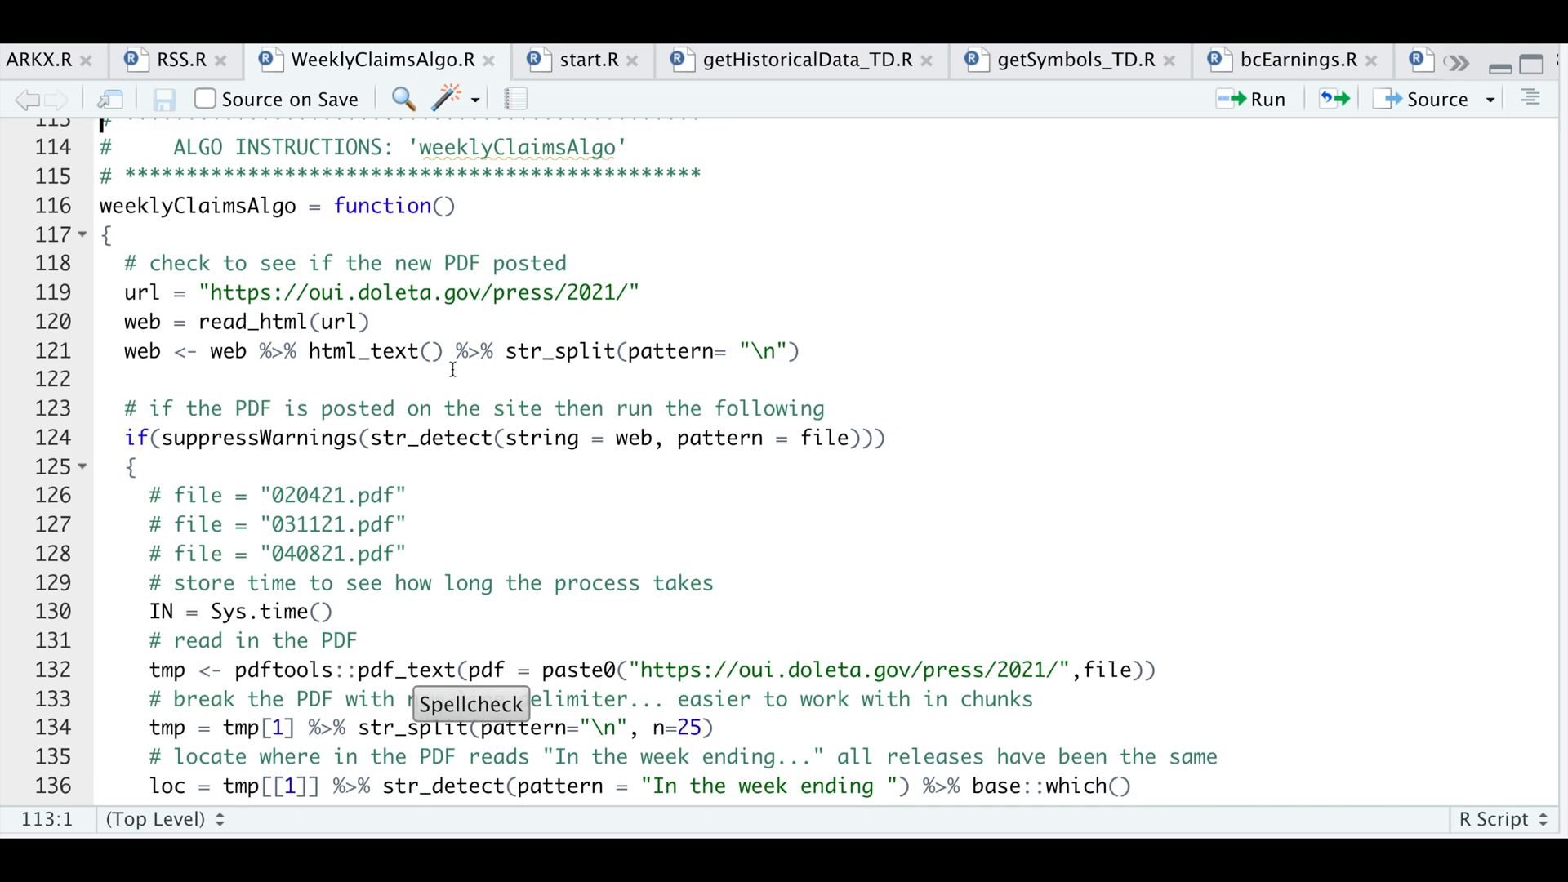
{"action": "mouse_move", "coordinate": [226, 221]}
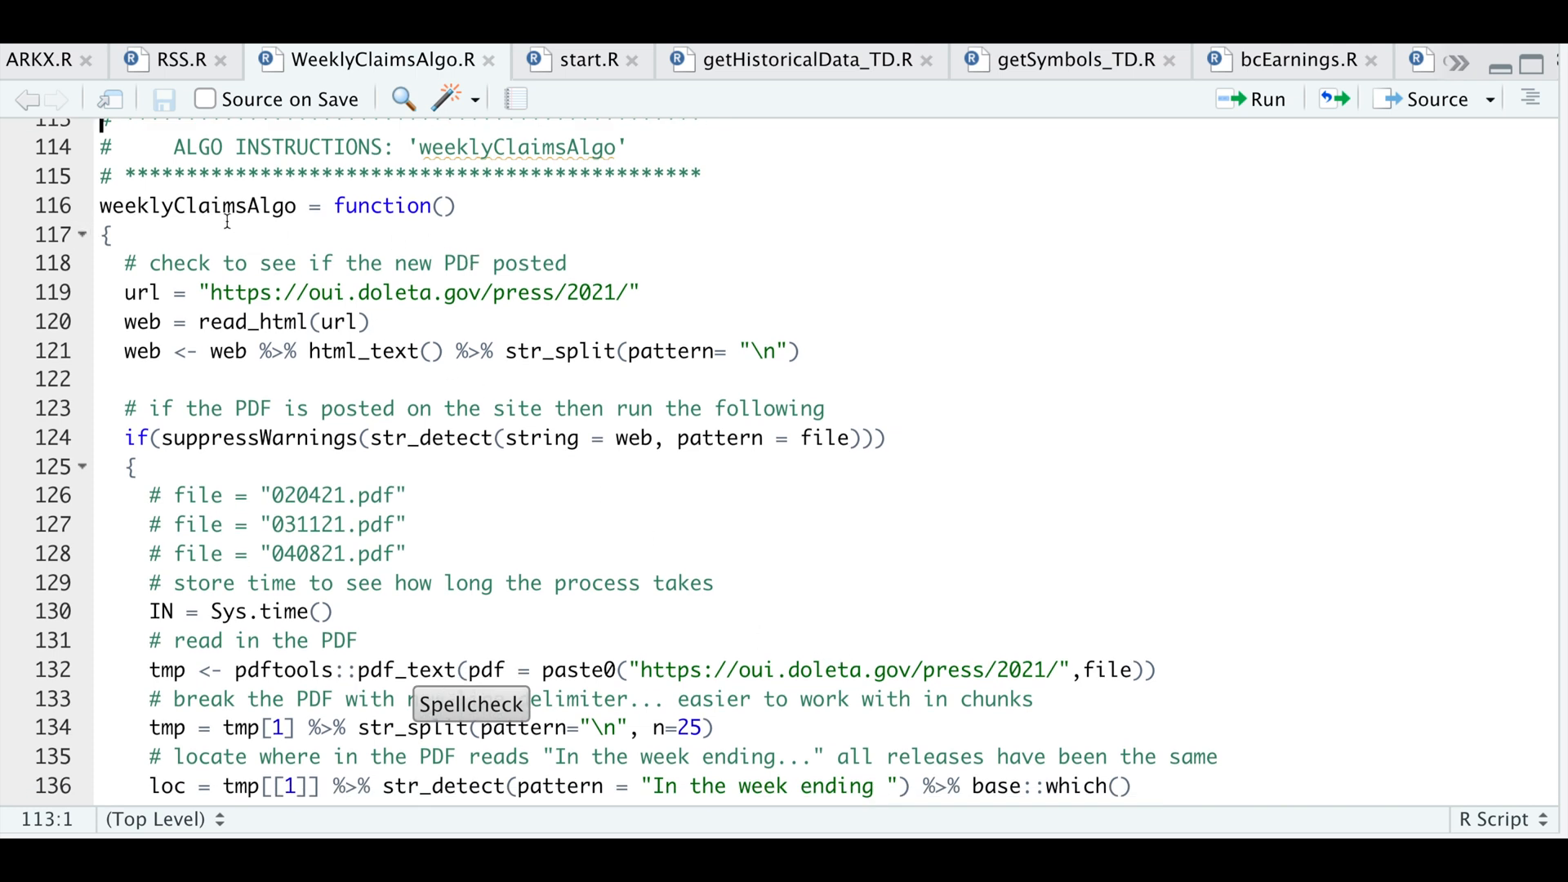
{"action": "mouse_move", "coordinate": [476, 291]}
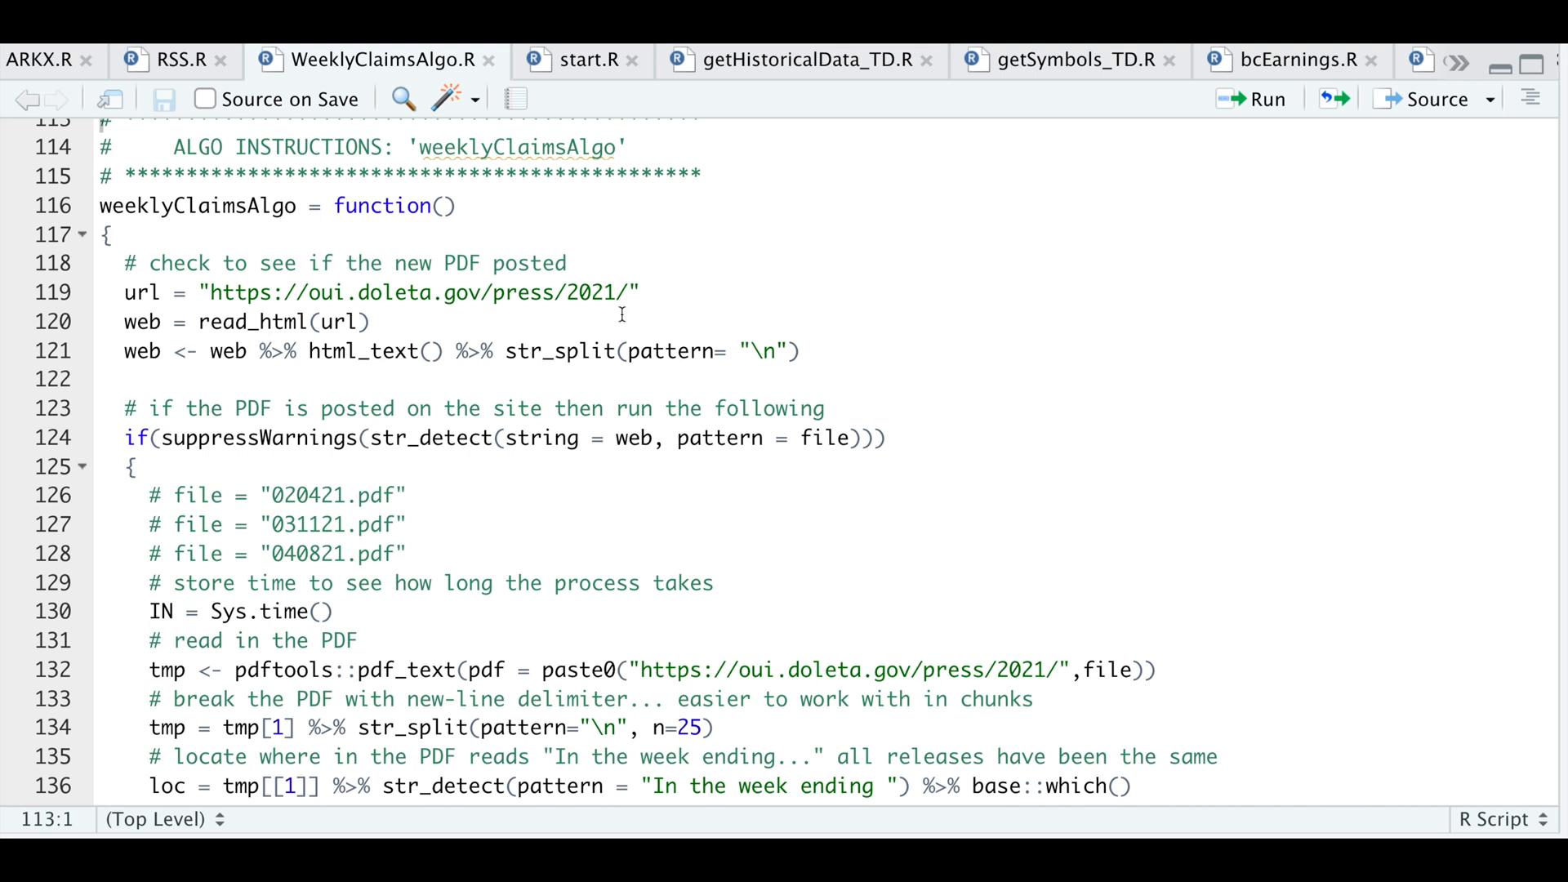
{"action": "mouse_move", "coordinate": [711, 335]}
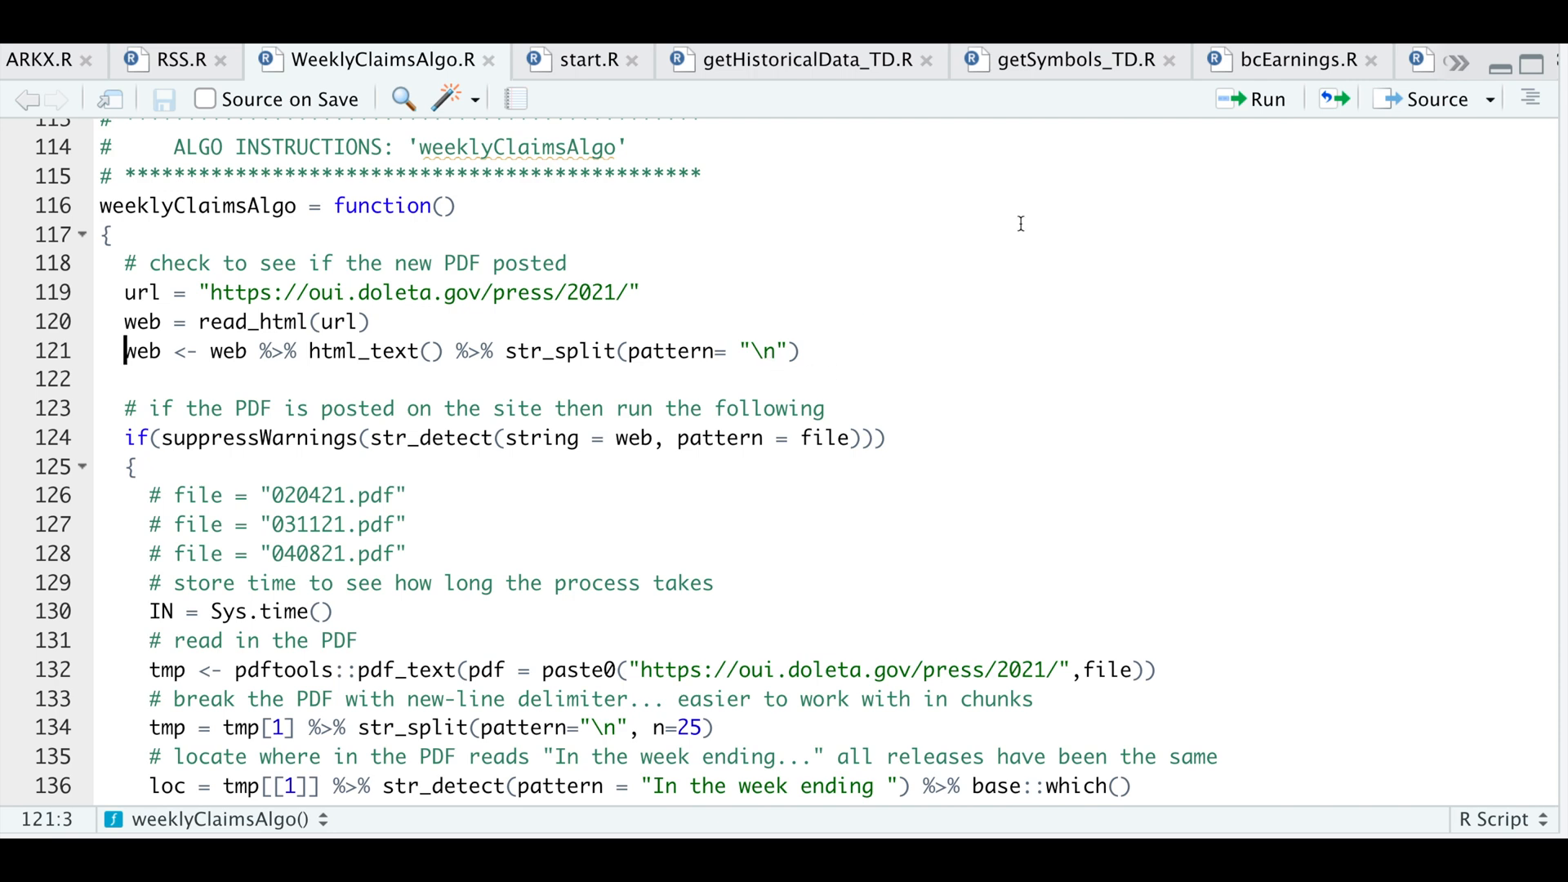
{"action": "left_click", "coordinate": [124, 408]}
{"action": "type", "text": "web"}
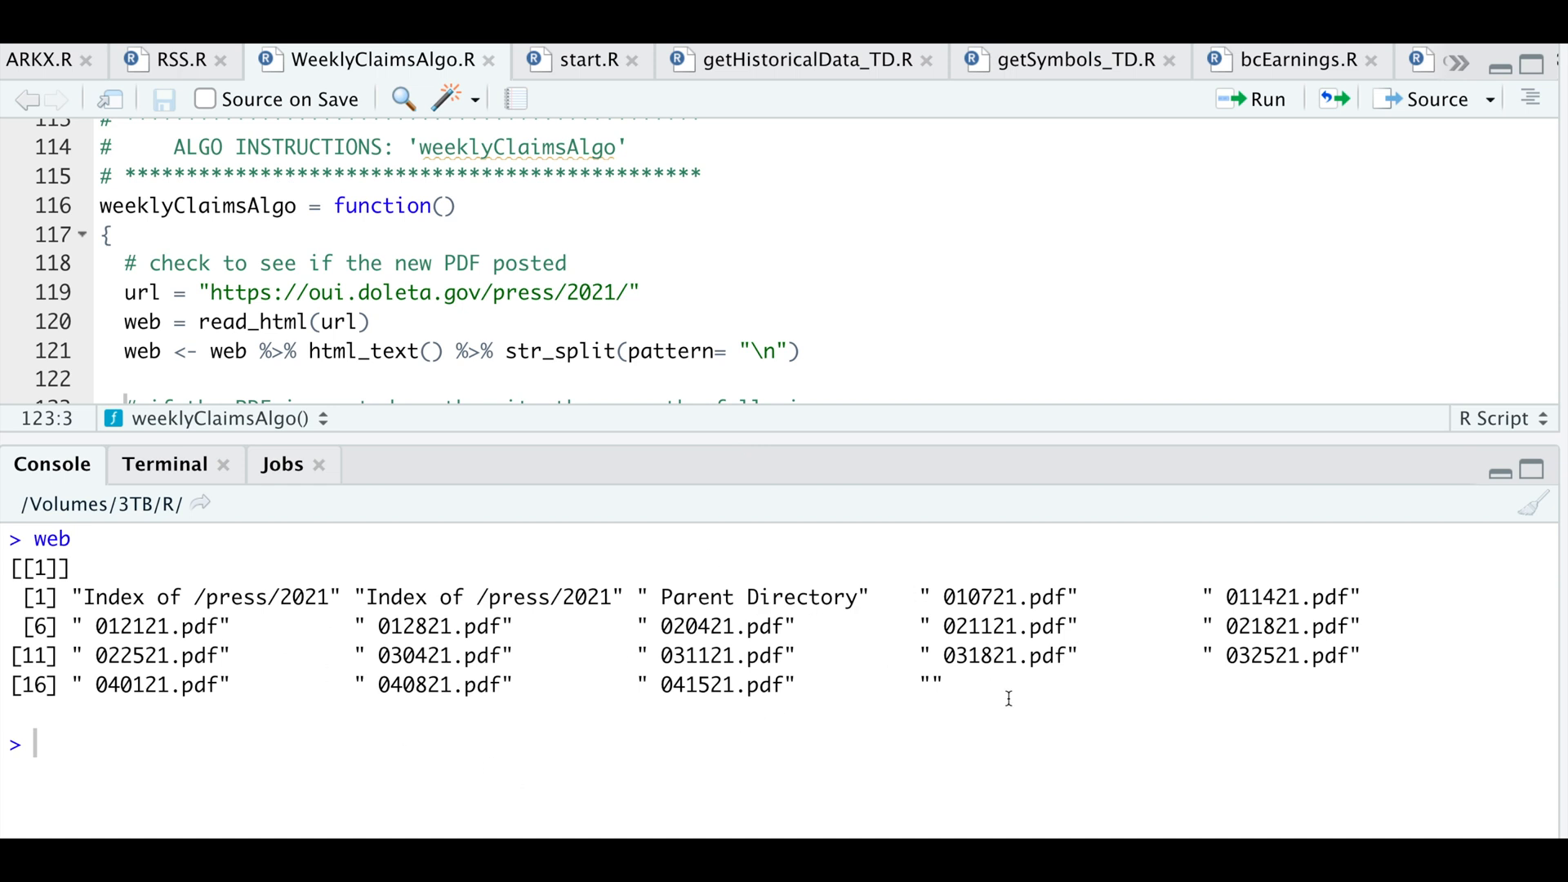
{"action": "mouse_move", "coordinate": [921, 723]}
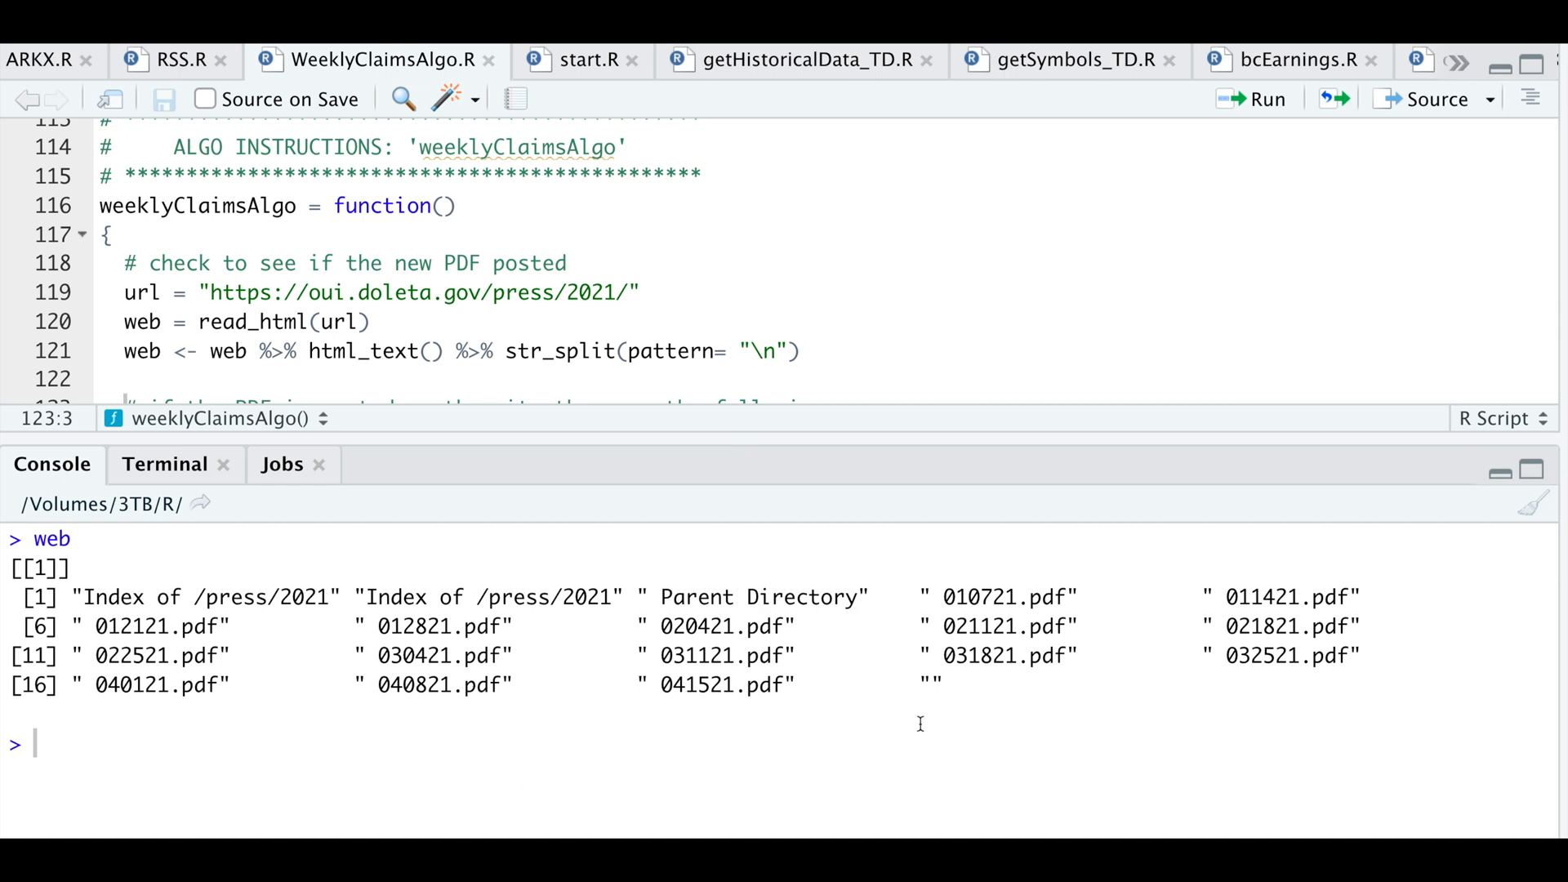
{"action": "mouse_move", "coordinate": [1074, 762]}
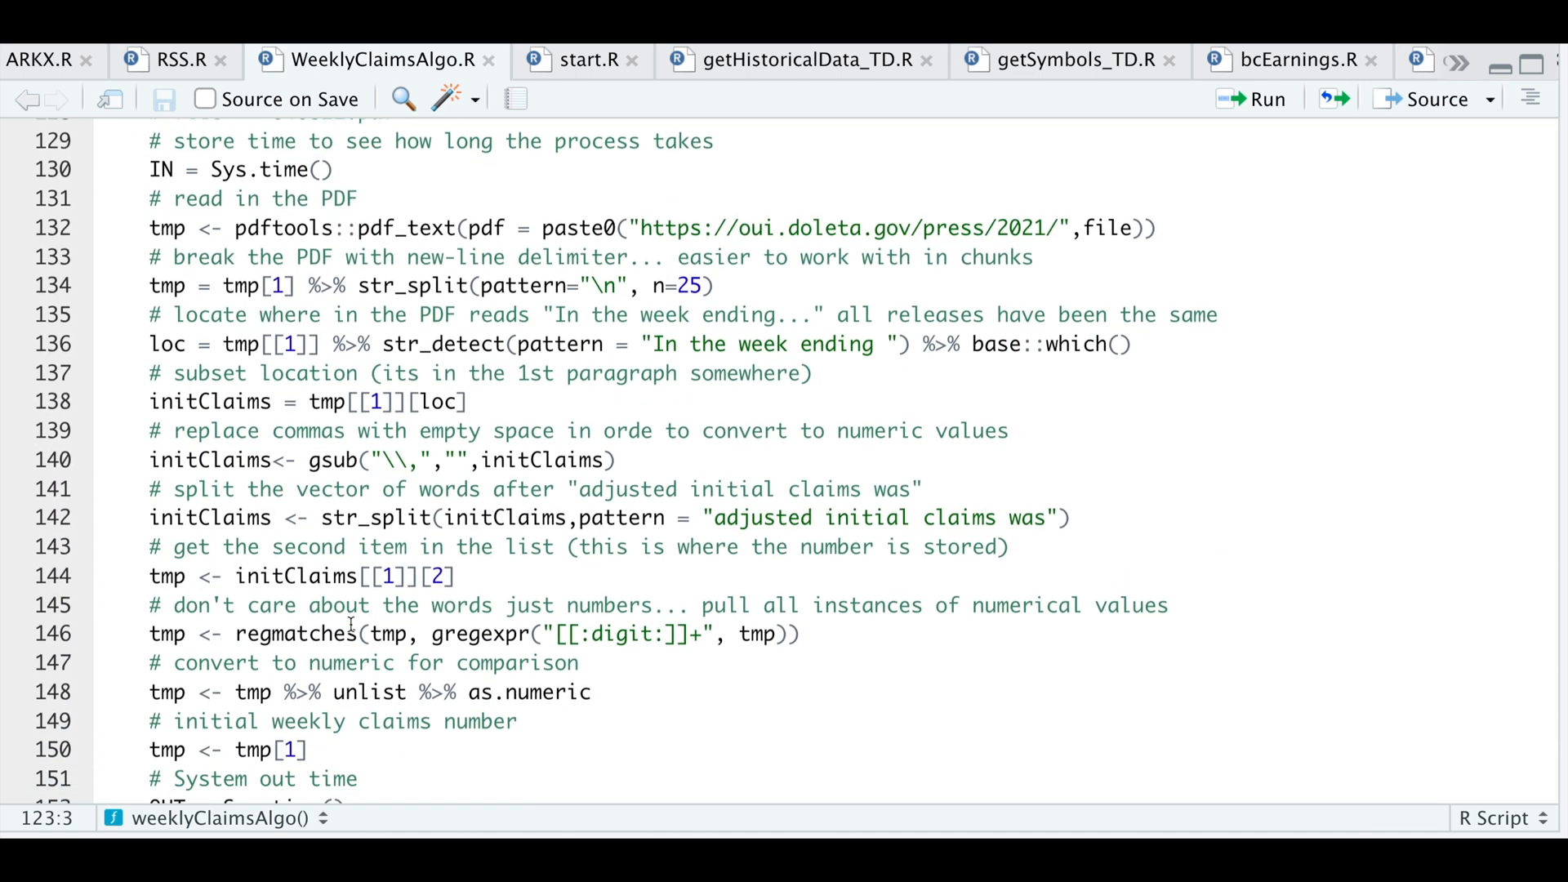
- Scroll the script down toward the lines that read the release PDF
{"action": "scroll", "scroll_direction": "down", "scroll_amount": 3}
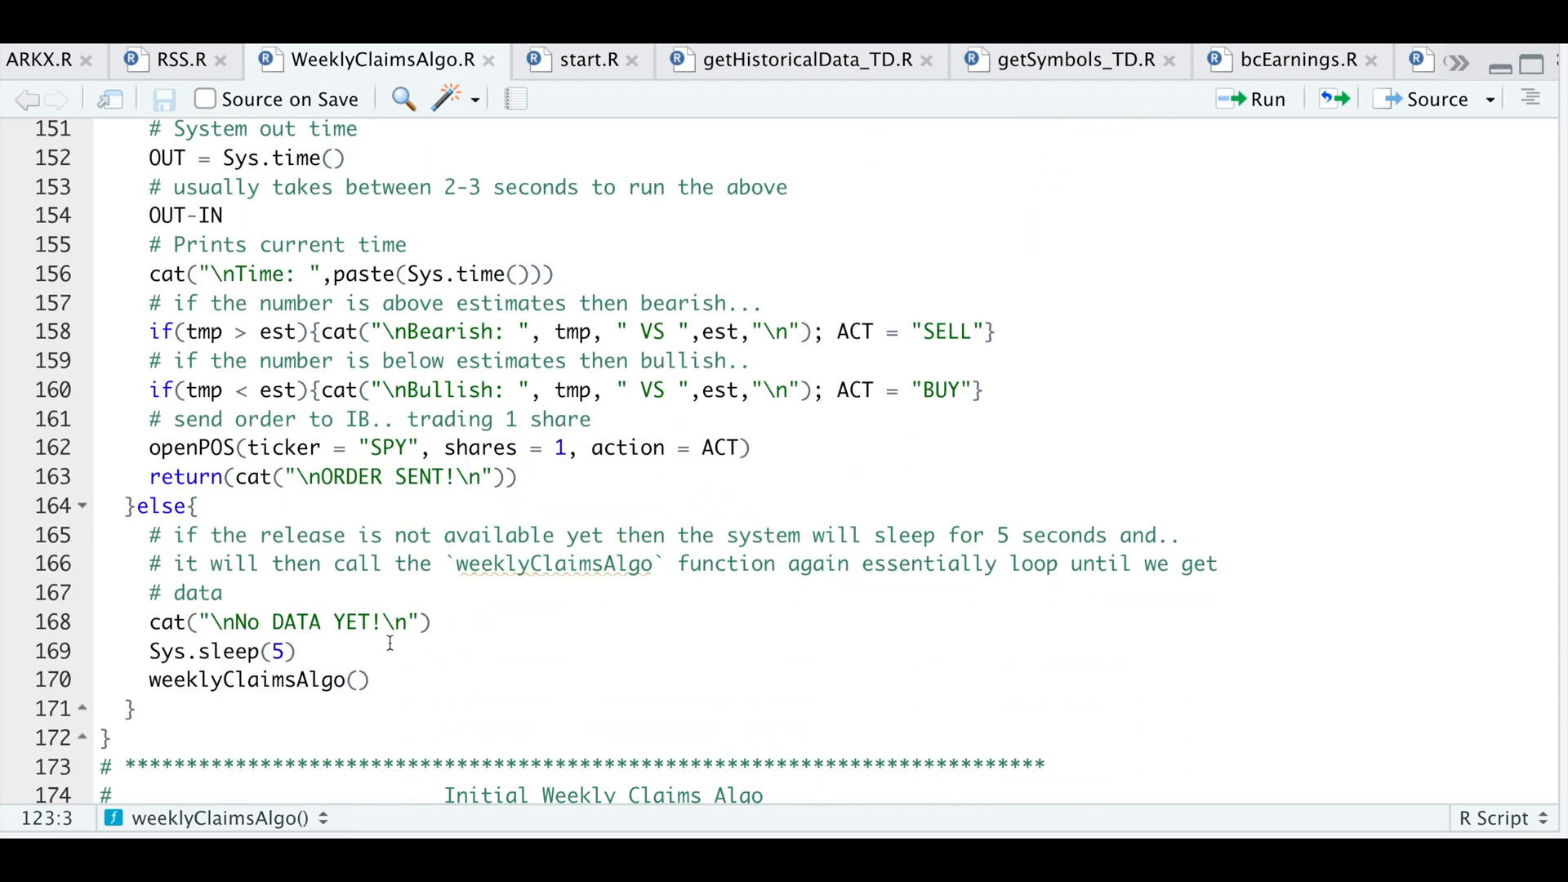
{"action": "mouse_move", "coordinate": [210, 687]}
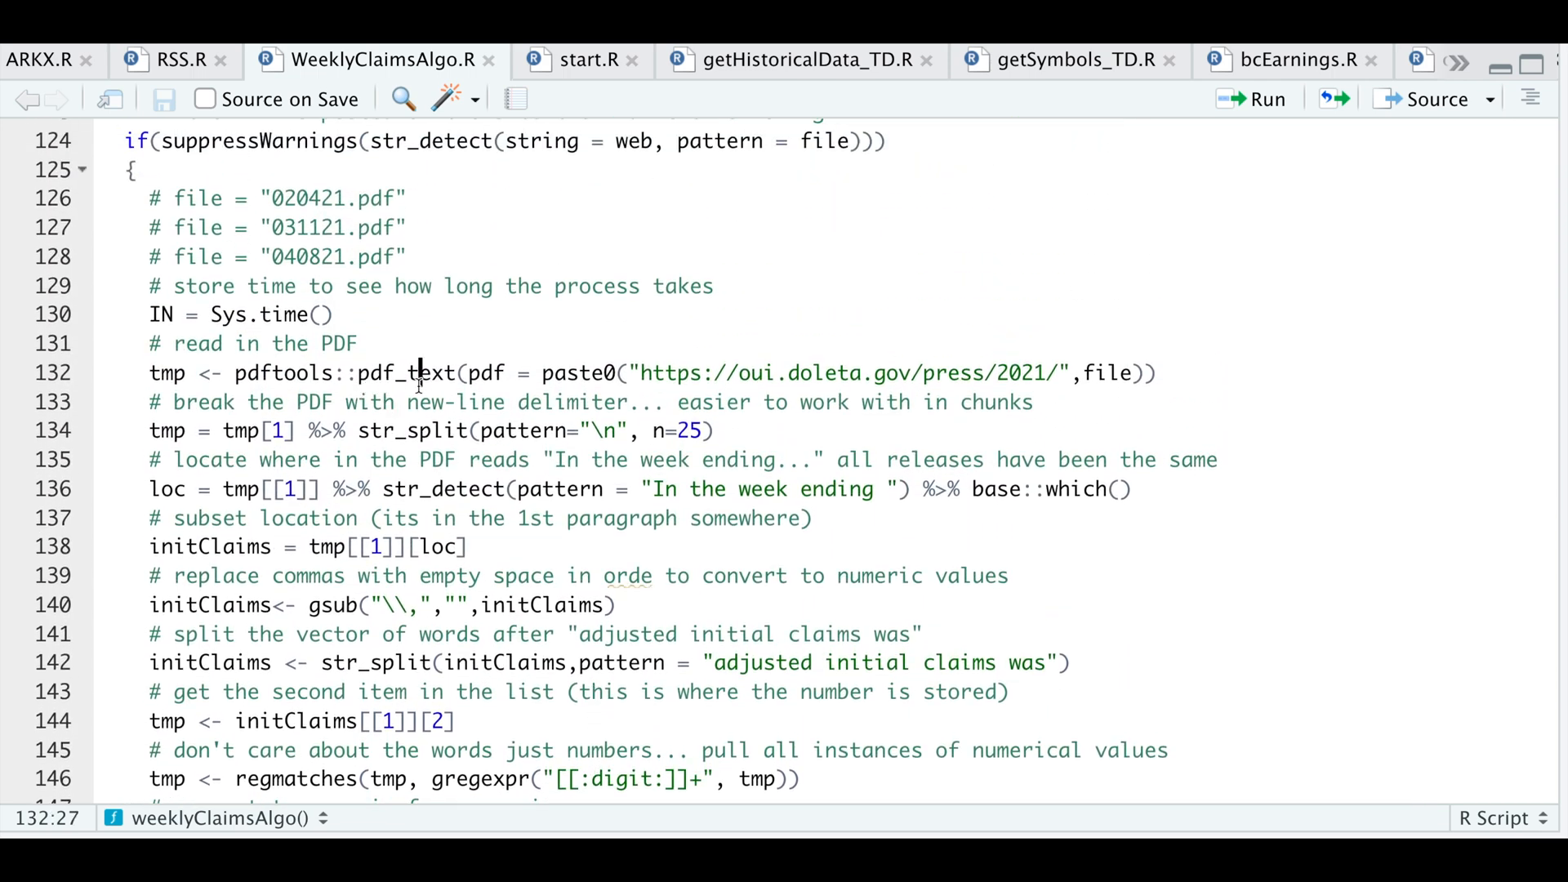
{"action": "mouse_move", "coordinate": [1270, 99]}
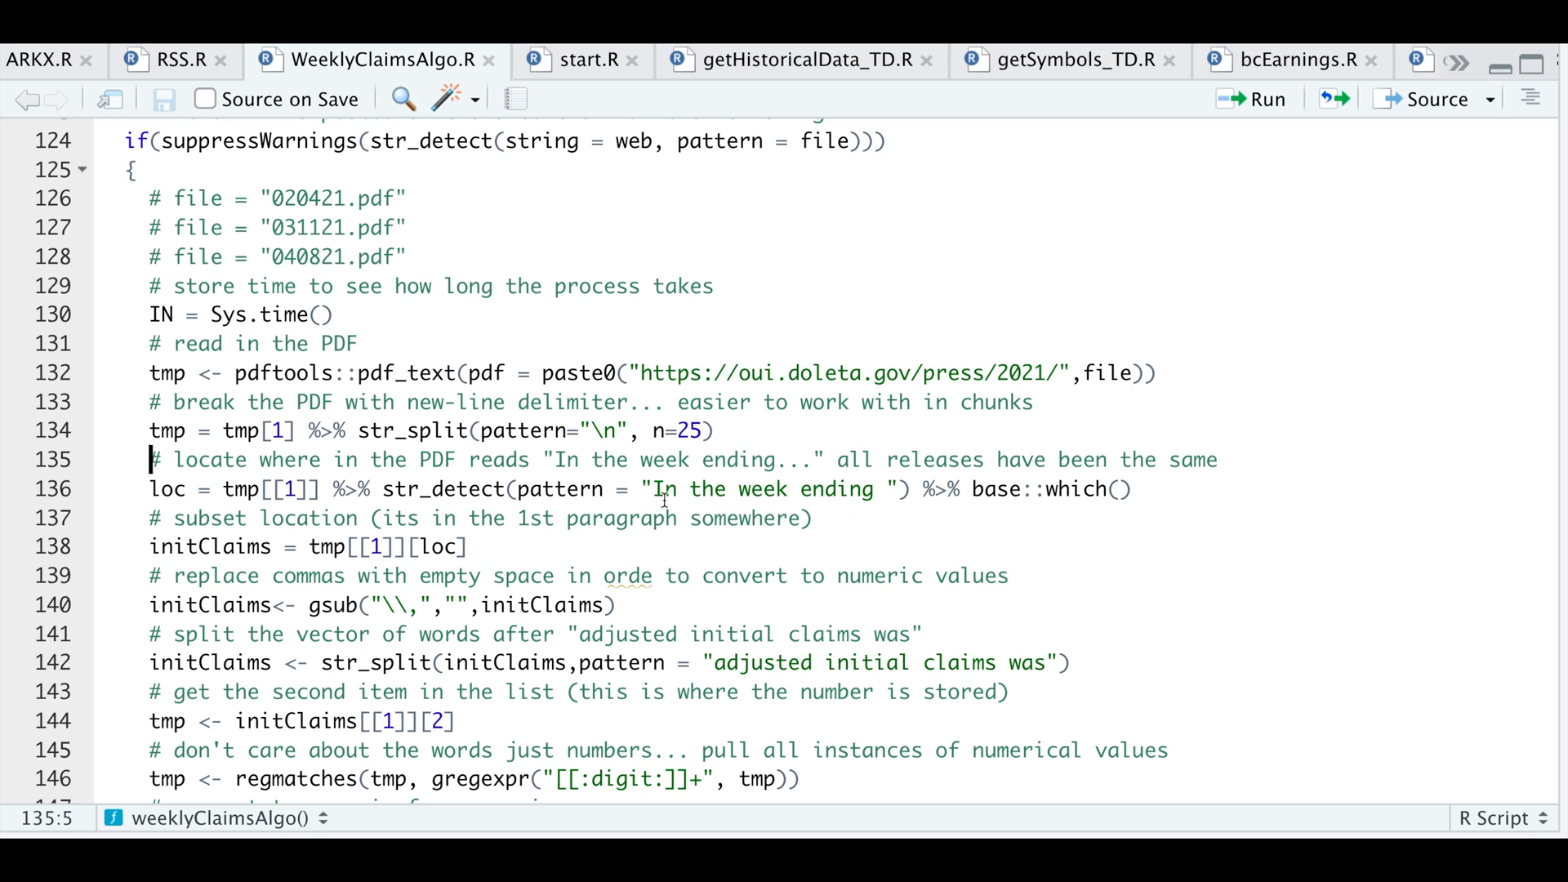
{"action": "mouse_move", "coordinate": [1266, 116]}
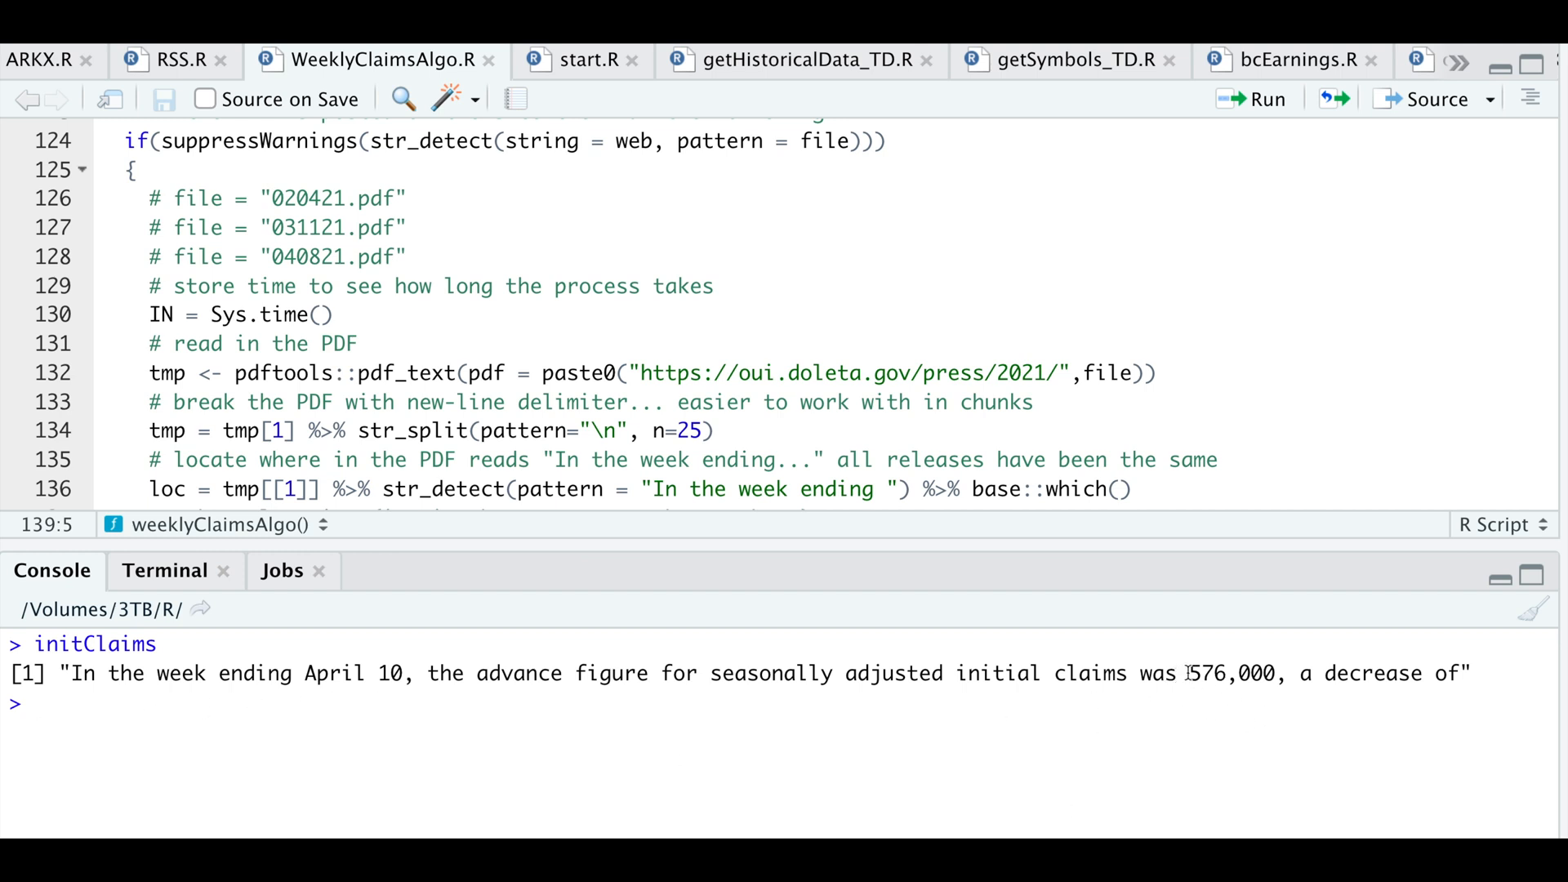
- Double-click the Console tab to minimize it and reveal the script
{"action": "double_click", "coordinate": [1234, 673]}
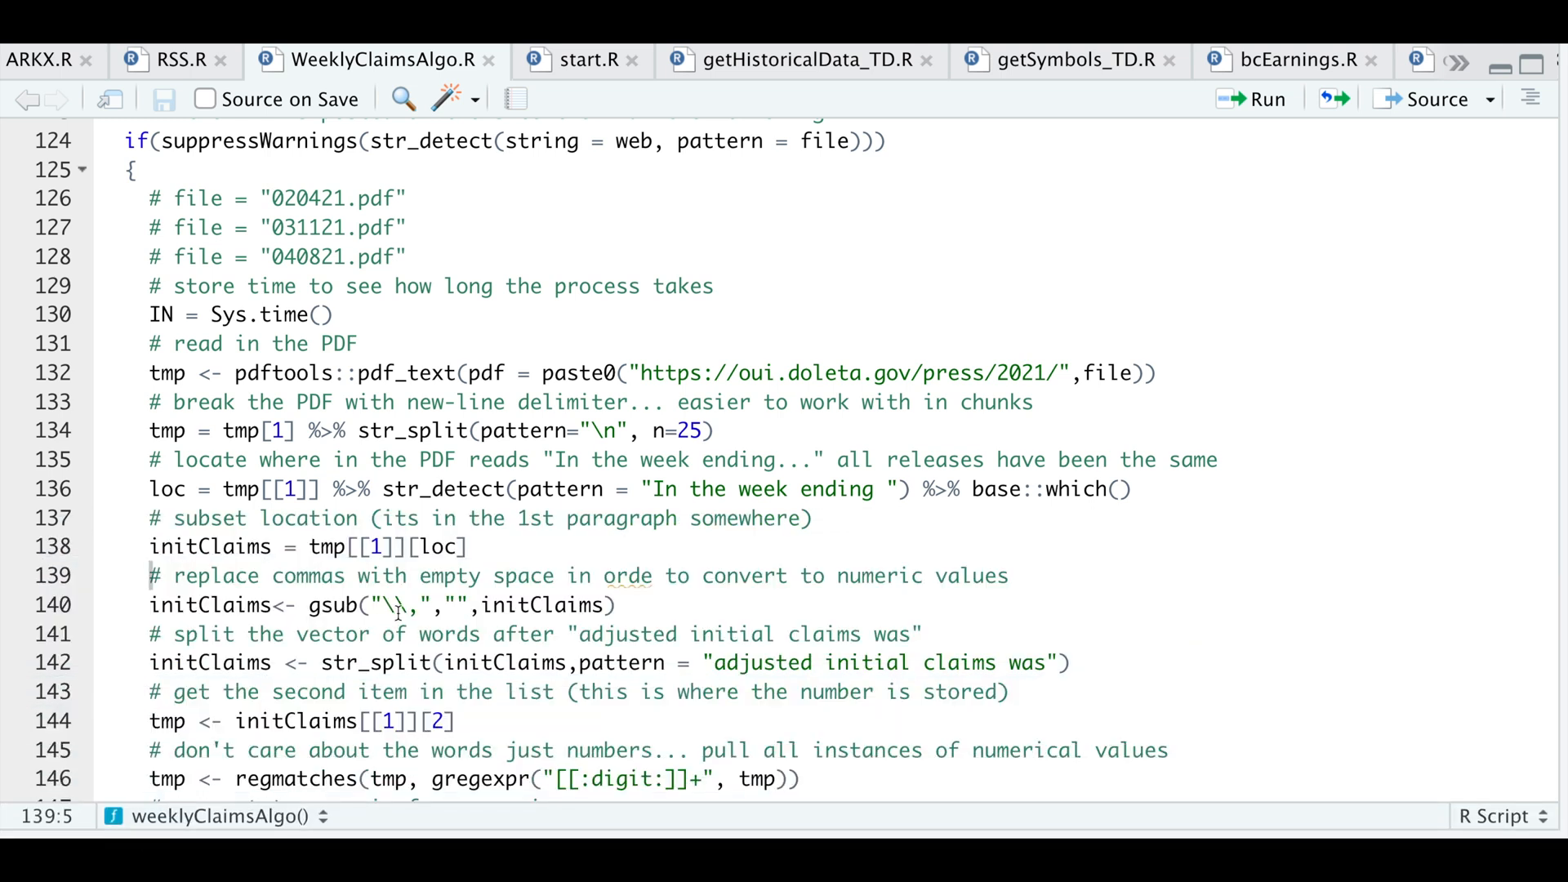
{"action": "mouse_move", "coordinate": [630, 605]}
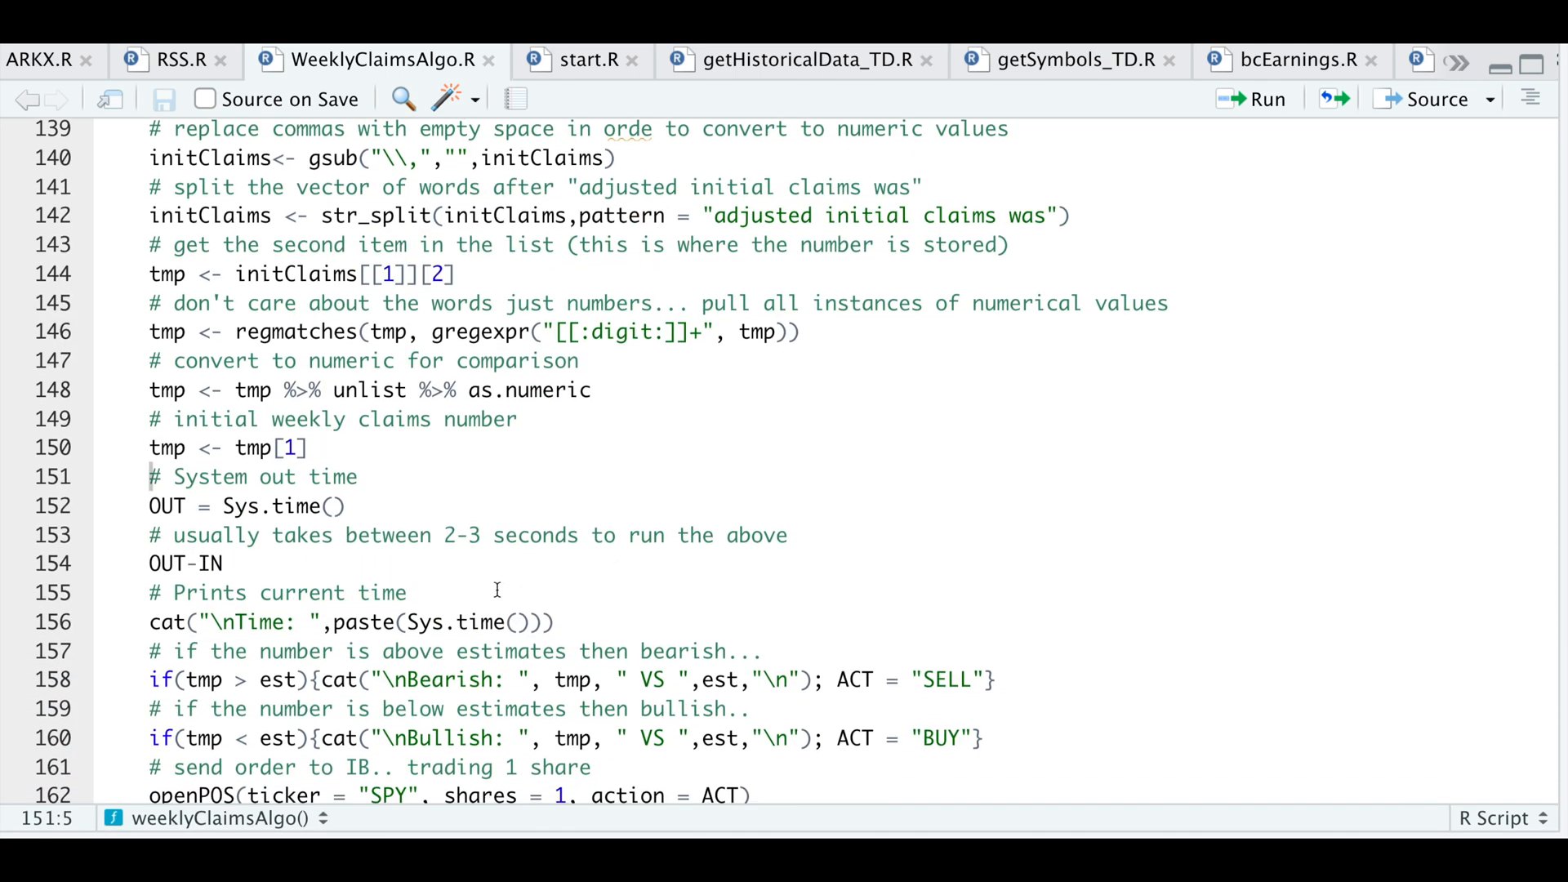
- Scroll down to the SLEEEP(RELEASE_DATETIME);weeklyClaimsAlgo() call at the script's end
{"action": "scroll", "scroll_direction": "down", "scroll_amount": 3}
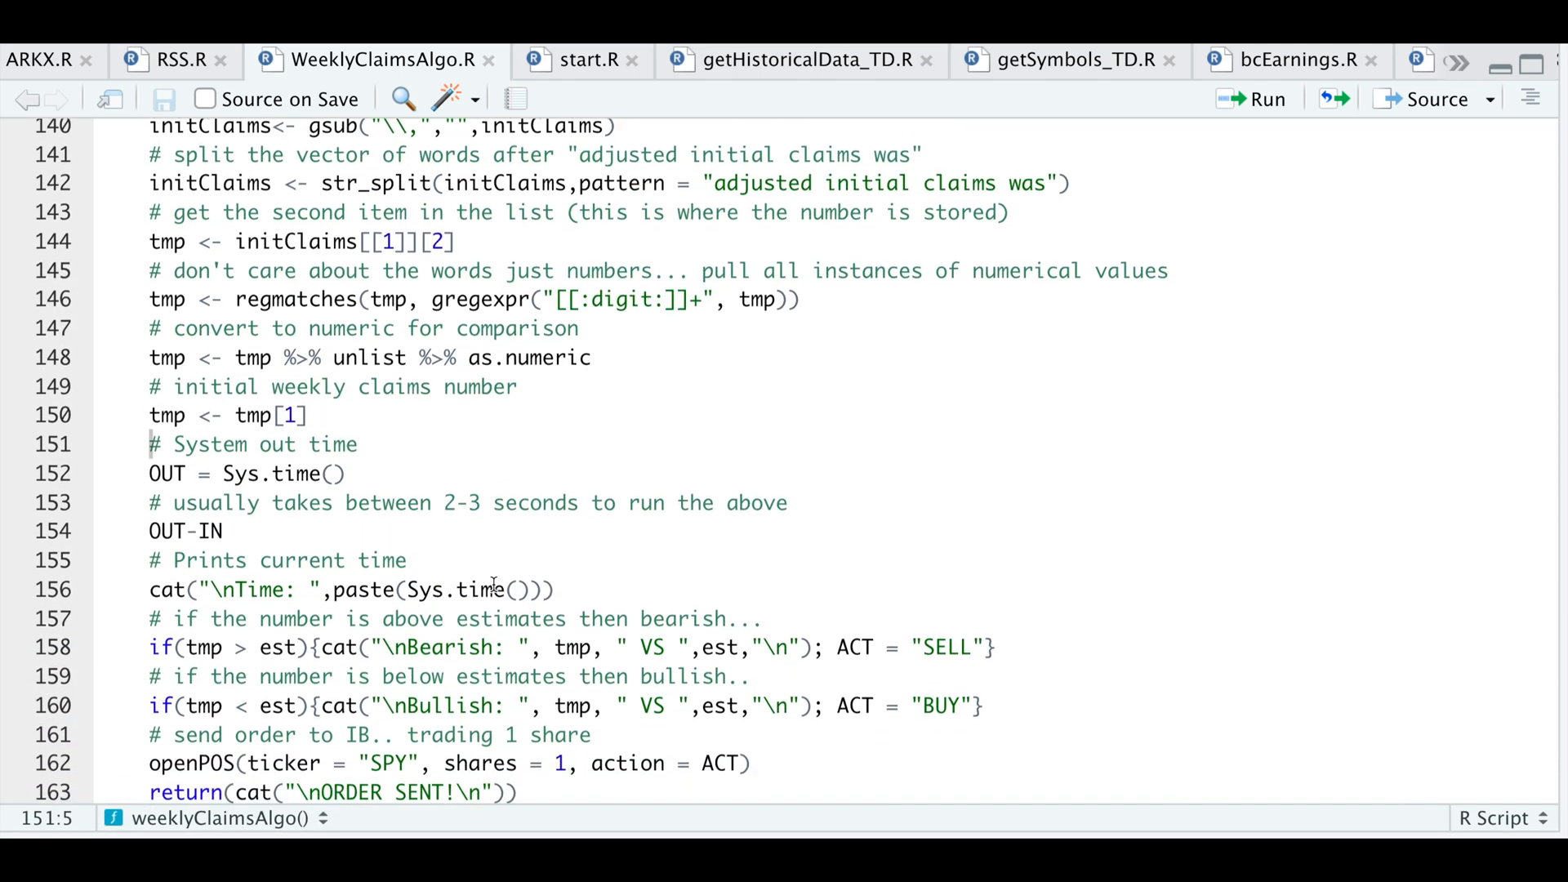
{"action": "scroll", "scroll_direction": "down", "scroll_amount": 3}
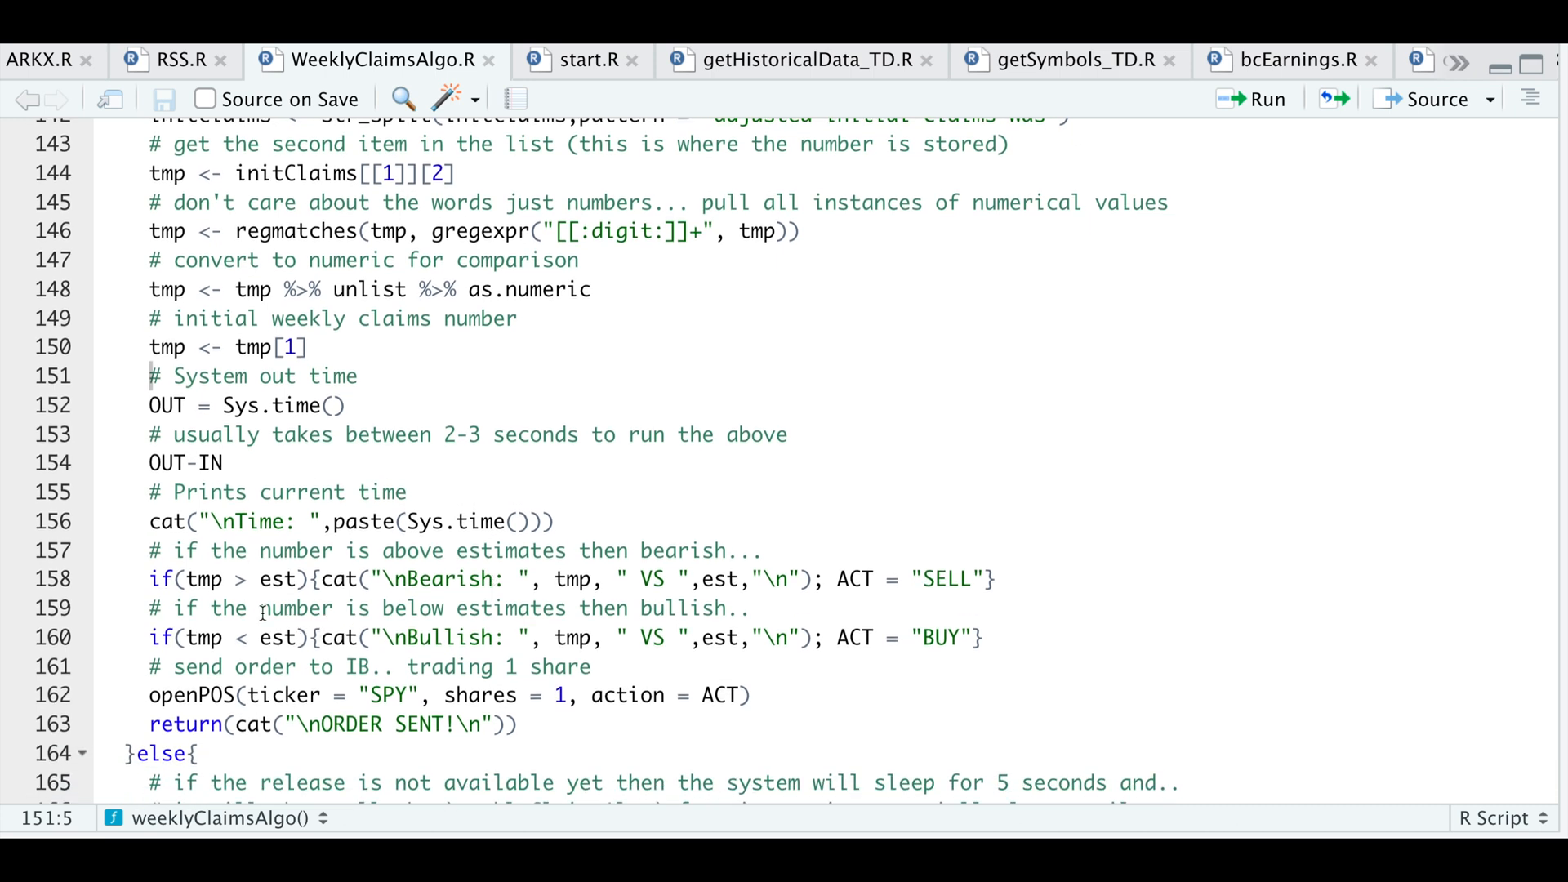
{"action": "mouse_move", "coordinate": [262, 615]}
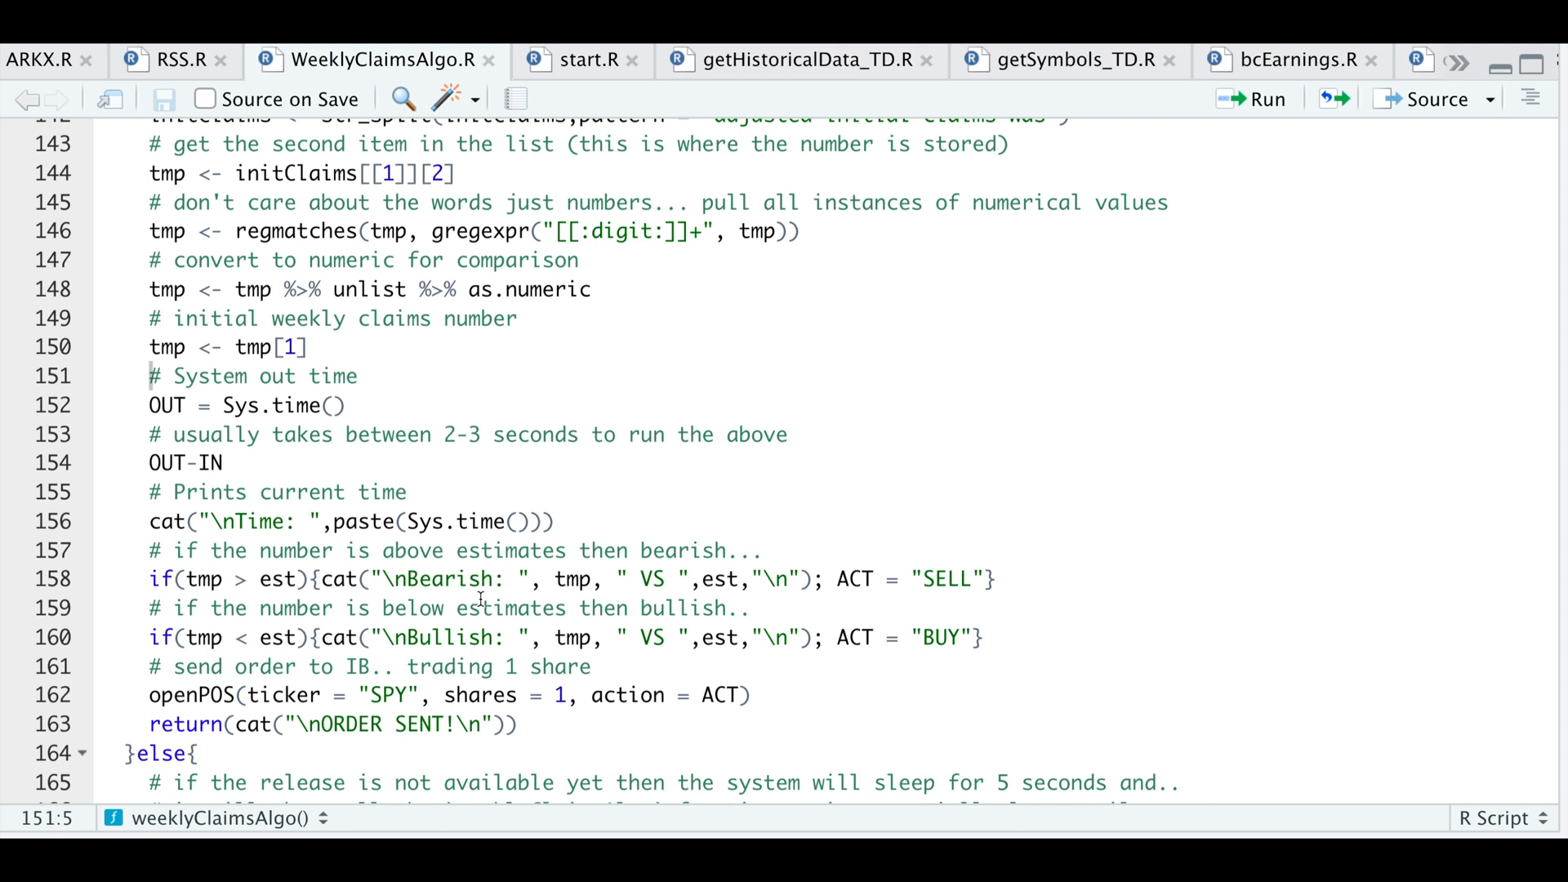
{"action": "mouse_move", "coordinate": [949, 592]}
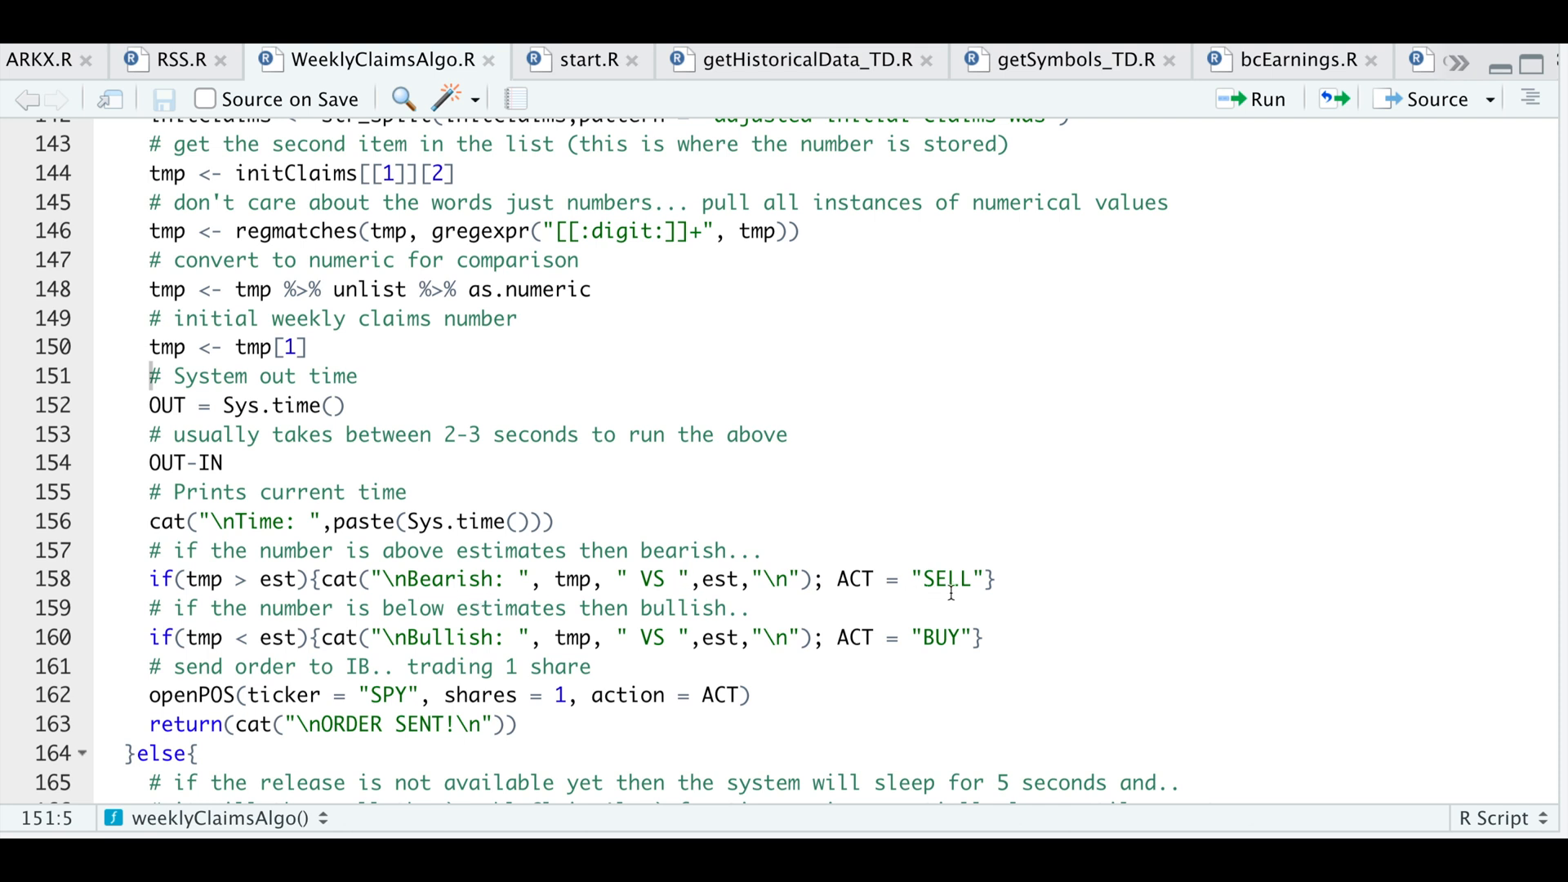
{"action": "mouse_move", "coordinate": [262, 663]}
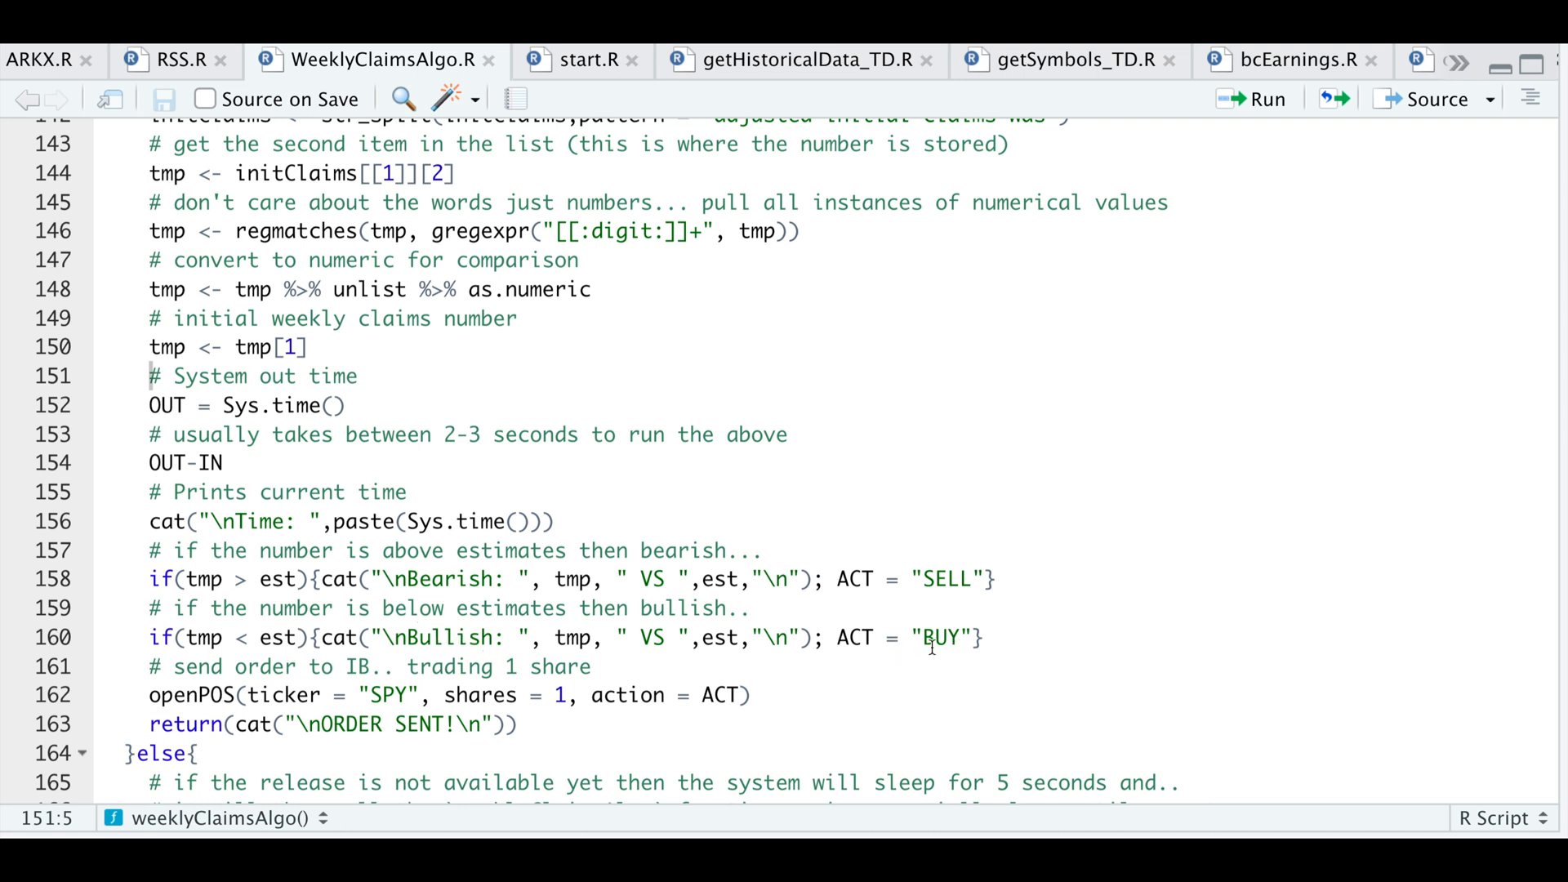
{"action": "mouse_move", "coordinate": [344, 741]}
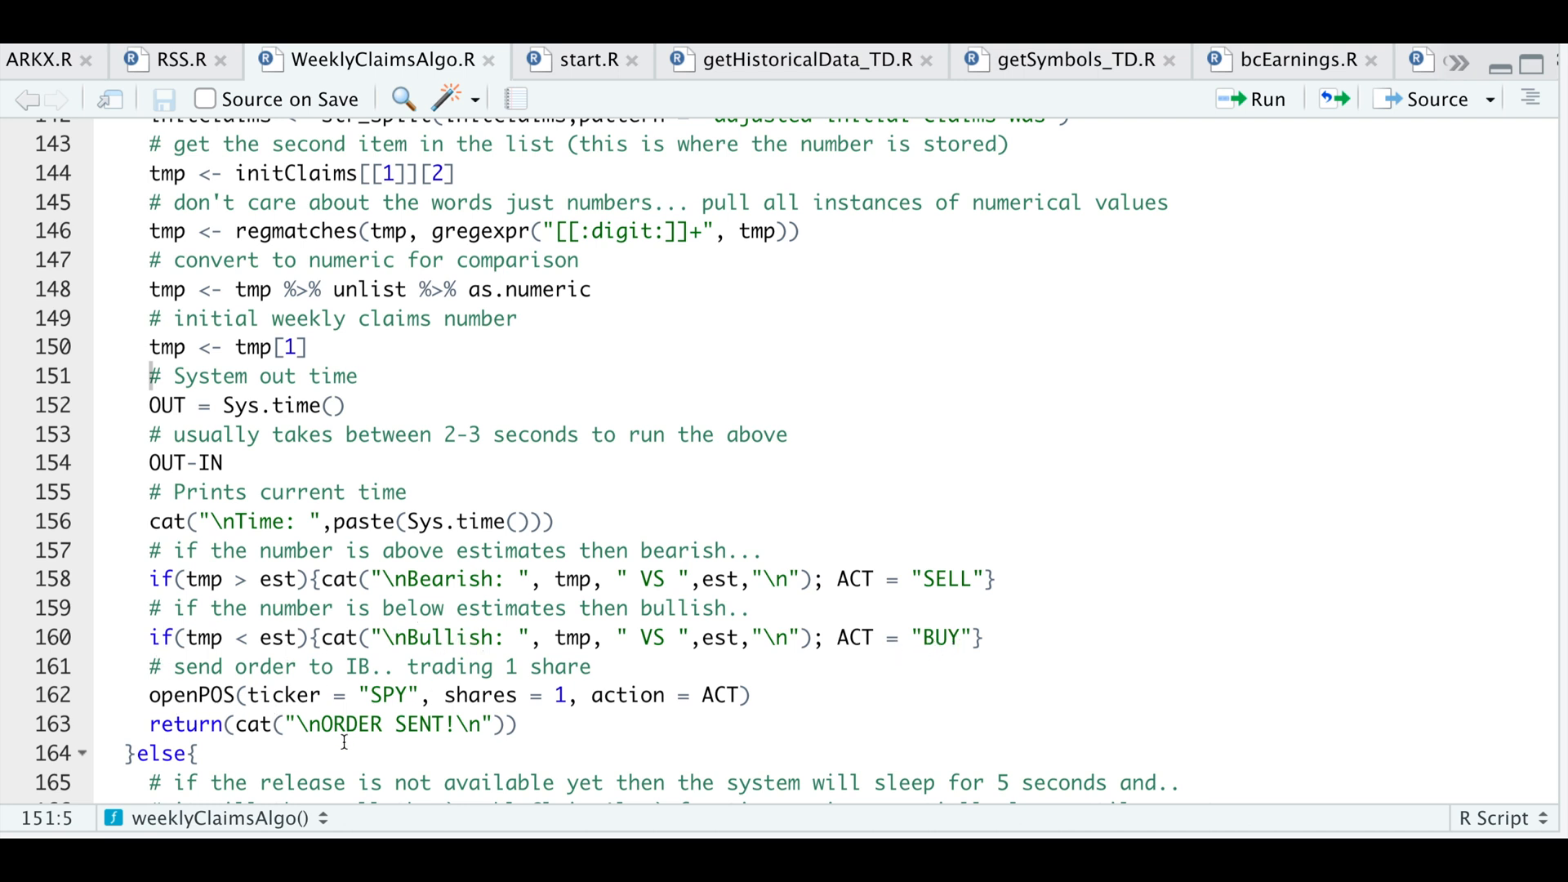
{"action": "mouse_move", "coordinate": [574, 708]}
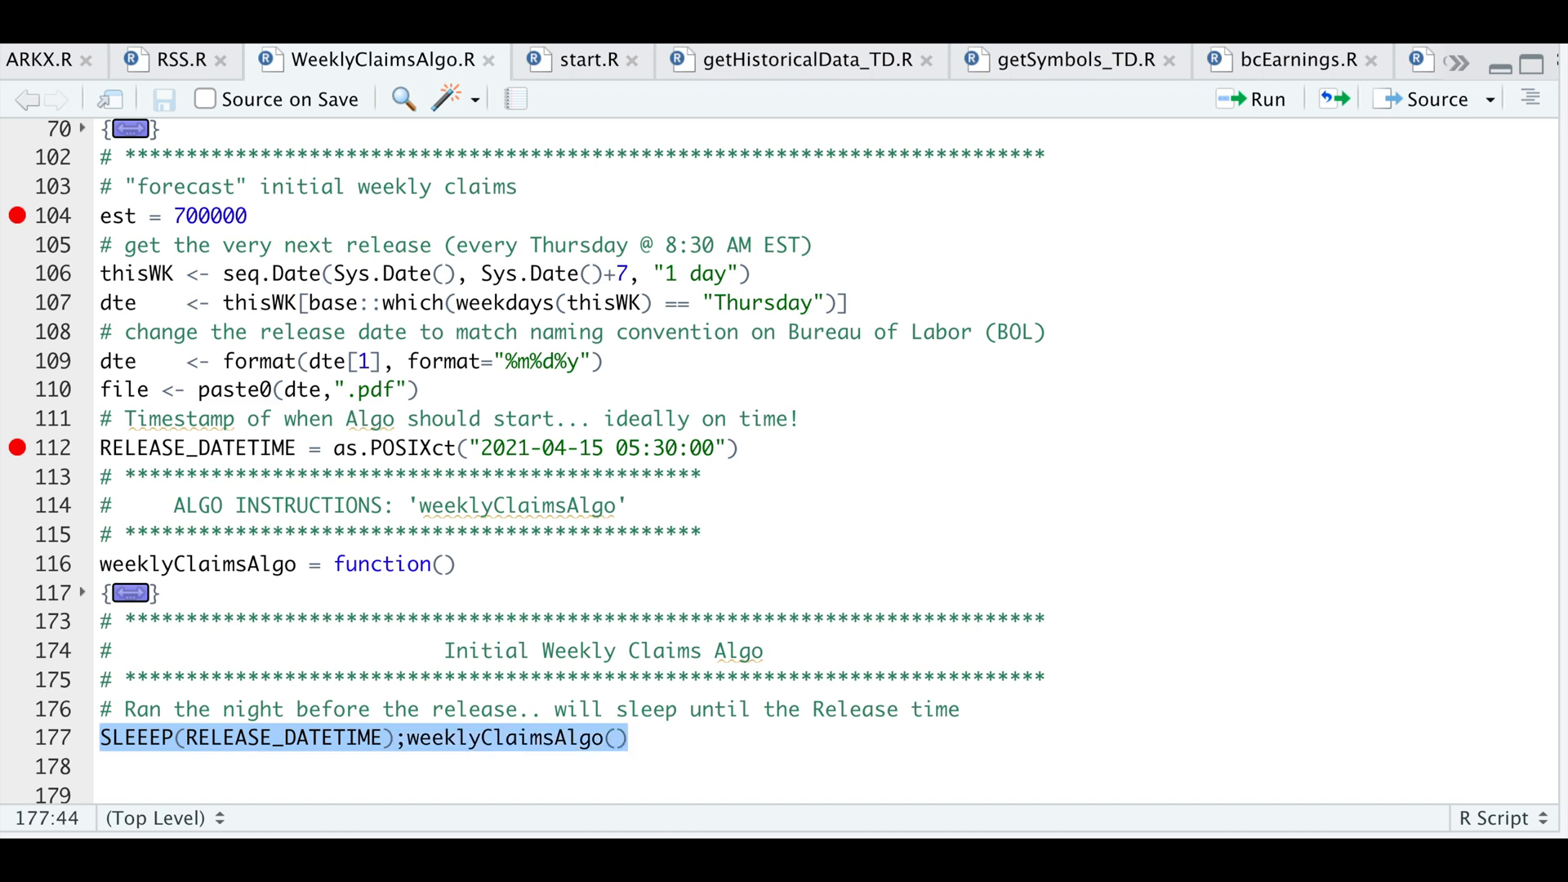
{"action": "mouse_move", "coordinate": [699, 792]}
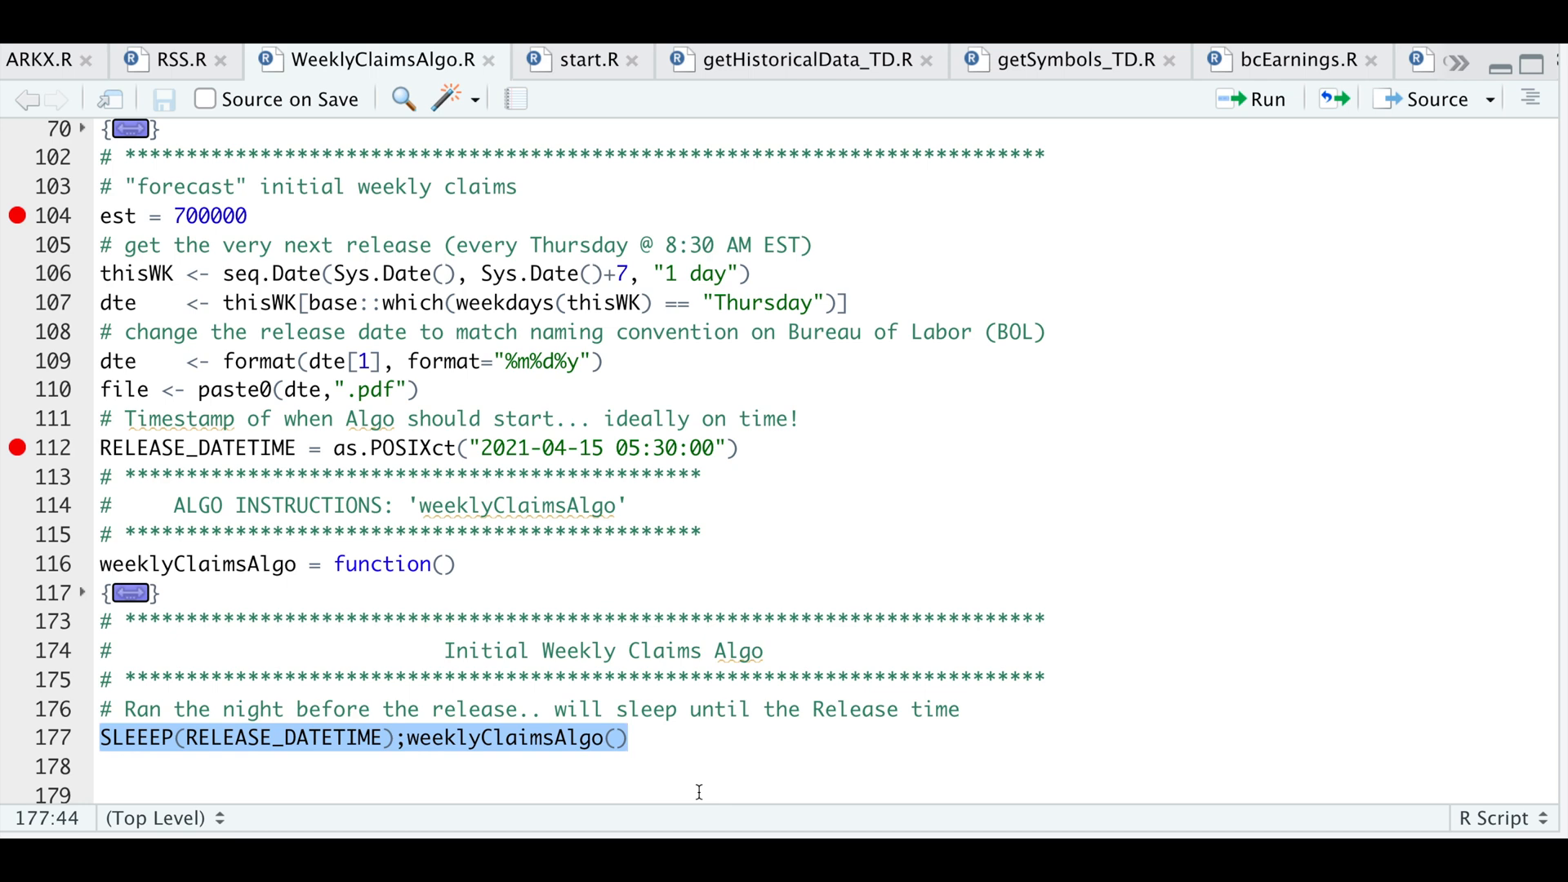
{"action": "left_click", "coordinate": [629, 738]}
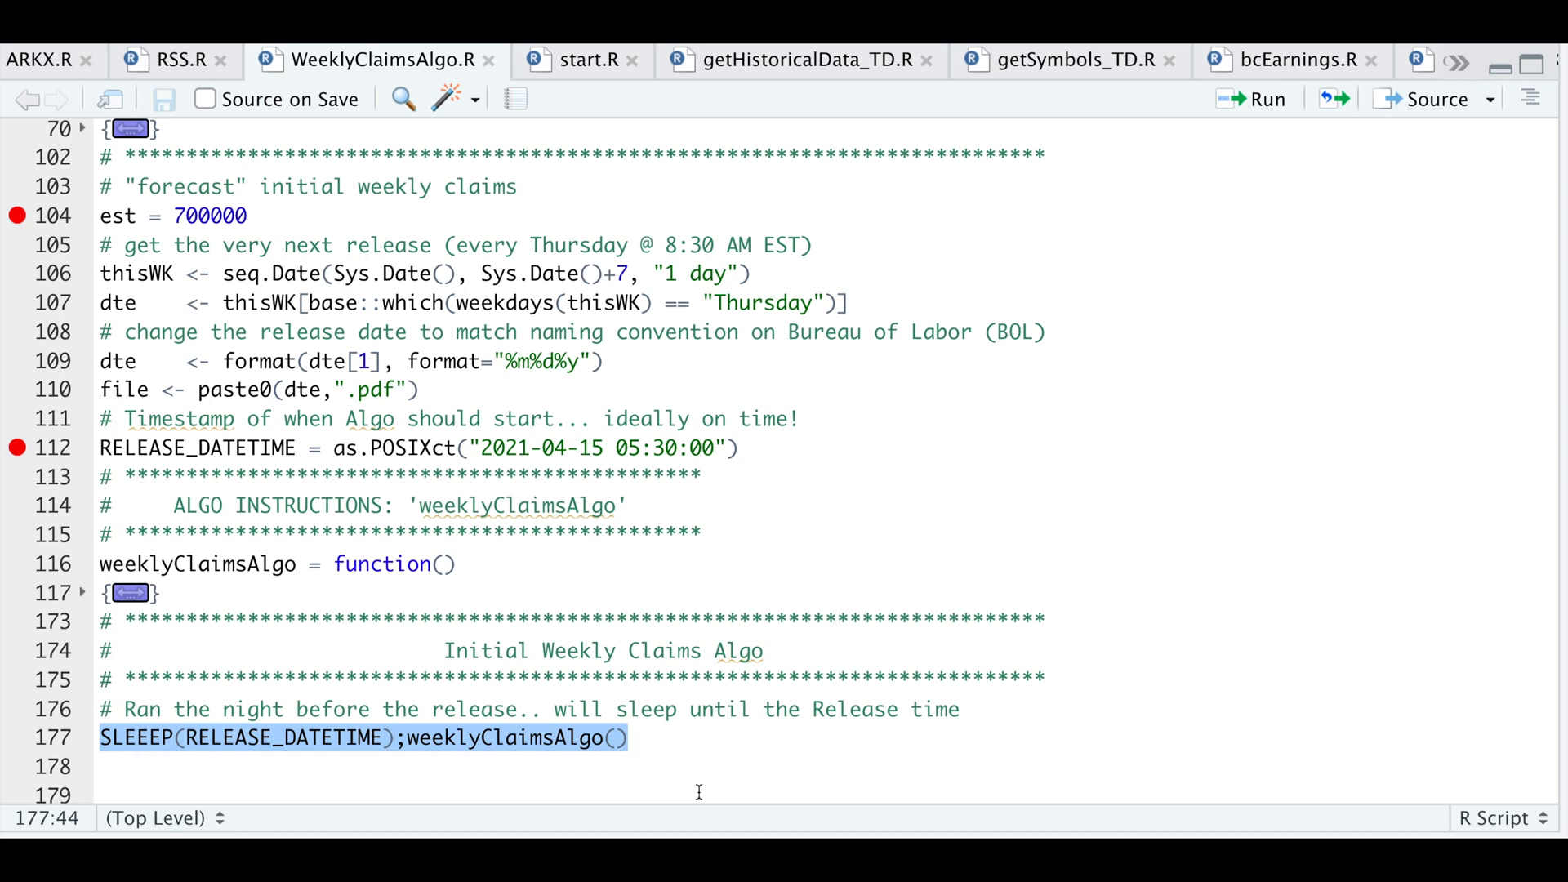
{"action": "left_click", "coordinate": [628, 738]}
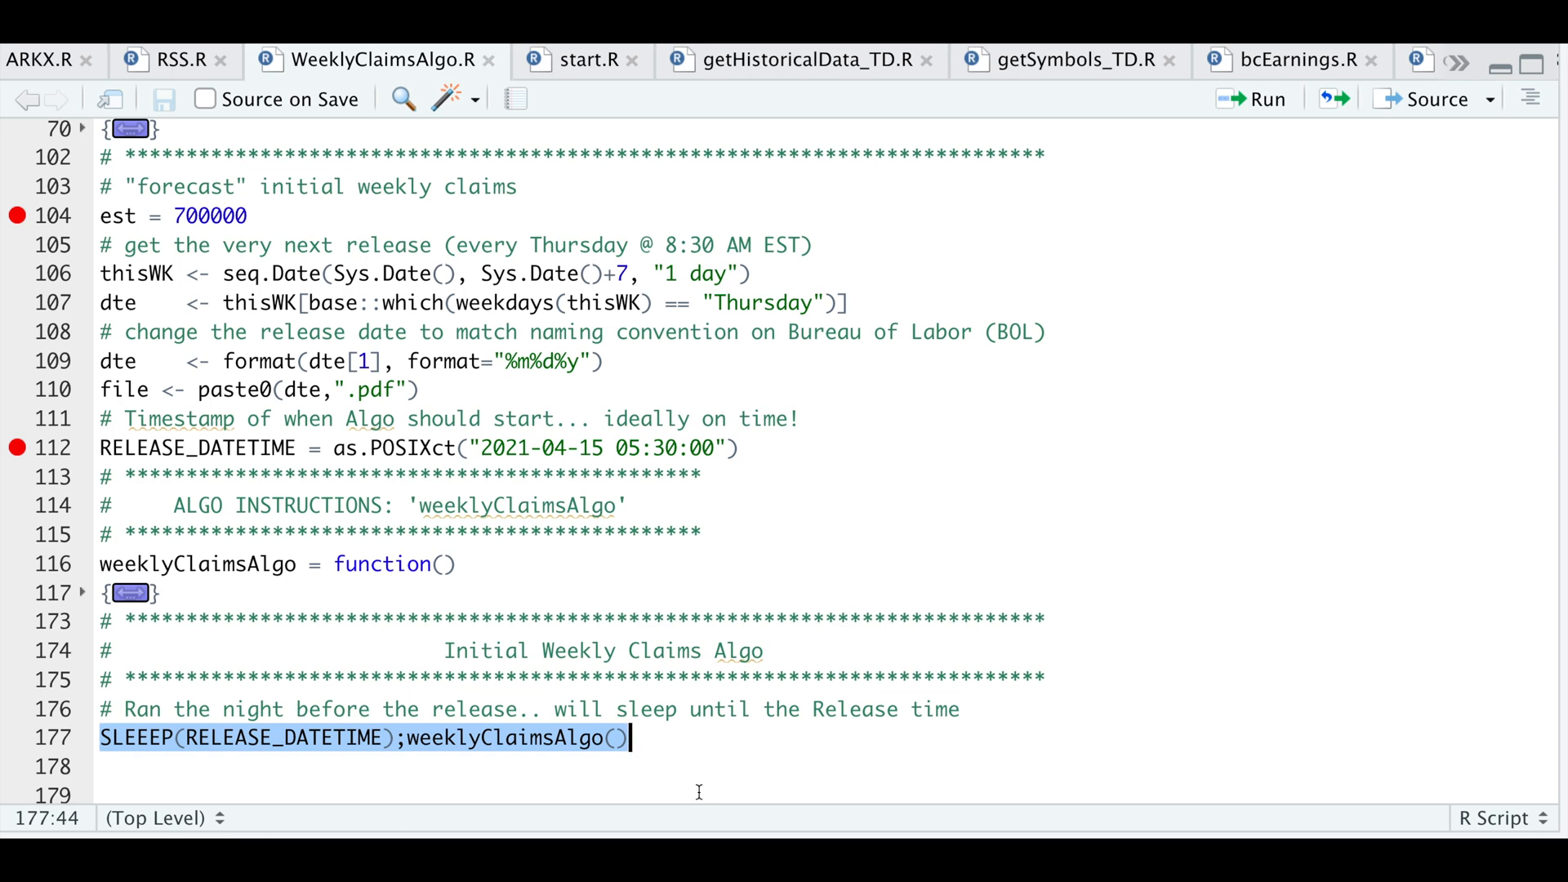